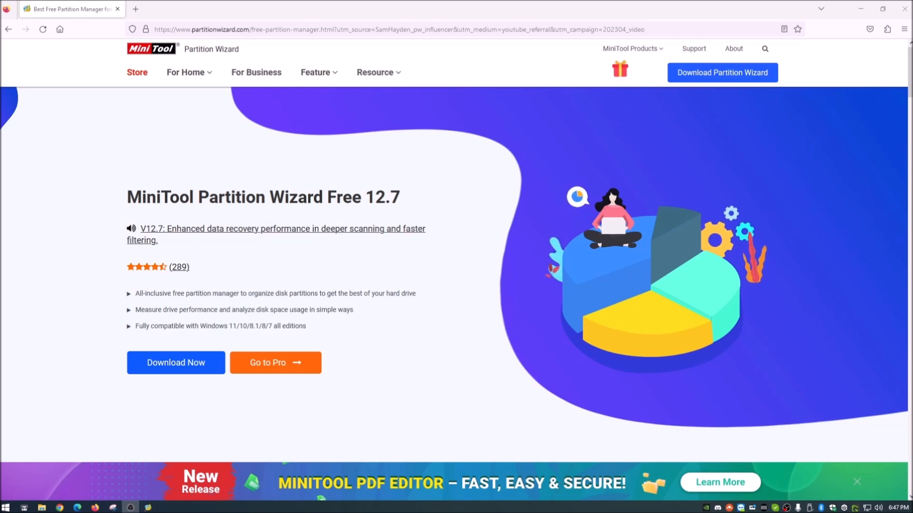
{"action": "mouse_move", "coordinate": [645, 235]}
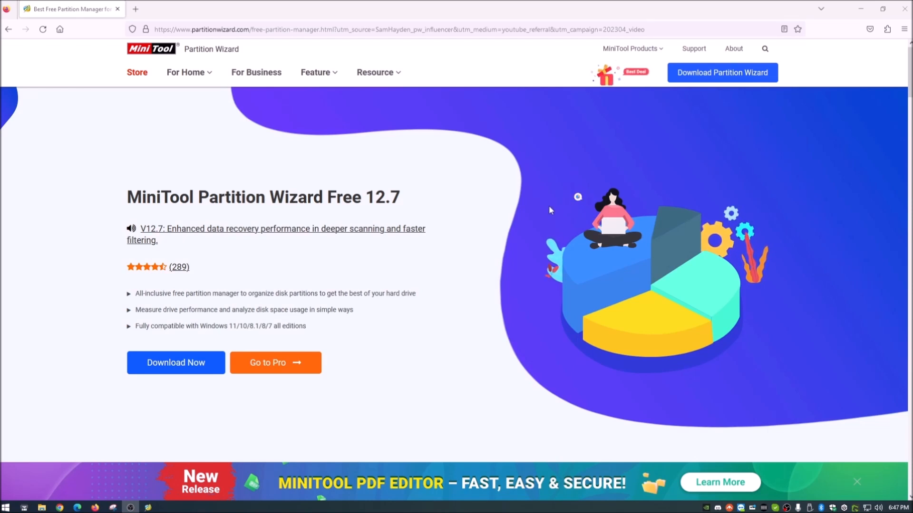
{"action": "mouse_move", "coordinate": [617, 175]}
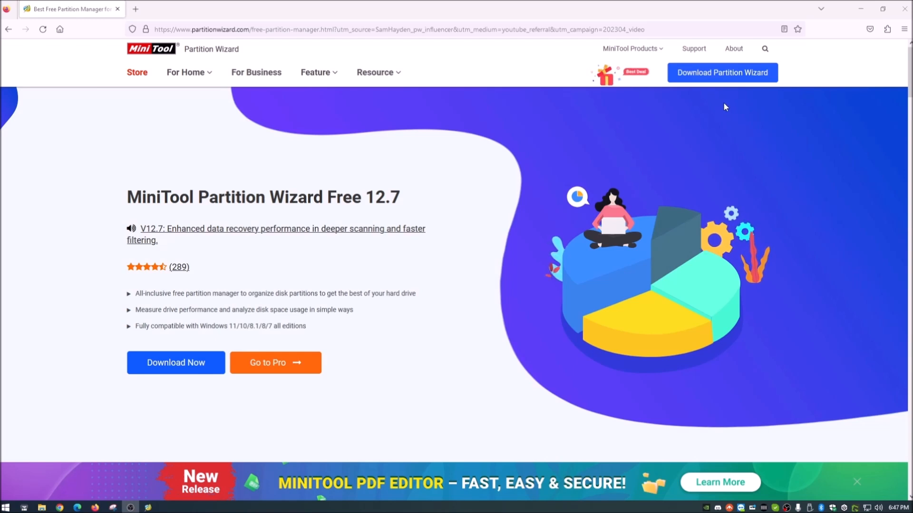
{"action": "mouse_move", "coordinate": [718, 90]}
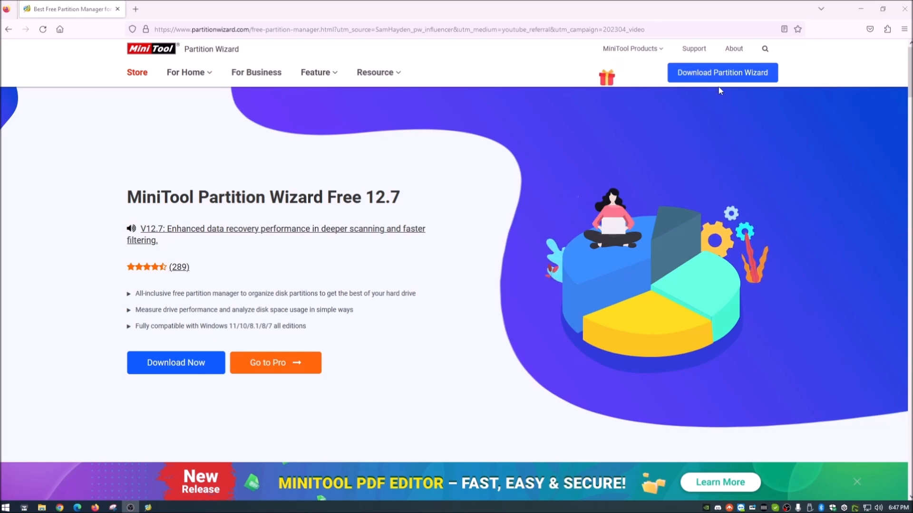
- Bring up Partition Wizard's disk overview showing the 28.65 GB SanDisk Disk 4 unallocated
{"action": "left_click", "coordinate": [722, 72]}
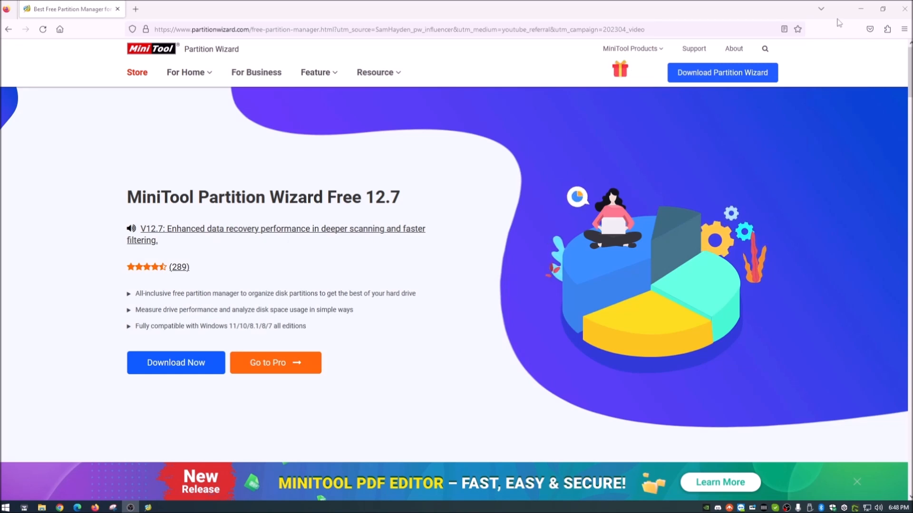
{"action": "mouse_move", "coordinate": [860, 9]}
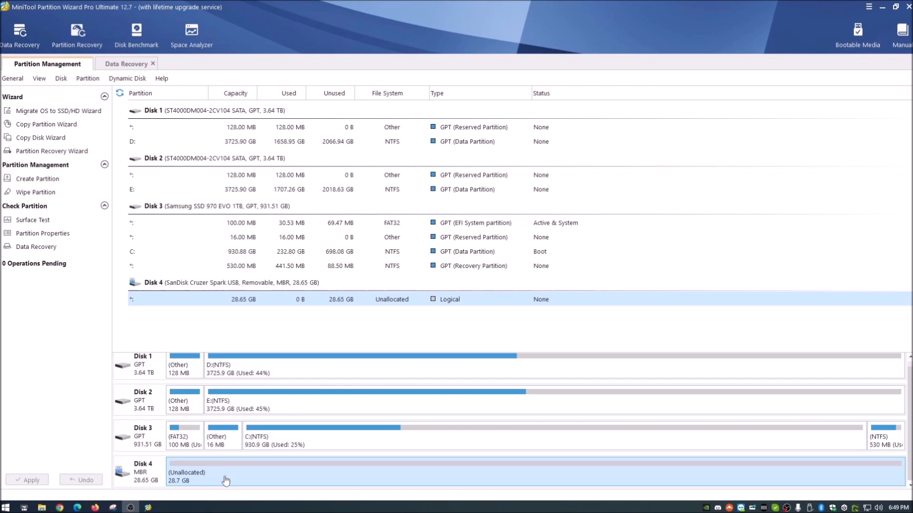
{"action": "mouse_move", "coordinate": [73, 311]}
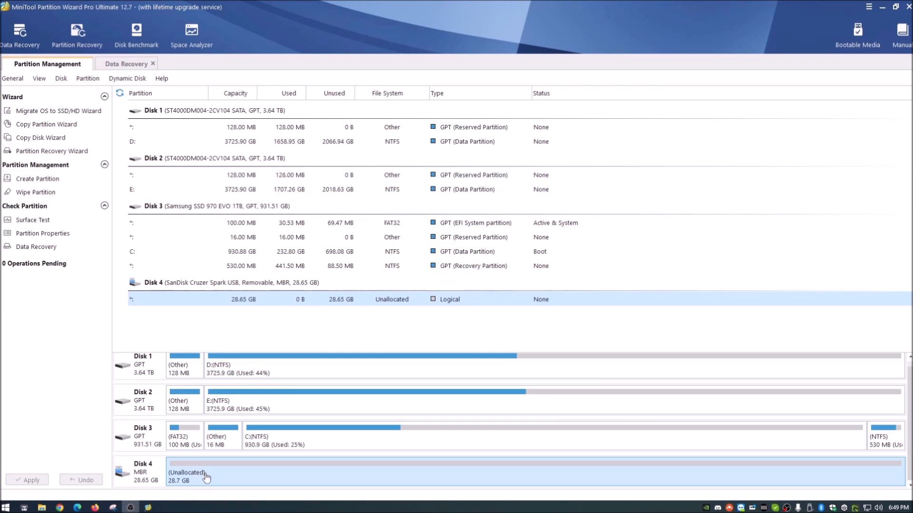
{"action": "mouse_move", "coordinate": [3, 368]}
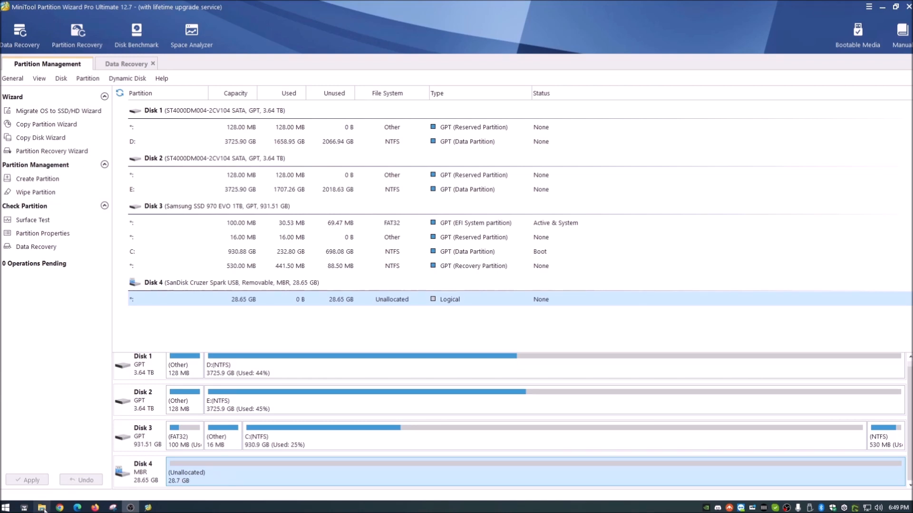
{"action": "left_click", "coordinate": [42, 508]}
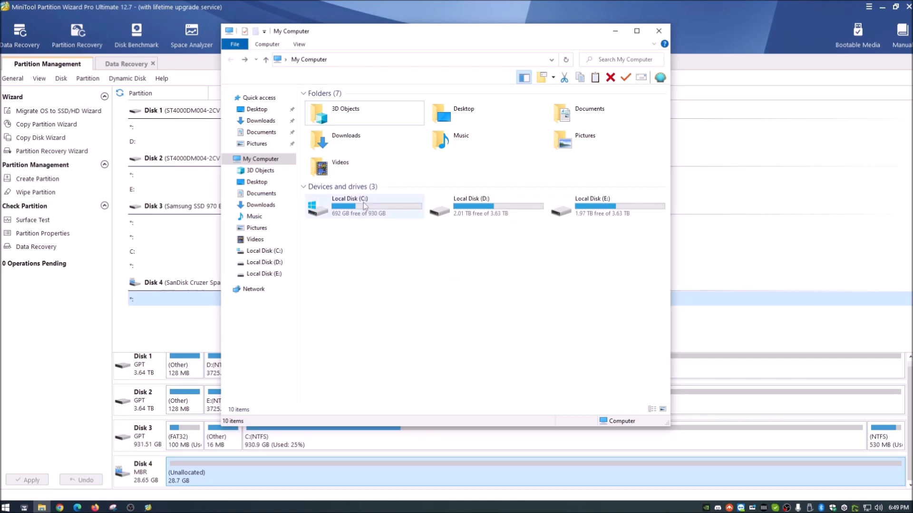
{"action": "mouse_move", "coordinate": [475, 282]}
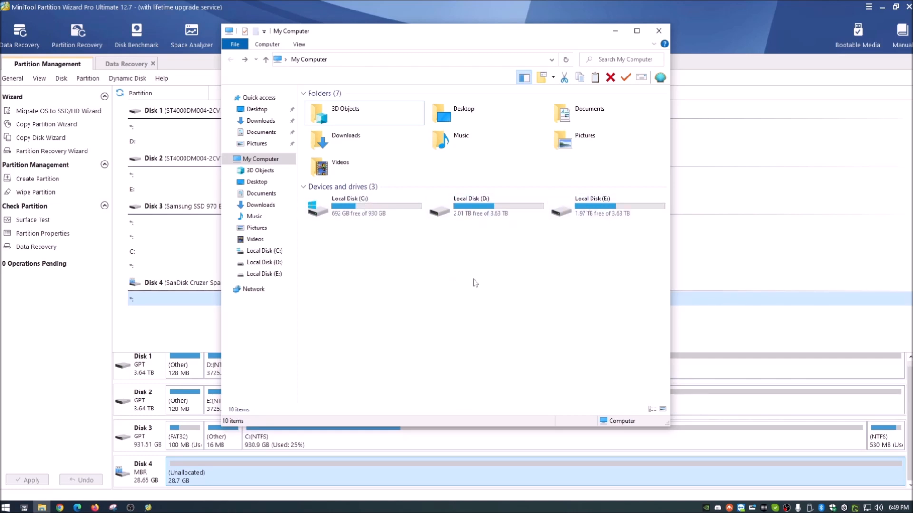
{"action": "mouse_move", "coordinate": [192, 480]}
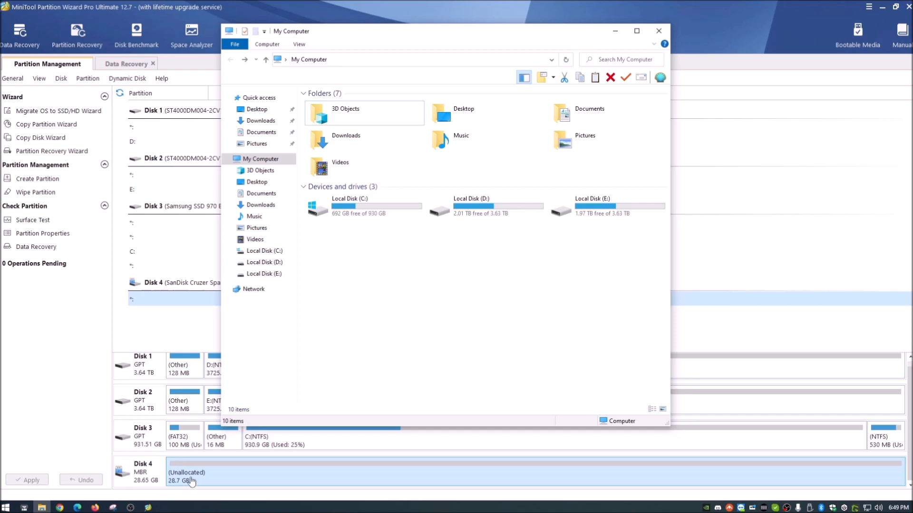
{"action": "mouse_move", "coordinate": [350, 331]}
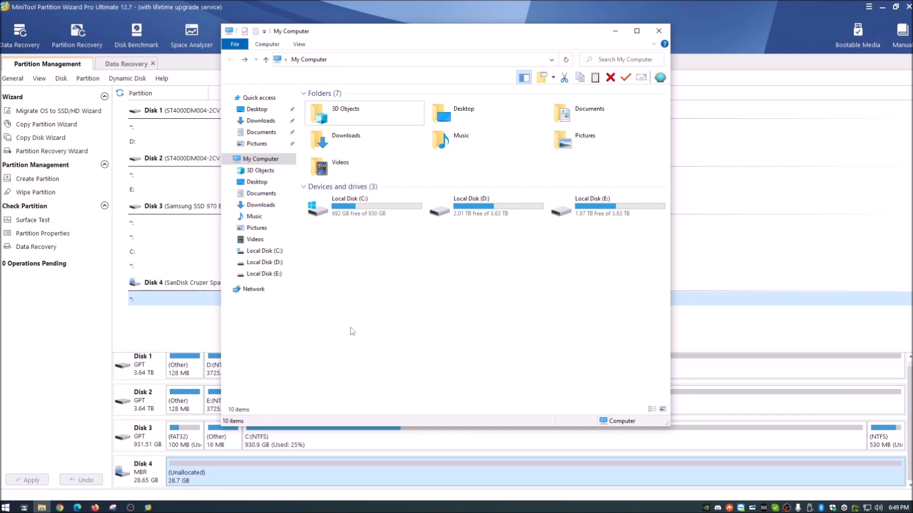
{"action": "mouse_move", "coordinate": [434, 278]}
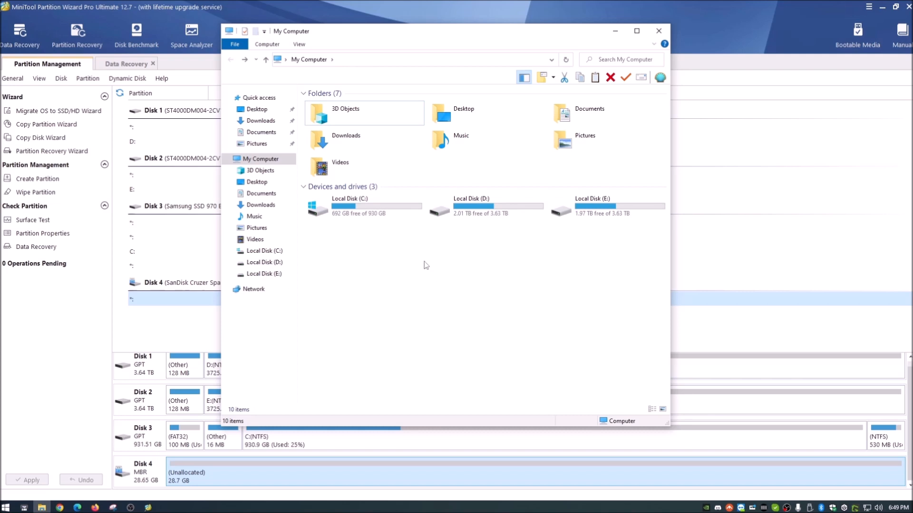
{"action": "mouse_move", "coordinate": [432, 311]}
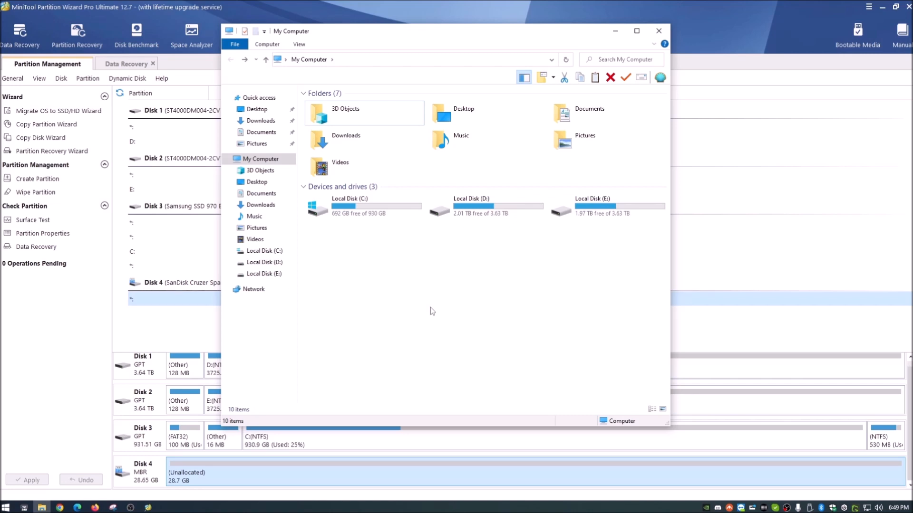
{"action": "mouse_move", "coordinate": [461, 319]}
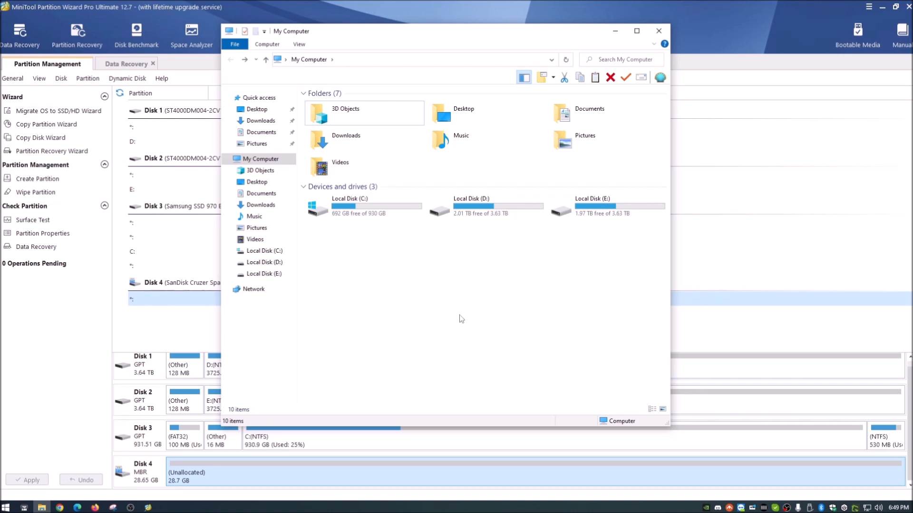
{"action": "mouse_move", "coordinate": [461, 310]}
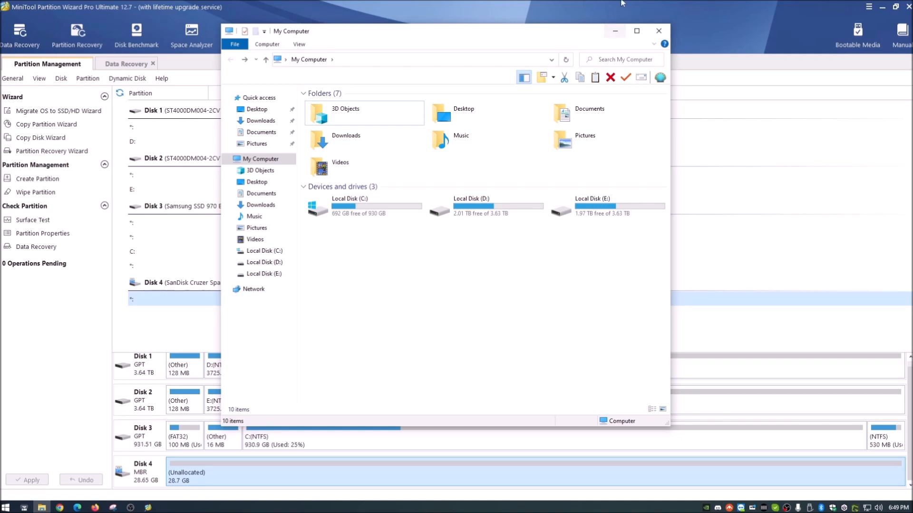
{"action": "left_click", "coordinate": [658, 31]}
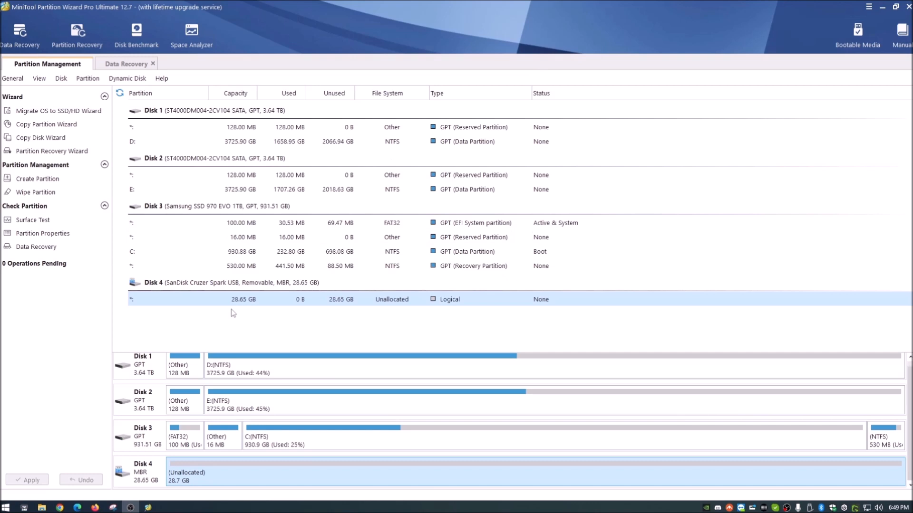
{"action": "left_click", "coordinate": [305, 142]}
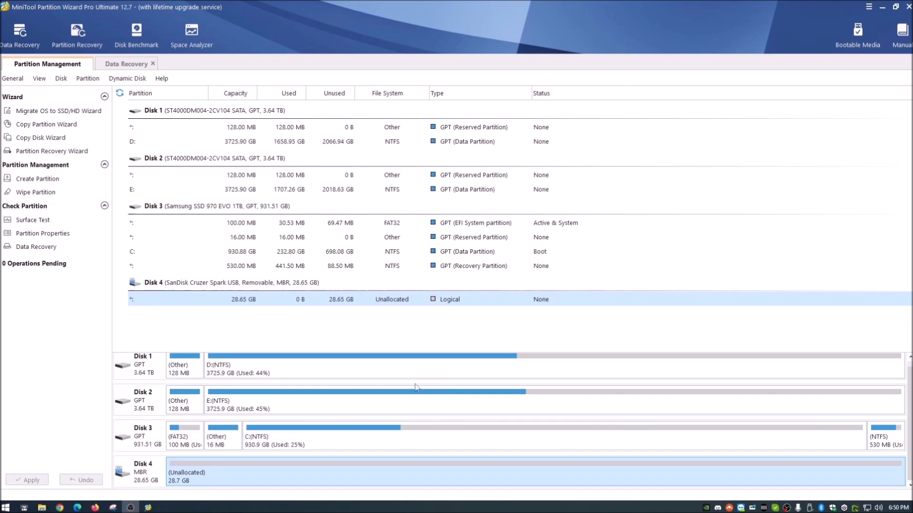
{"action": "mouse_move", "coordinate": [231, 480]}
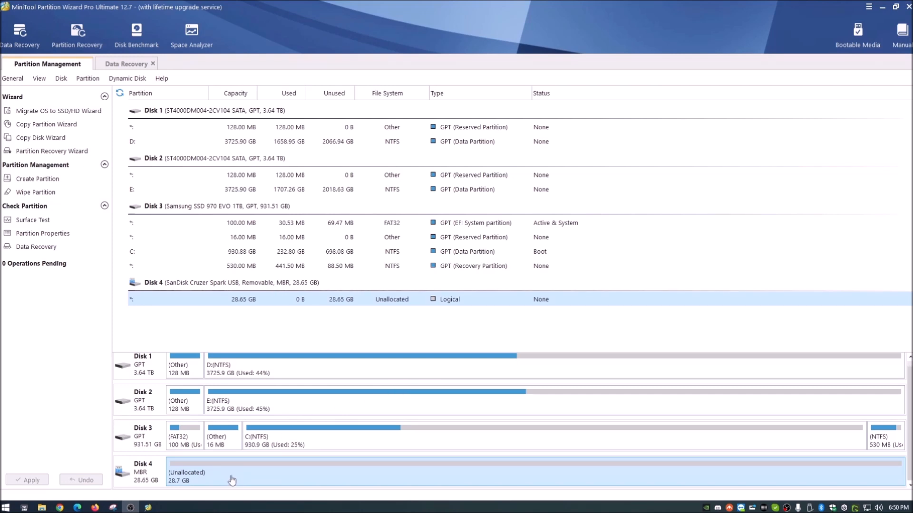
{"action": "mouse_move", "coordinate": [173, 484]}
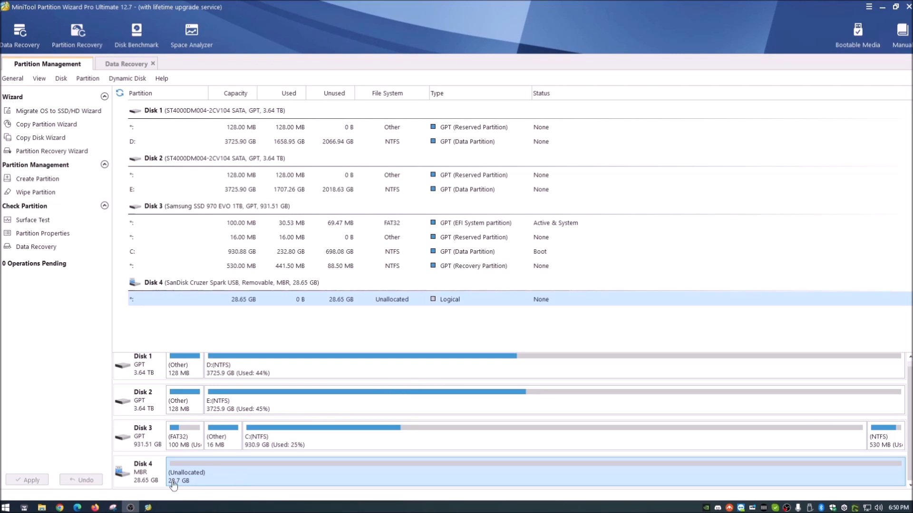
{"action": "mouse_move", "coordinate": [194, 484]}
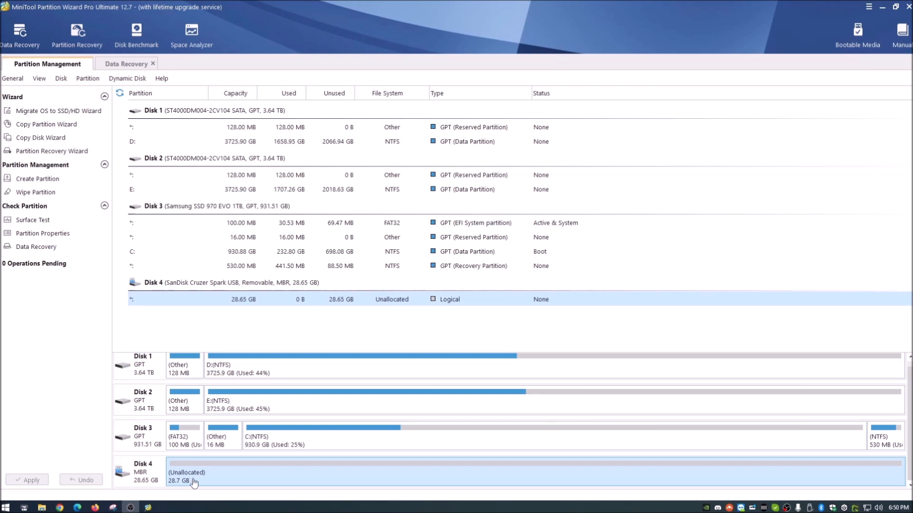
{"action": "mouse_move", "coordinate": [114, 482]}
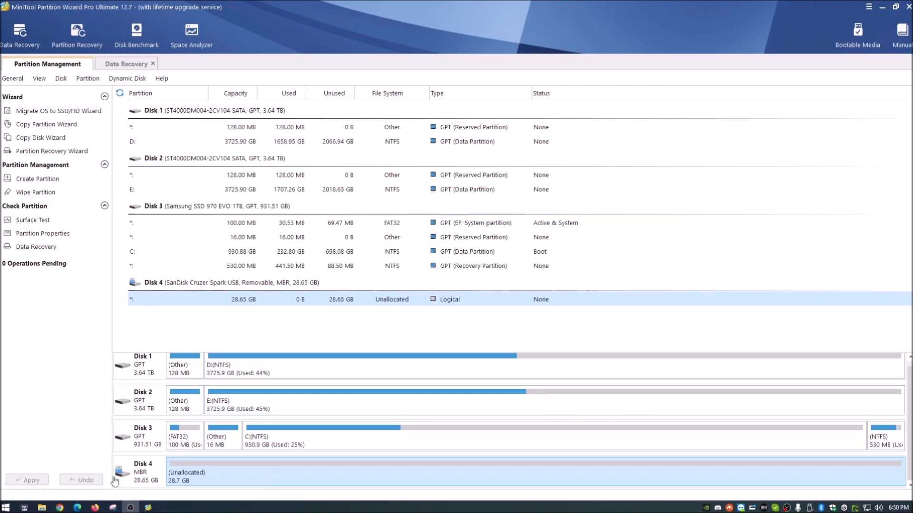
{"action": "mouse_move", "coordinate": [239, 480]}
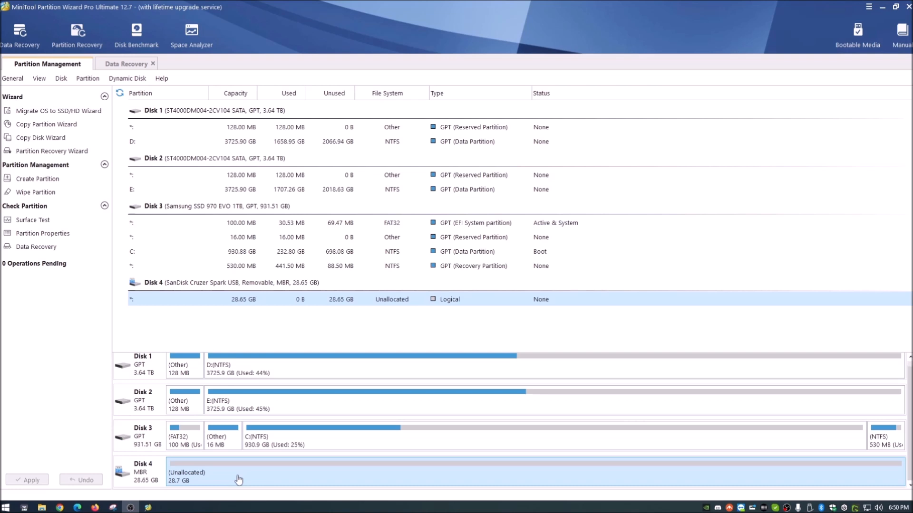
- Create a primary NTFS partition F: with default cluster size on Disk 4's unallocated space
{"action": "right_click", "coordinate": [239, 473]}
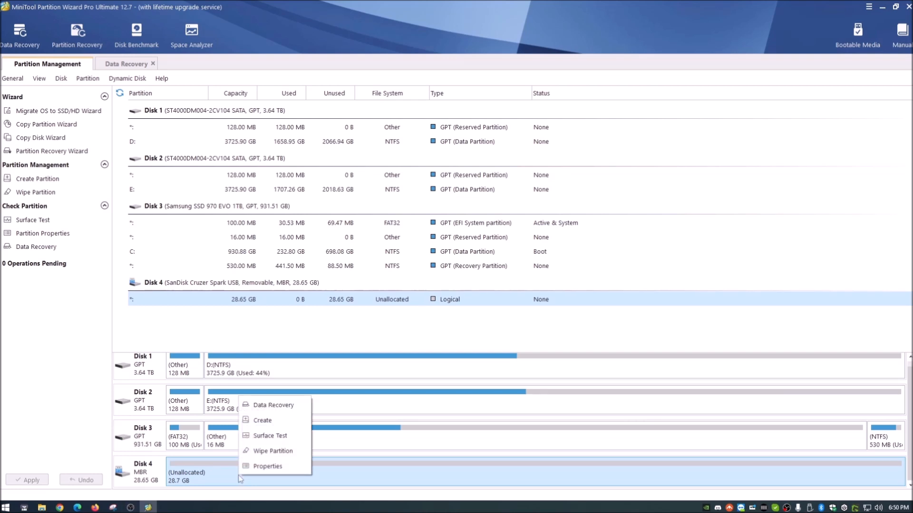
{"action": "mouse_move", "coordinate": [274, 420]}
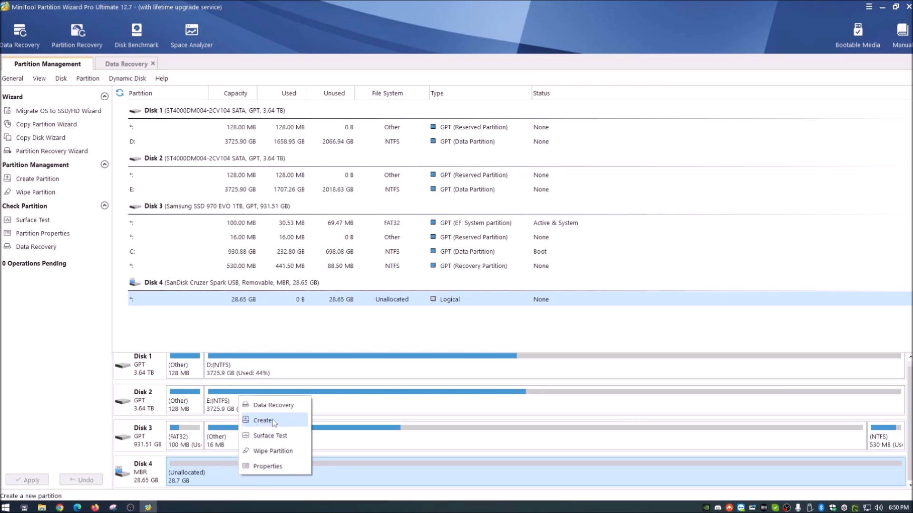
{"action": "left_click", "coordinate": [262, 420]}
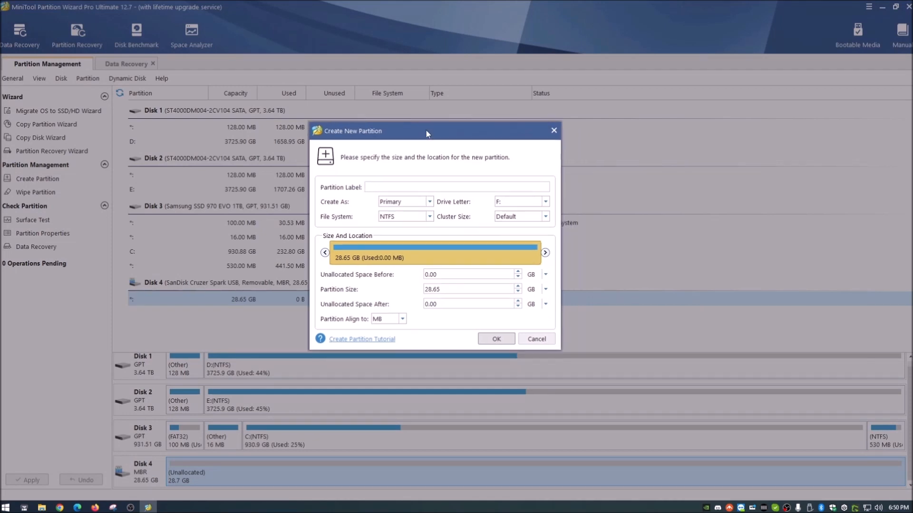
{"action": "left_click_drag", "start_coordinate": [427, 133], "coordinate": [378, 112]}
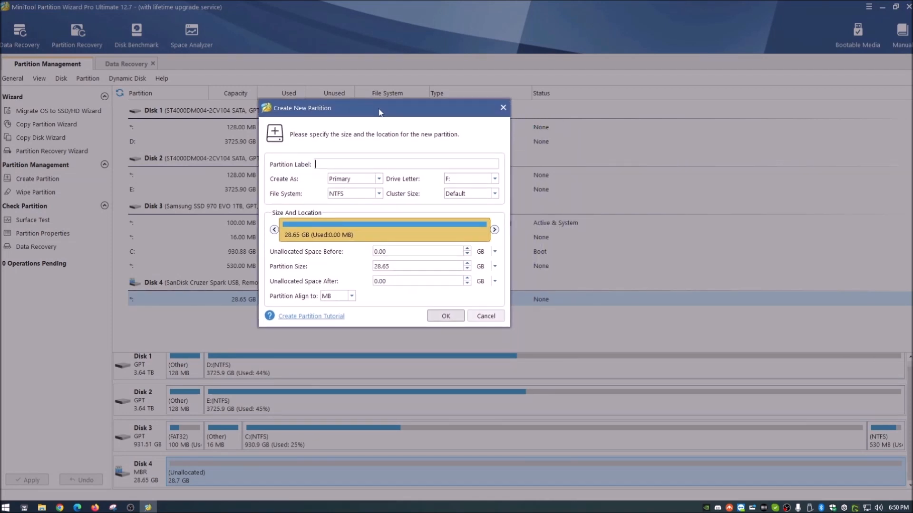
{"action": "mouse_move", "coordinate": [334, 164]}
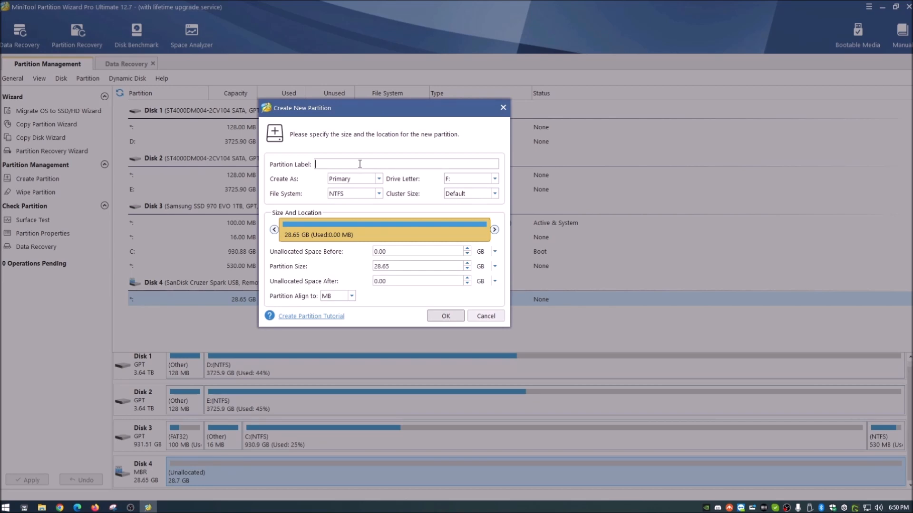
{"action": "mouse_move", "coordinate": [371, 179]}
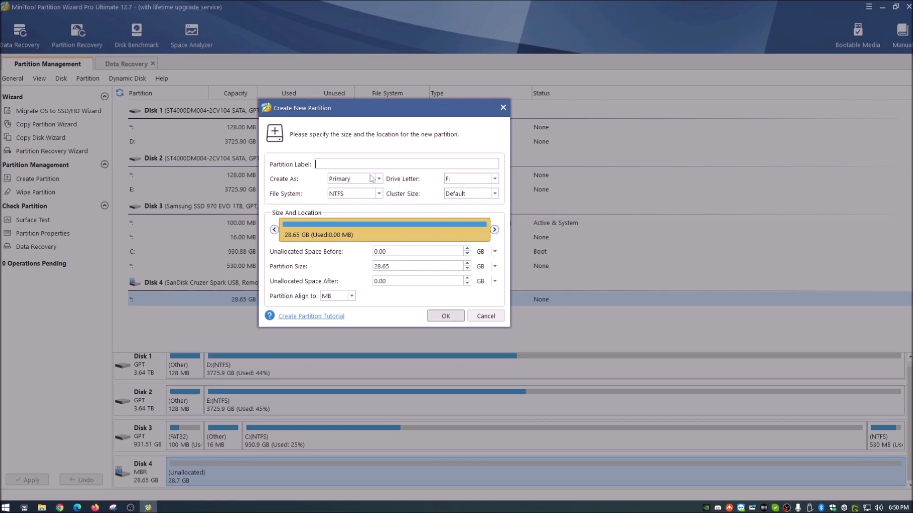
{"action": "left_click", "coordinate": [379, 179]}
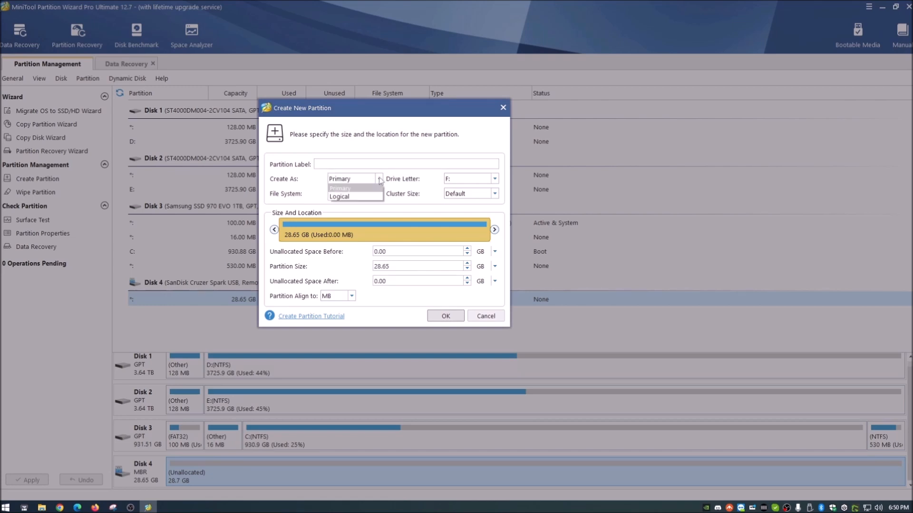
{"action": "left_click", "coordinate": [340, 187]}
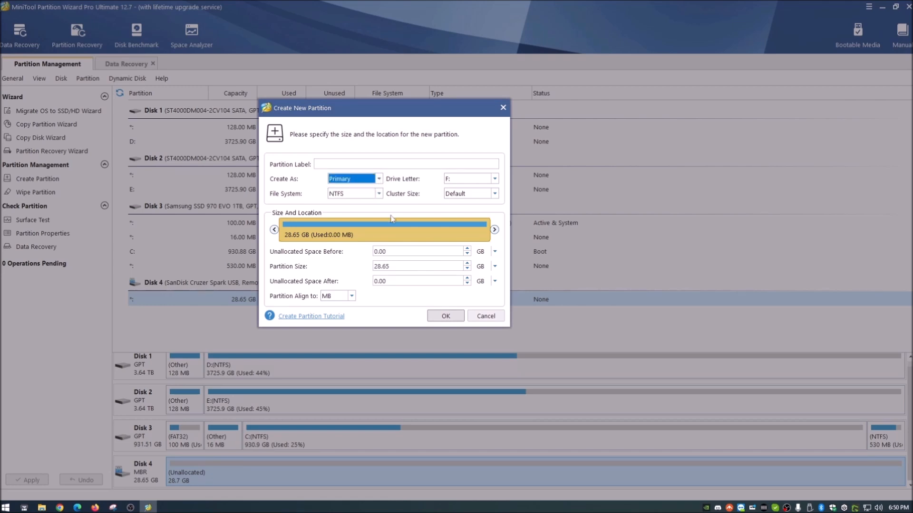
{"action": "left_click", "coordinate": [379, 194]}
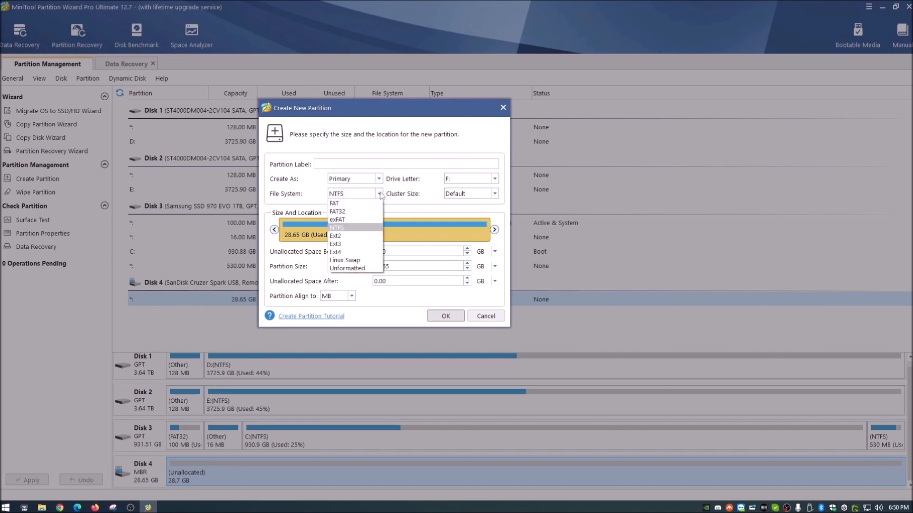
{"action": "mouse_move", "coordinate": [354, 232]}
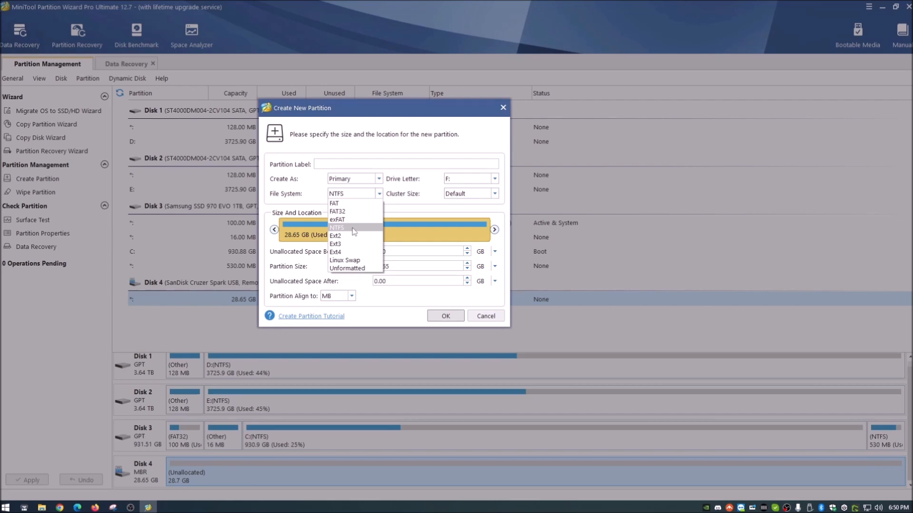
{"action": "left_click", "coordinate": [337, 227]}
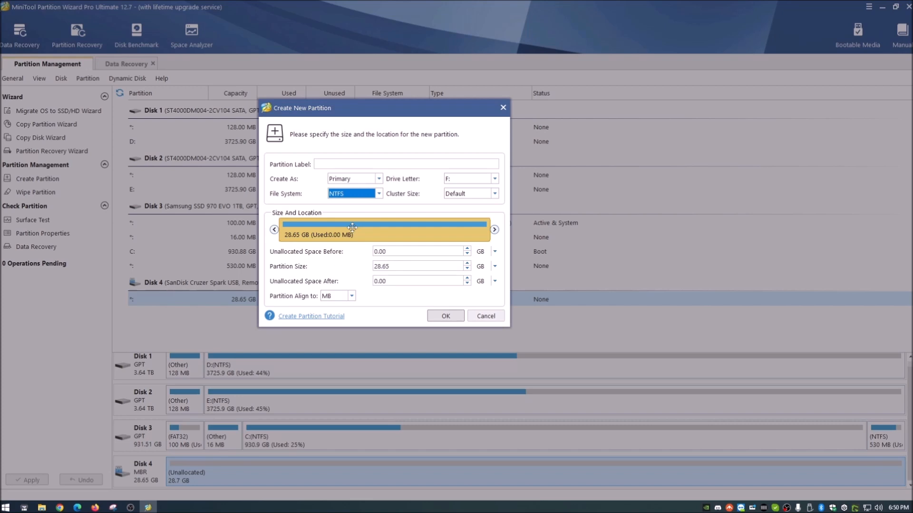
{"action": "mouse_move", "coordinate": [473, 182]}
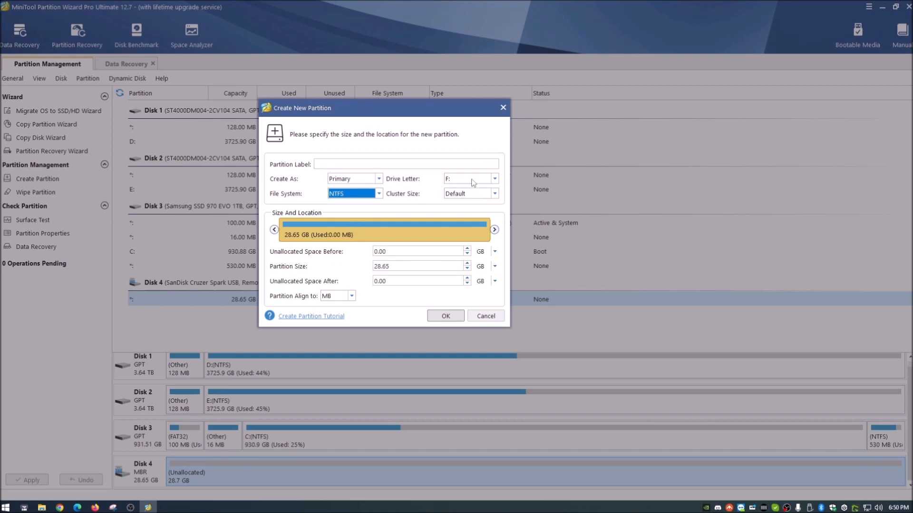
{"action": "mouse_move", "coordinate": [482, 181]}
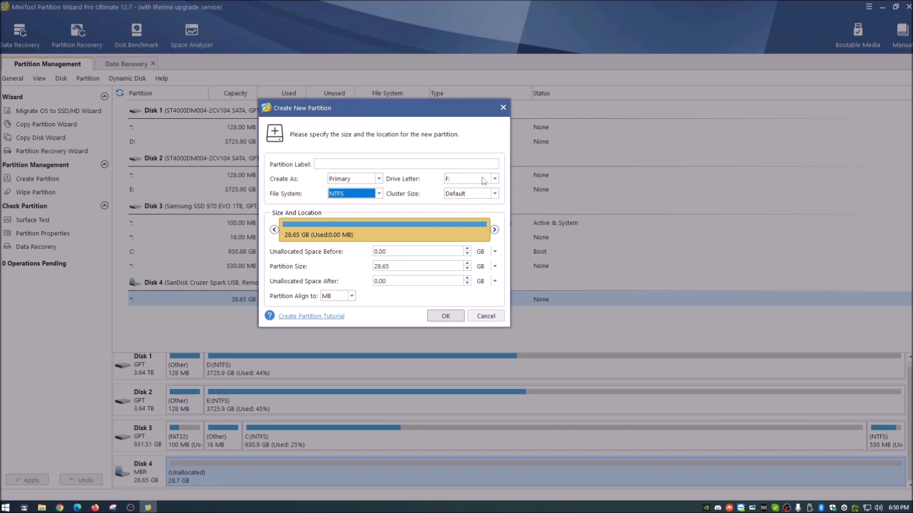
{"action": "left_click", "coordinate": [495, 179]}
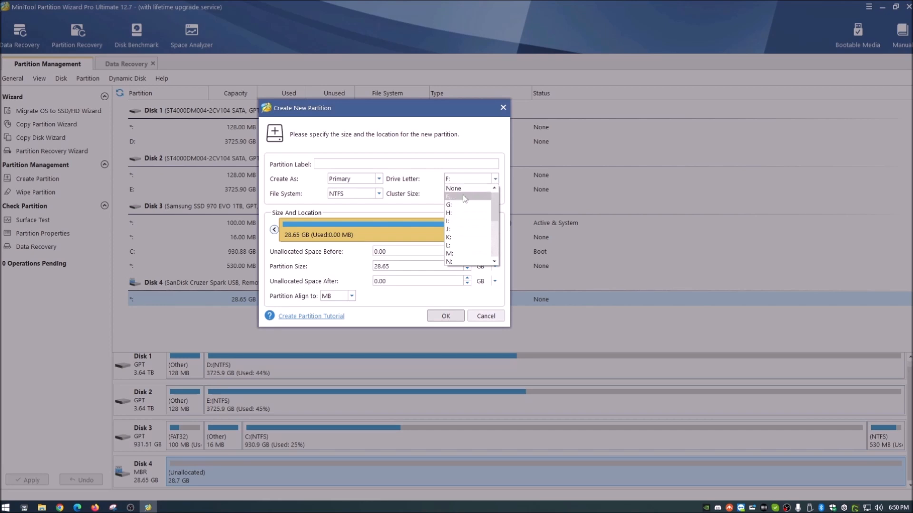
{"action": "mouse_move", "coordinate": [463, 201]}
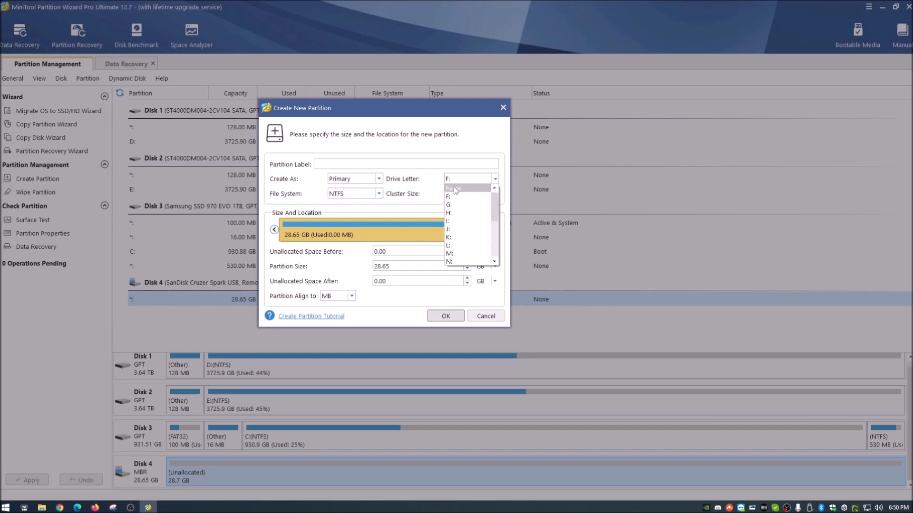
{"action": "left_click", "coordinate": [449, 197]}
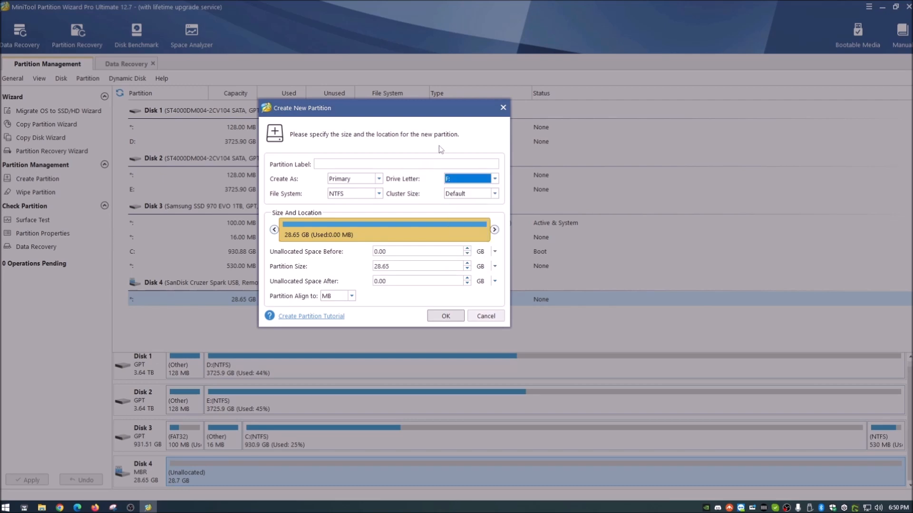
{"action": "left_click", "coordinate": [494, 193]}
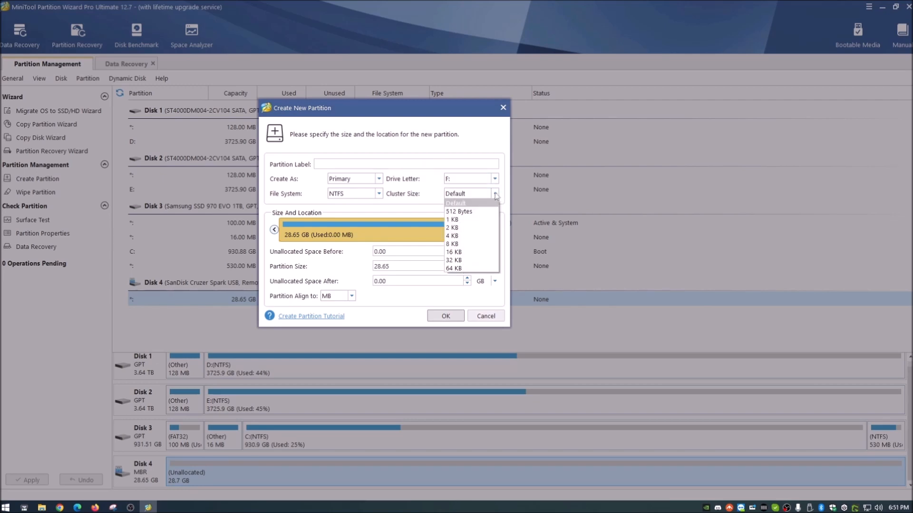
{"action": "left_click", "coordinate": [456, 203]}
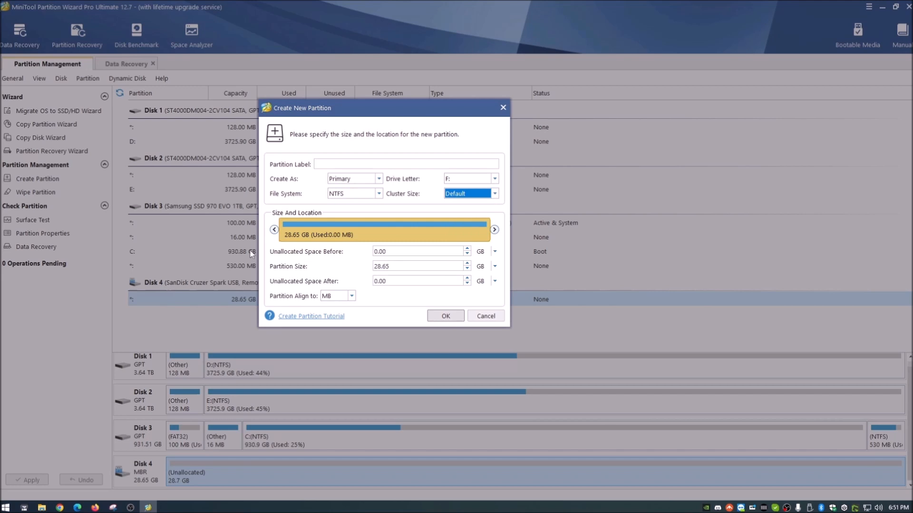
{"action": "mouse_move", "coordinate": [327, 229]}
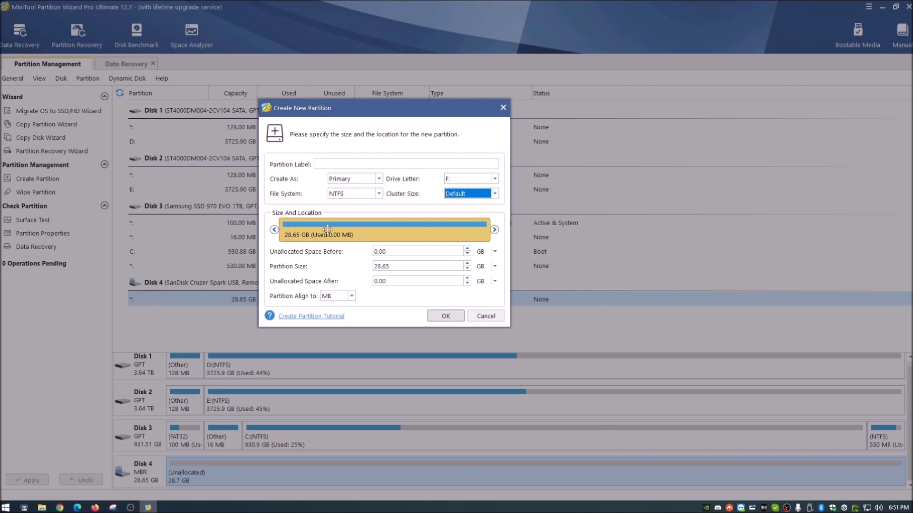
{"action": "mouse_move", "coordinate": [376, 229]}
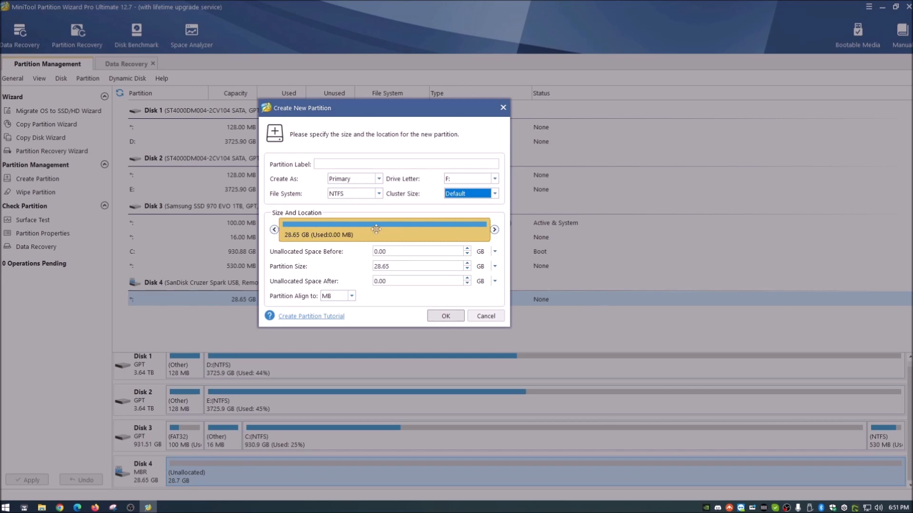
{"action": "mouse_move", "coordinate": [391, 205]}
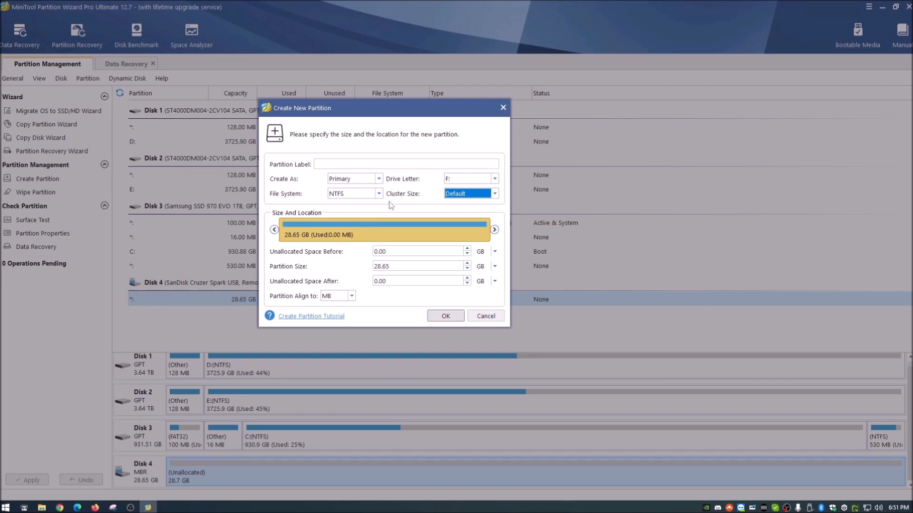
{"action": "left_click", "coordinate": [445, 315]}
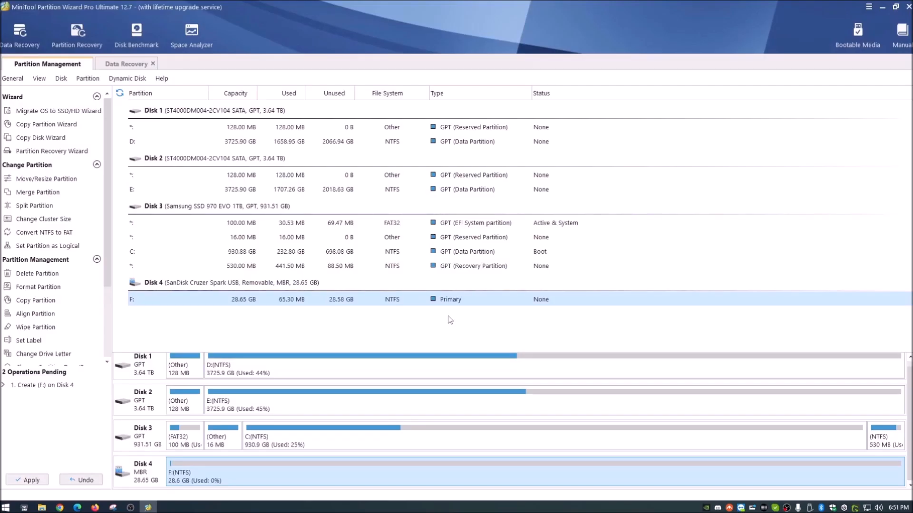
{"action": "mouse_move", "coordinate": [274, 477]}
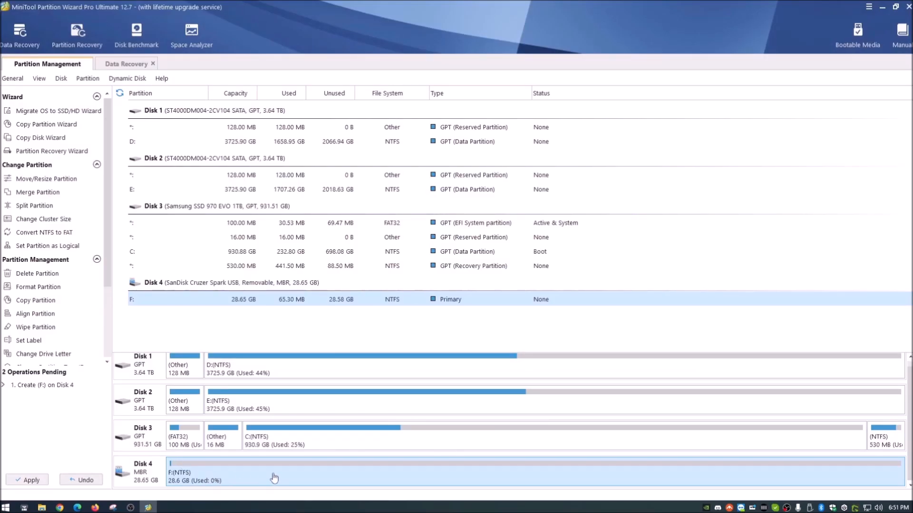
{"action": "mouse_move", "coordinate": [304, 478]}
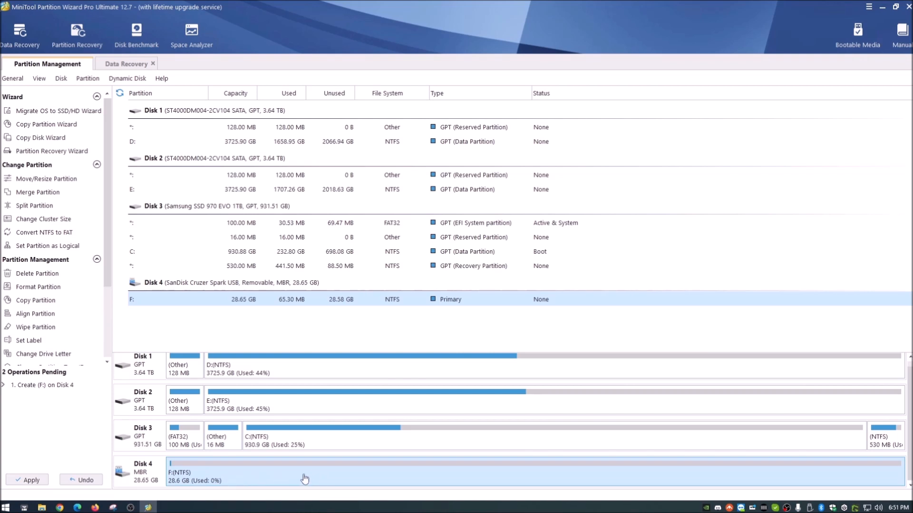
{"action": "mouse_move", "coordinate": [306, 477]}
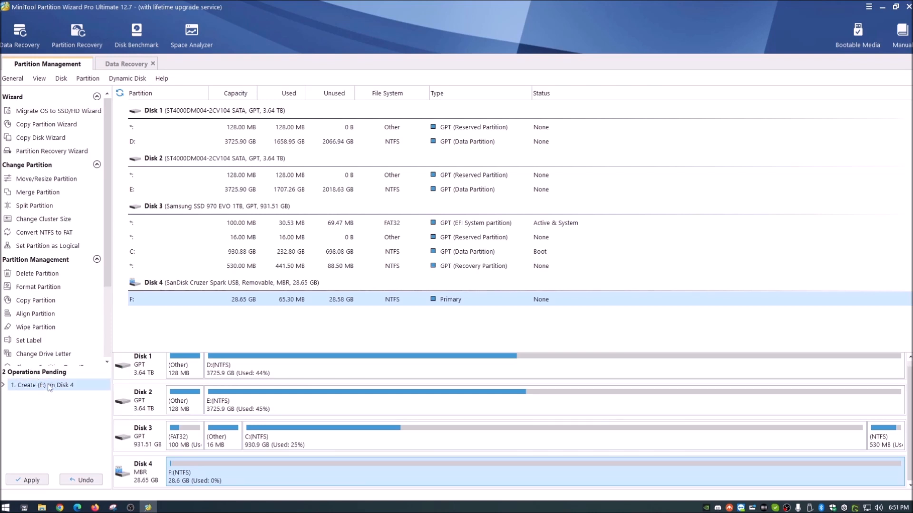
{"action": "mouse_move", "coordinate": [150, 455]}
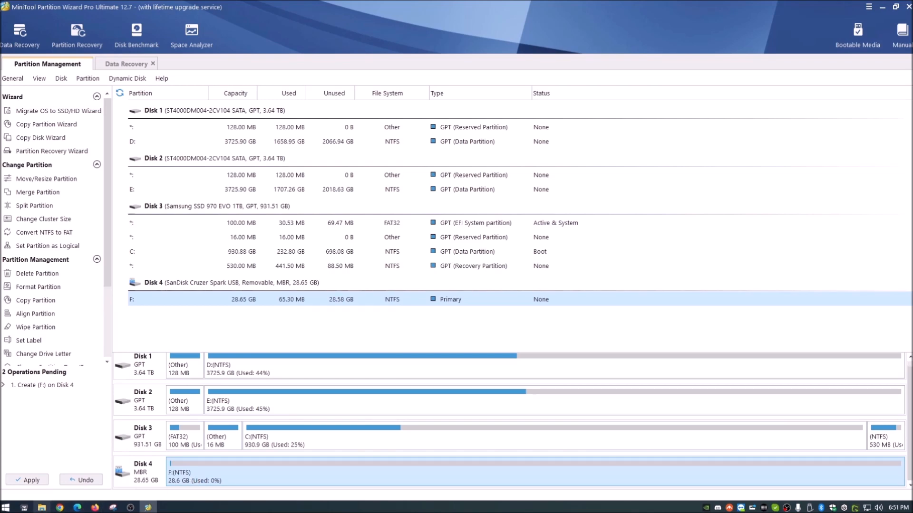
- Glance at the drives in File Explorer, then start applying the pending partition changes
{"action": "left_click", "coordinate": [42, 507]}
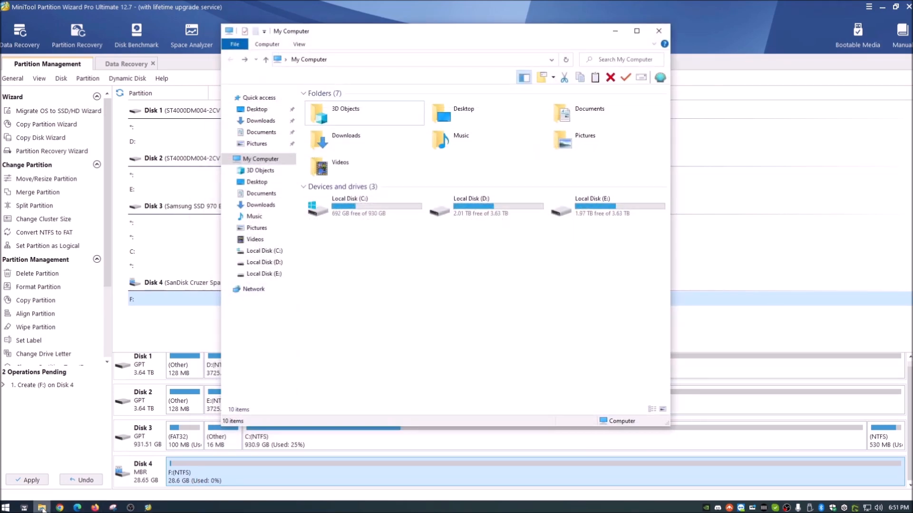
{"action": "left_click", "coordinate": [659, 31]}
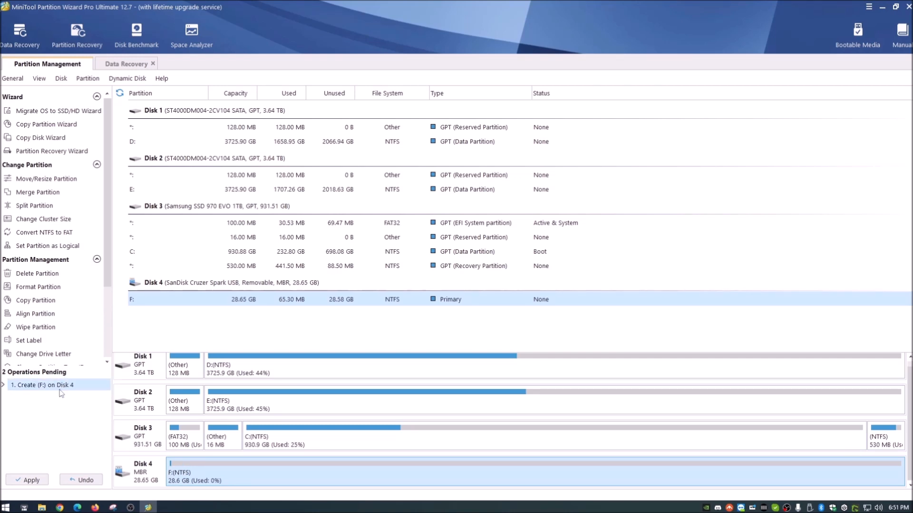
{"action": "left_click", "coordinate": [27, 480]}
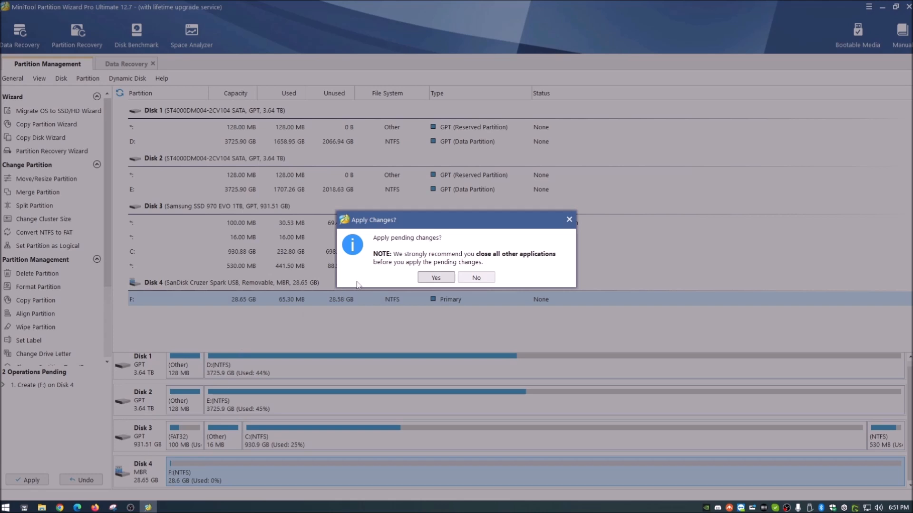
- Confirm applying the changes and dismiss the success message once F: exists
{"action": "left_click", "coordinate": [436, 277]}
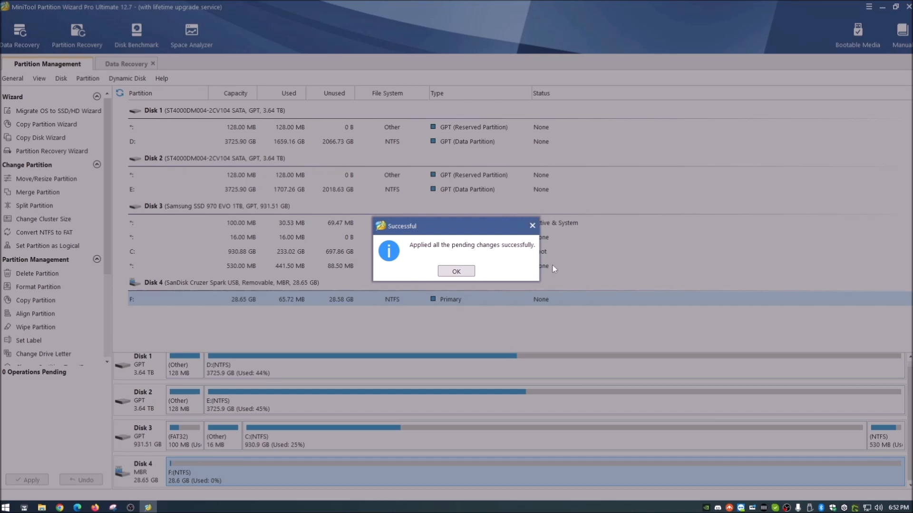
{"action": "left_click", "coordinate": [456, 272]}
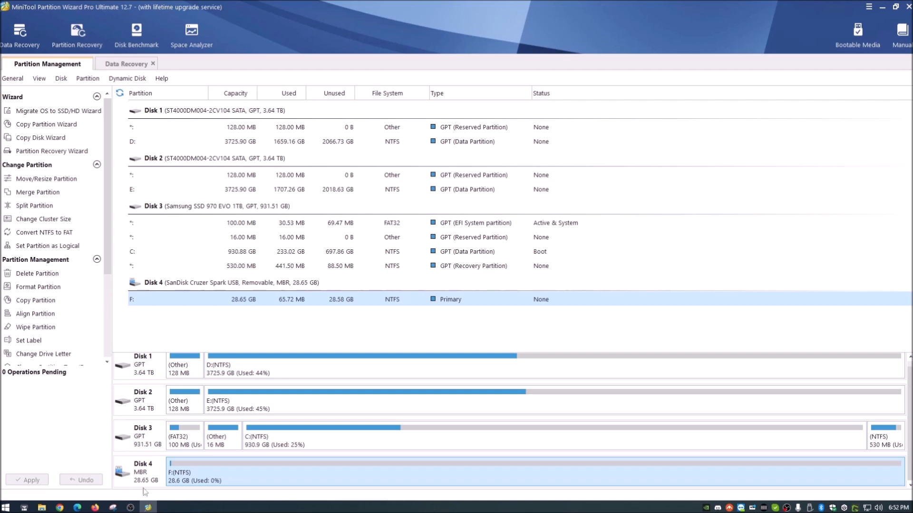
- Verify the 28.6 GB USB Drive (F:) in File Explorer, then start splitting F:
{"action": "left_click", "coordinate": [42, 508]}
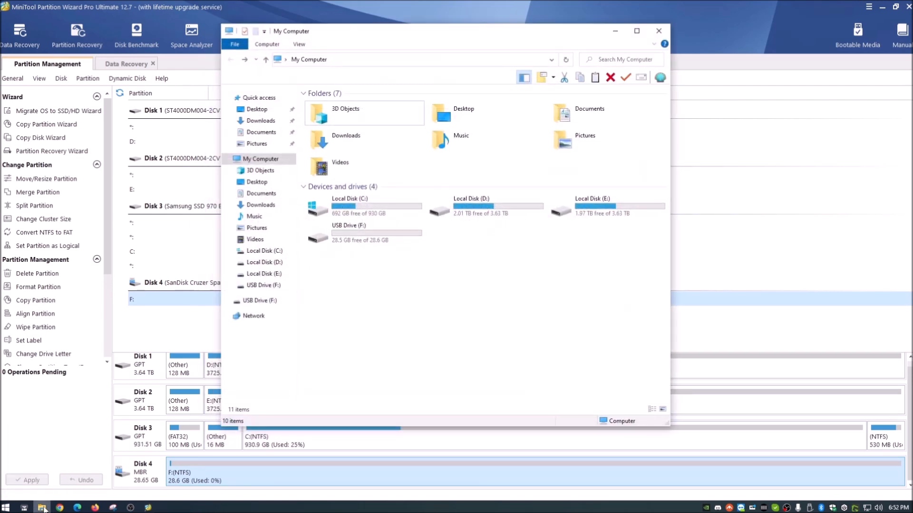
{"action": "mouse_move", "coordinate": [355, 233]}
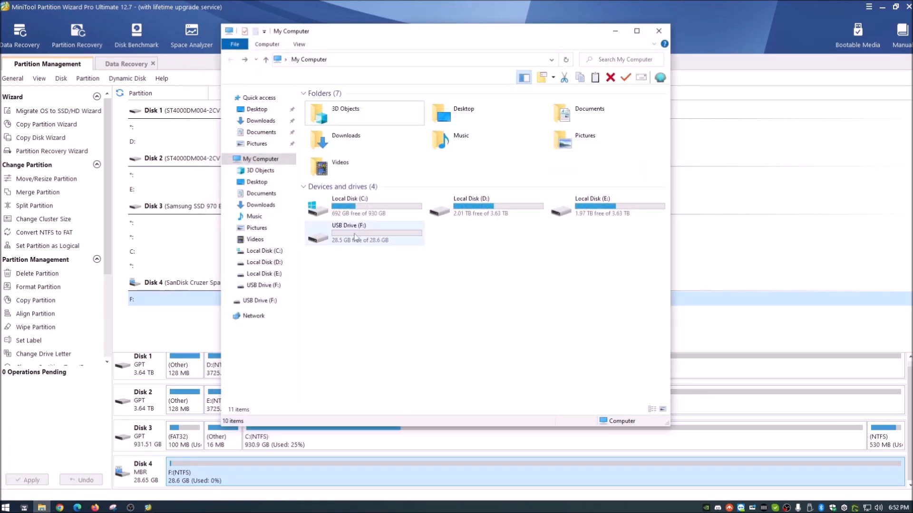
{"action": "left_click", "coordinate": [349, 235]}
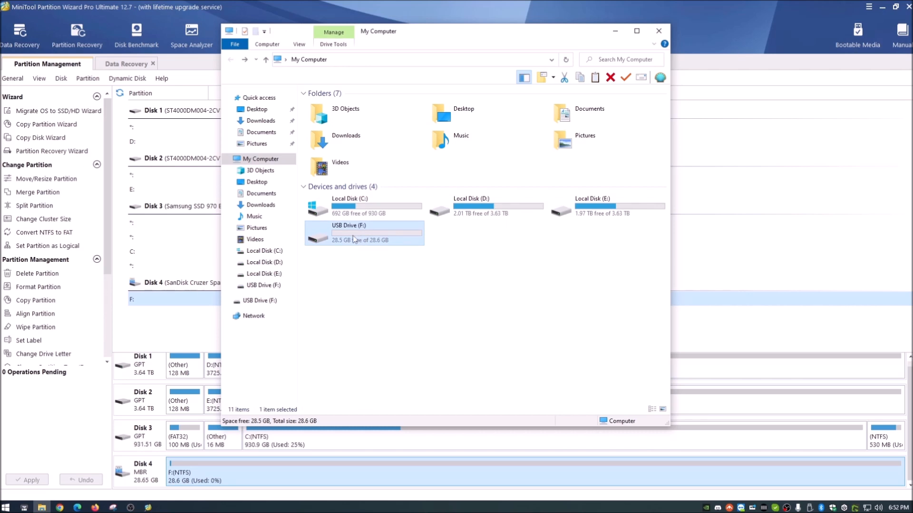
{"action": "double_click", "coordinate": [360, 233]}
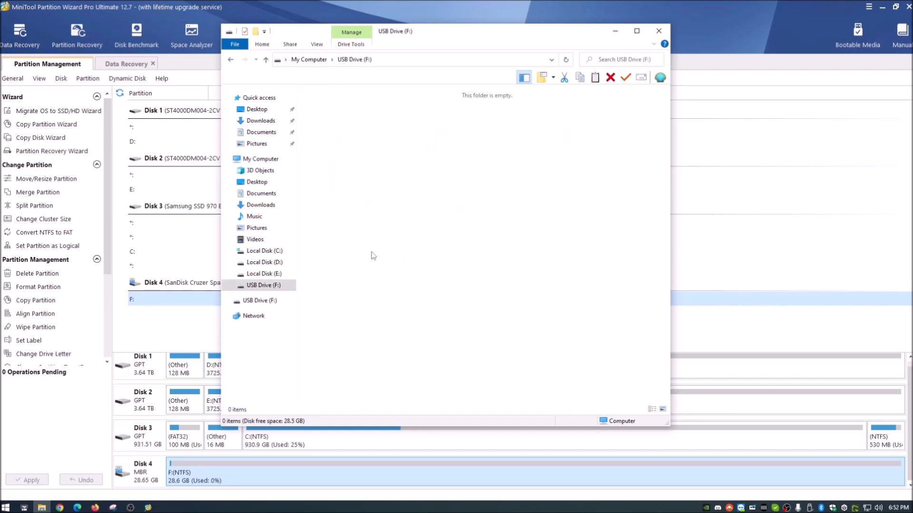
{"action": "left_click", "coordinate": [259, 158]}
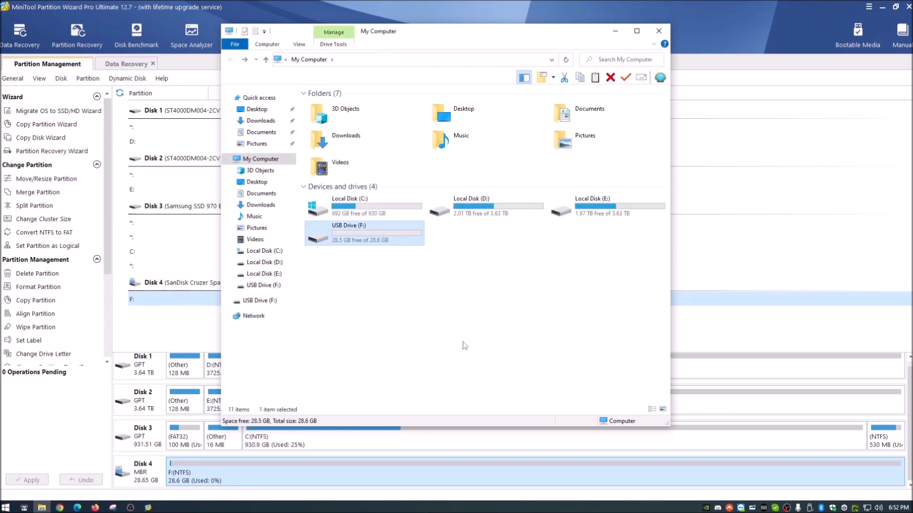
{"action": "mouse_move", "coordinate": [439, 336]}
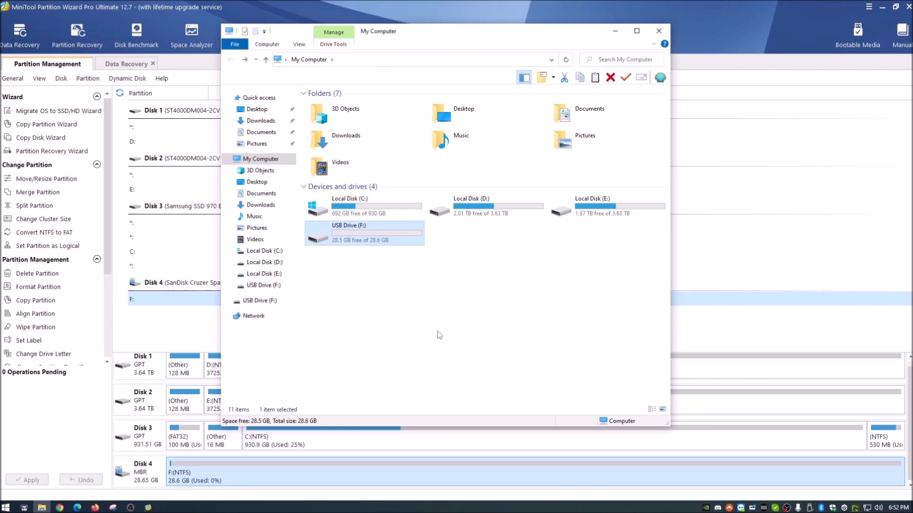
{"action": "mouse_move", "coordinate": [428, 324]}
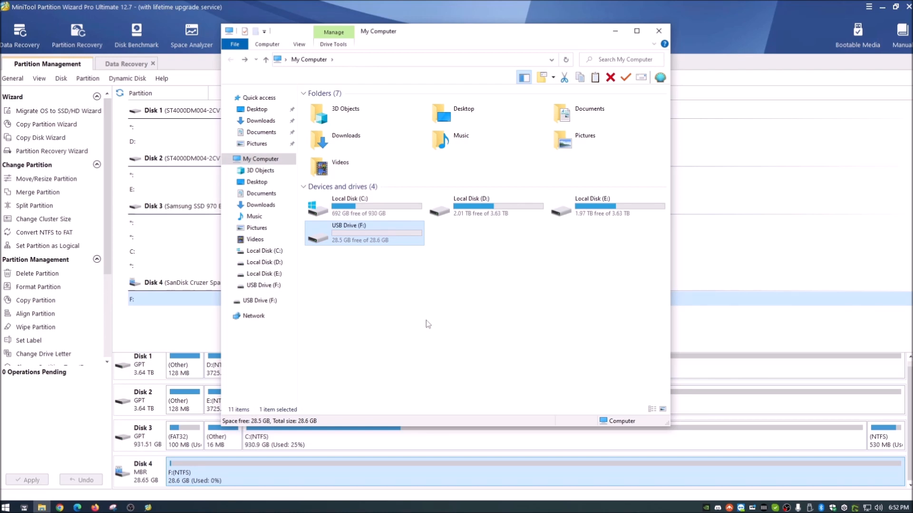
{"action": "mouse_move", "coordinate": [356, 233]}
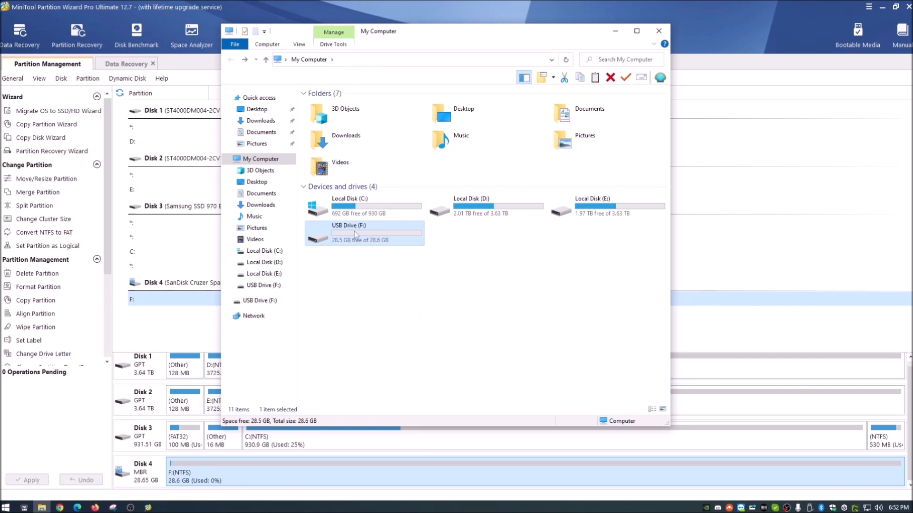
{"action": "mouse_move", "coordinate": [358, 236]}
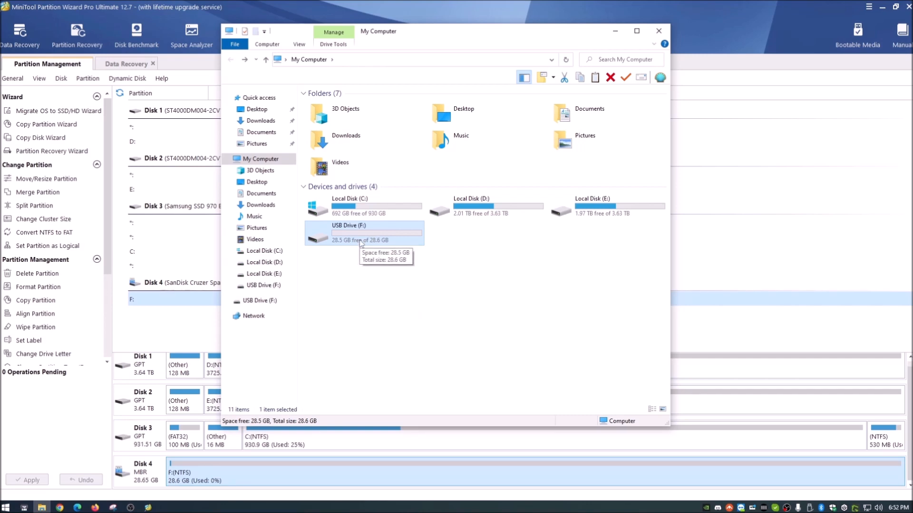
{"action": "mouse_move", "coordinate": [371, 254]}
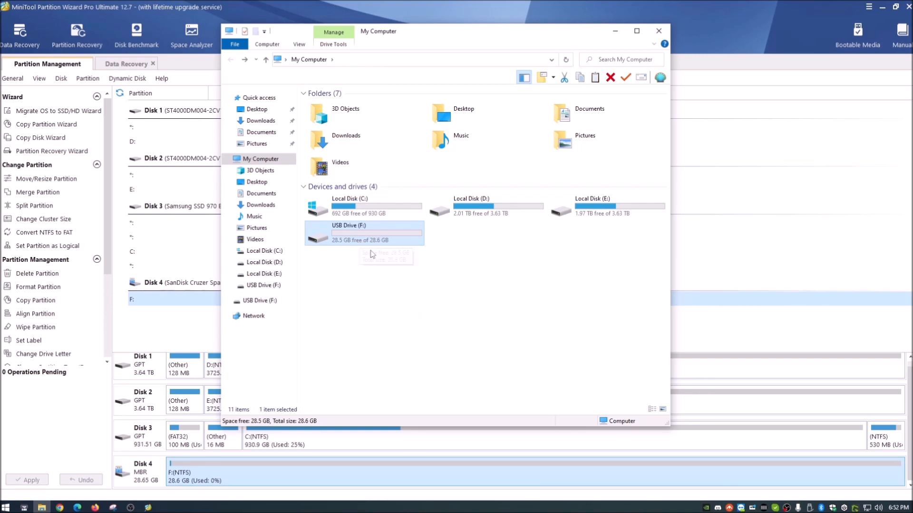
{"action": "mouse_move", "coordinate": [361, 293]}
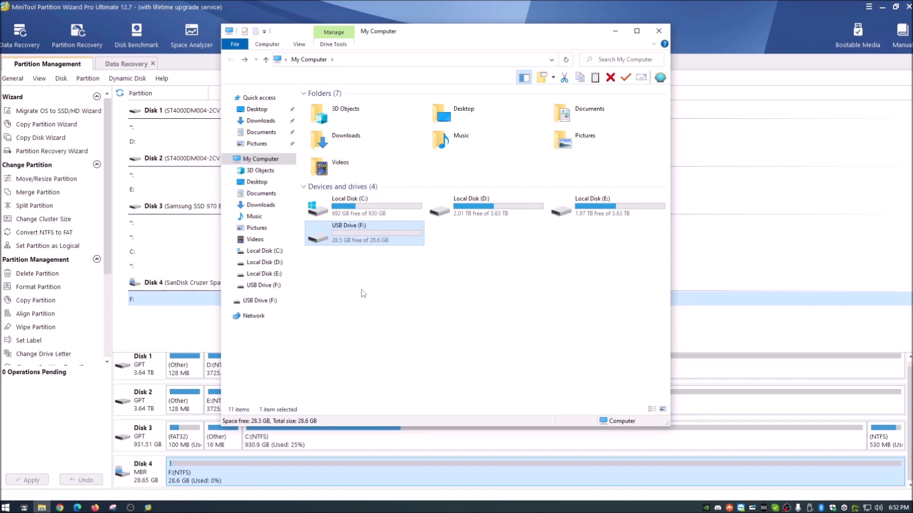
{"action": "mouse_move", "coordinate": [350, 199]}
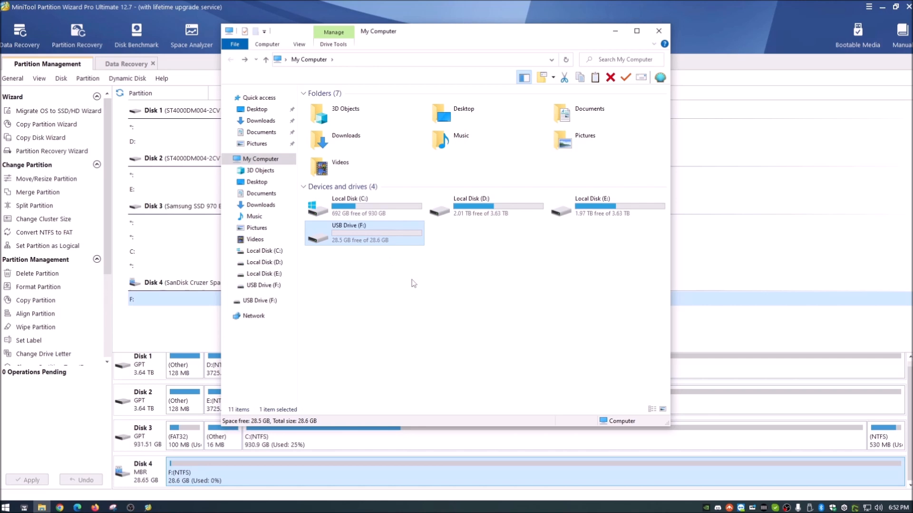
{"action": "mouse_move", "coordinate": [345, 240]}
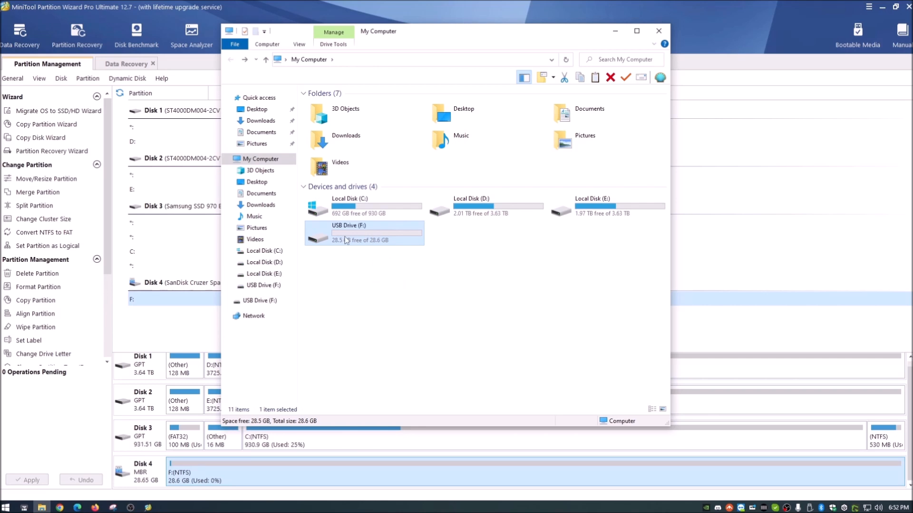
{"action": "mouse_move", "coordinate": [474, 251]}
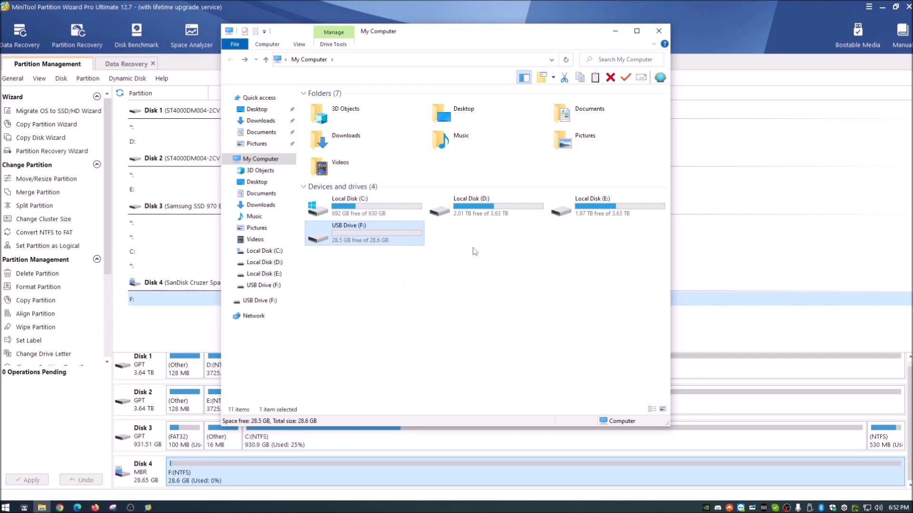
{"action": "left_click", "coordinate": [658, 31]}
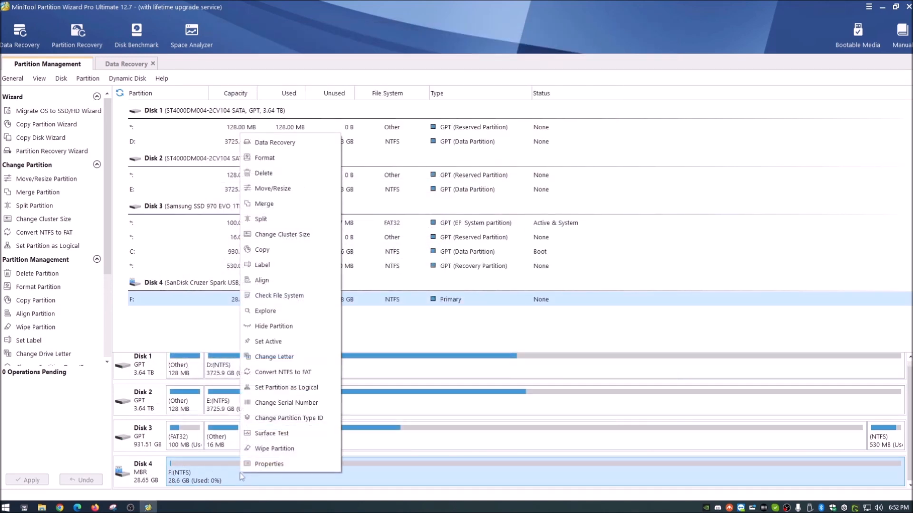
{"action": "mouse_move", "coordinate": [293, 221]}
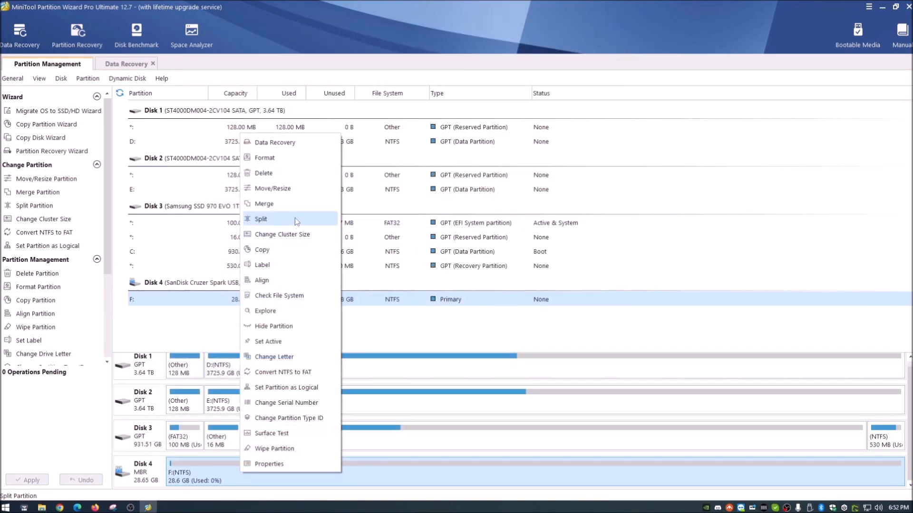
{"action": "left_click", "coordinate": [261, 219]}
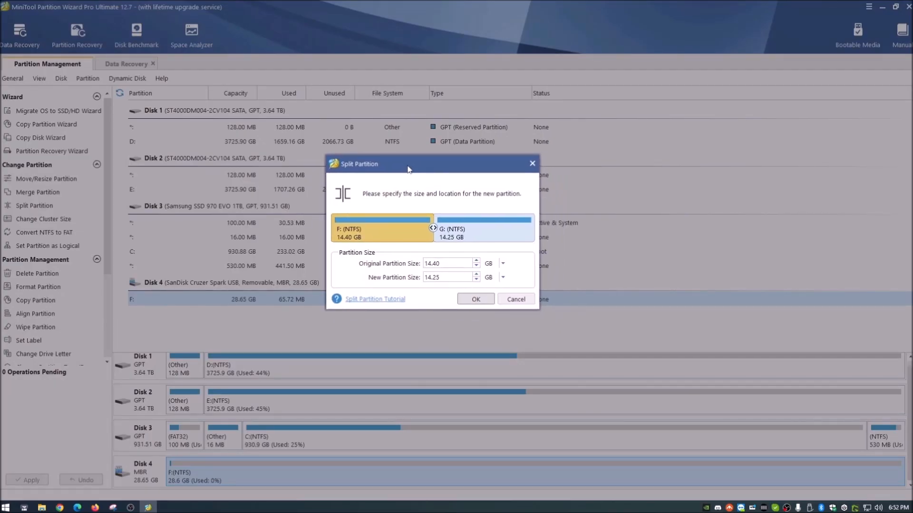
{"action": "mouse_move", "coordinate": [389, 212]}
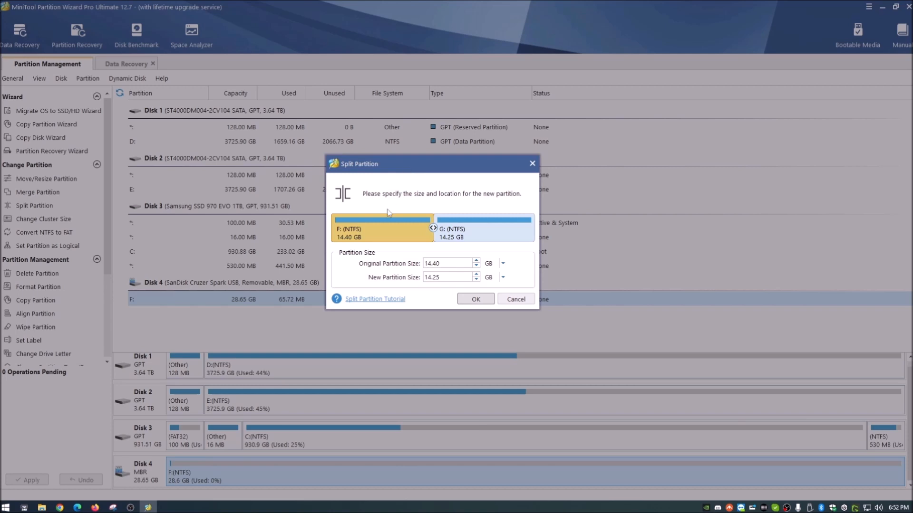
{"action": "mouse_move", "coordinate": [410, 237]}
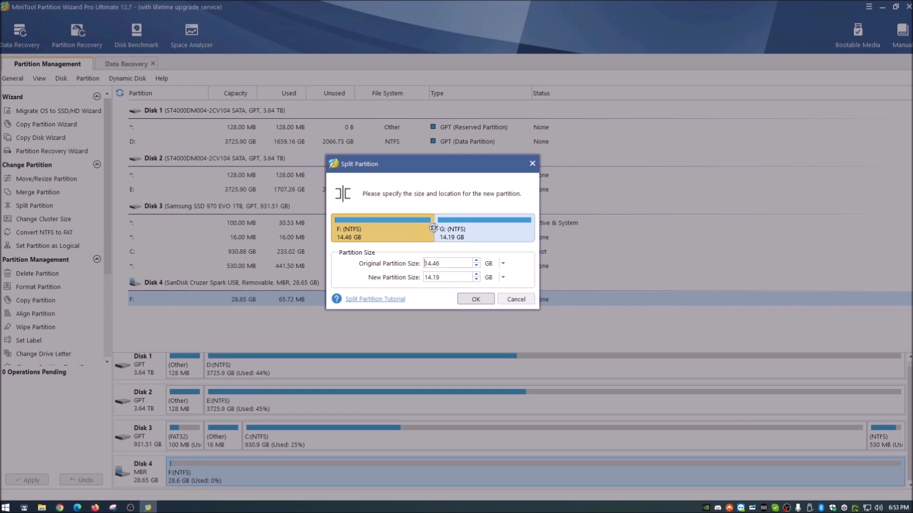
{"action": "mouse_move", "coordinate": [409, 227]}
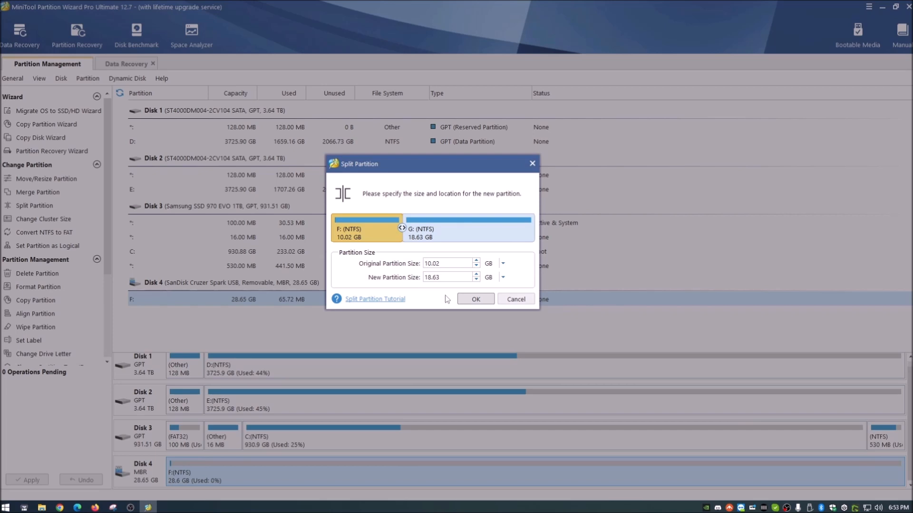
{"action": "mouse_move", "coordinate": [360, 238]}
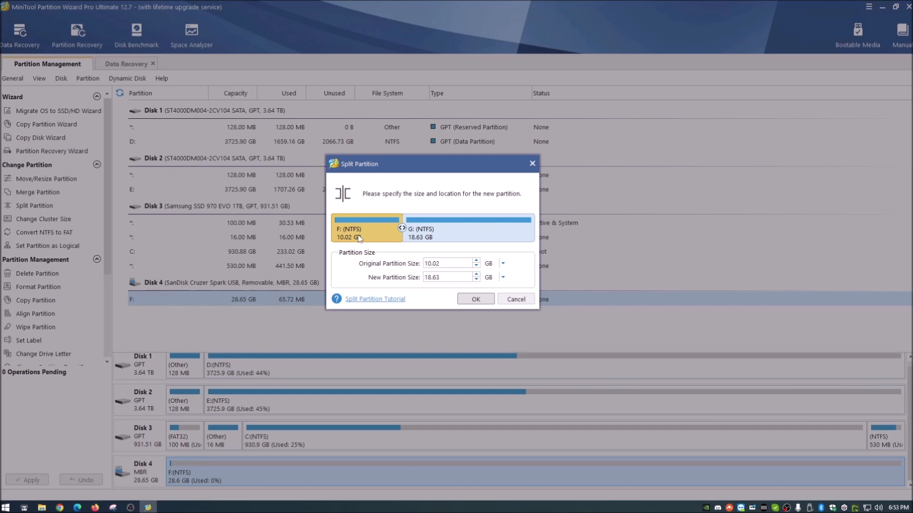
{"action": "mouse_move", "coordinate": [423, 241]}
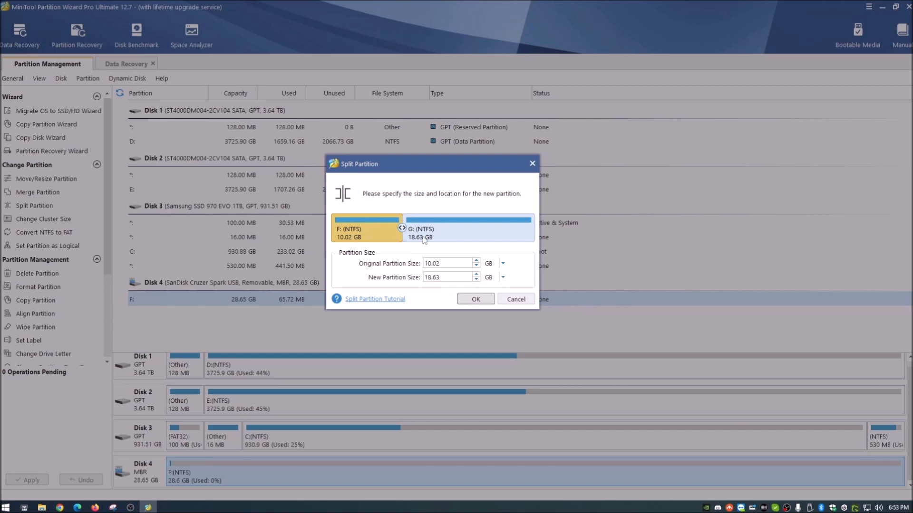
{"action": "mouse_move", "coordinate": [393, 288]}
{"action": "type", "text": "10"}
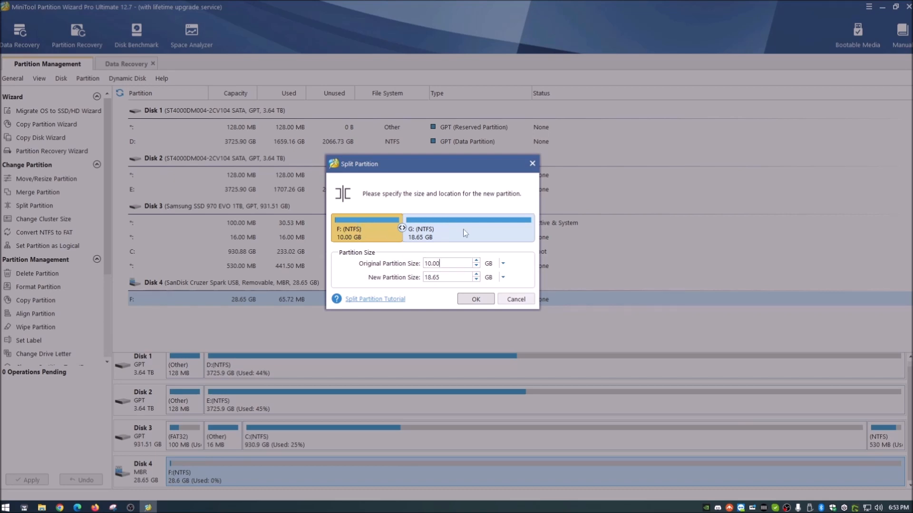
{"action": "mouse_move", "coordinate": [452, 235]}
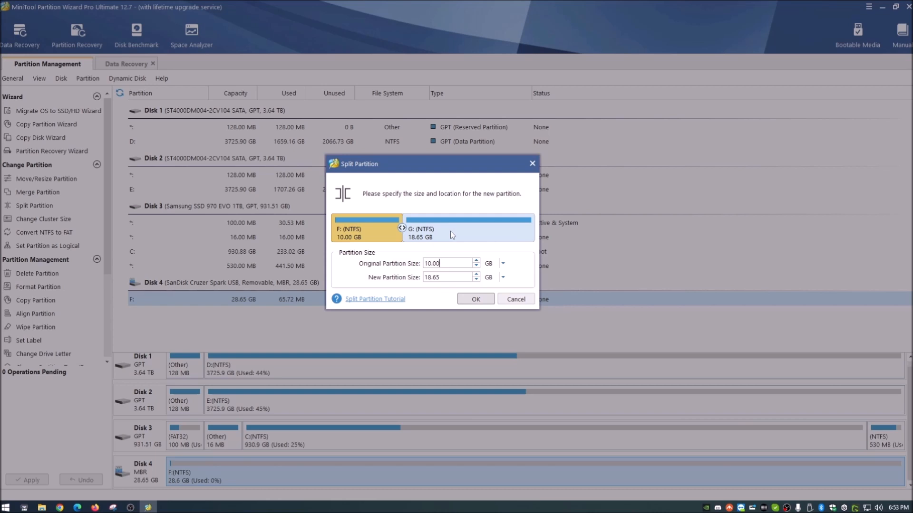
{"action": "mouse_move", "coordinate": [359, 272]}
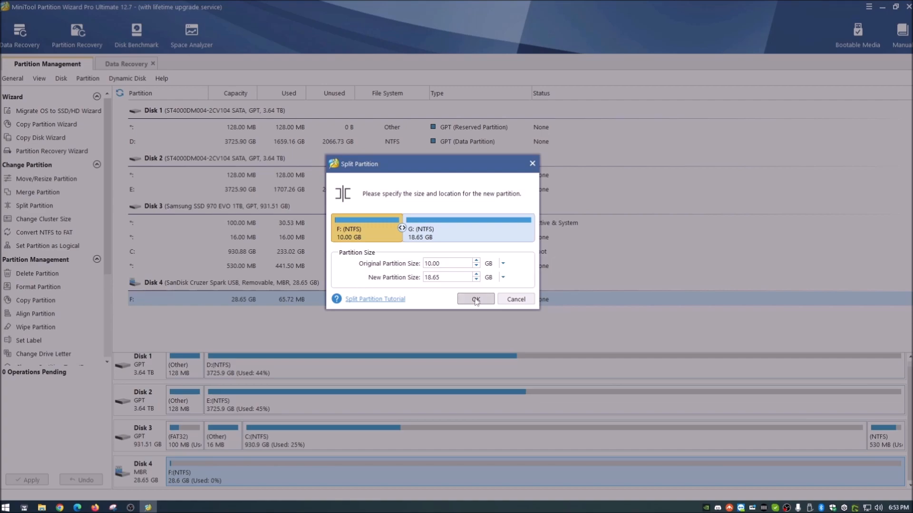
- Split F: into a 10.00 GB primary F: and an 18.65 GB logical G:
{"action": "left_click", "coordinate": [475, 298]}
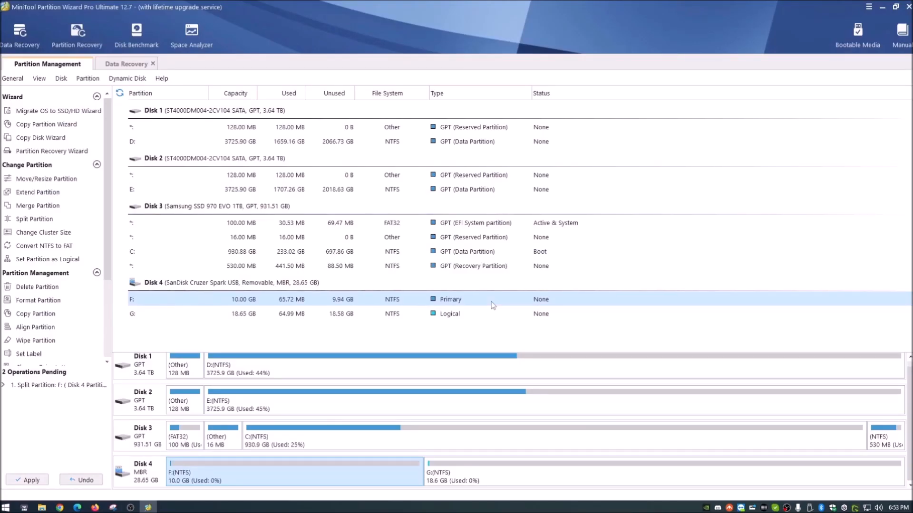
{"action": "mouse_move", "coordinate": [348, 479]}
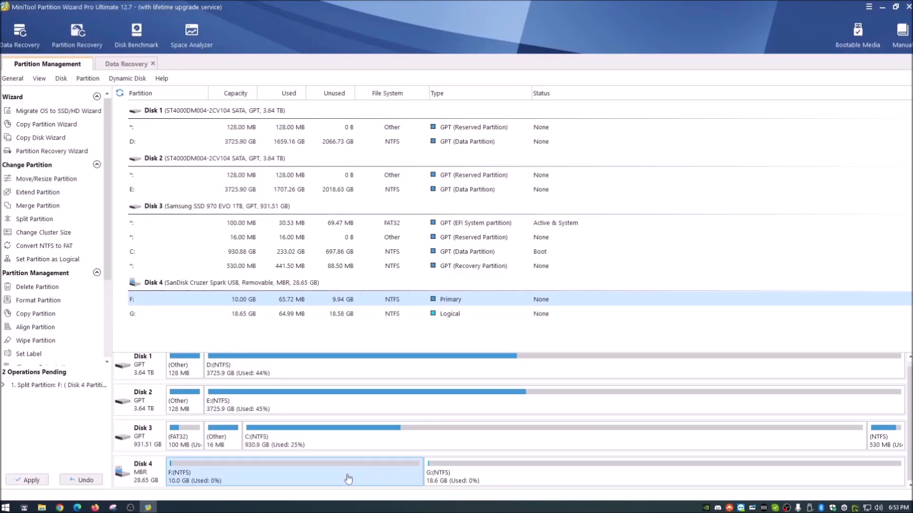
{"action": "mouse_move", "coordinate": [272, 486]}
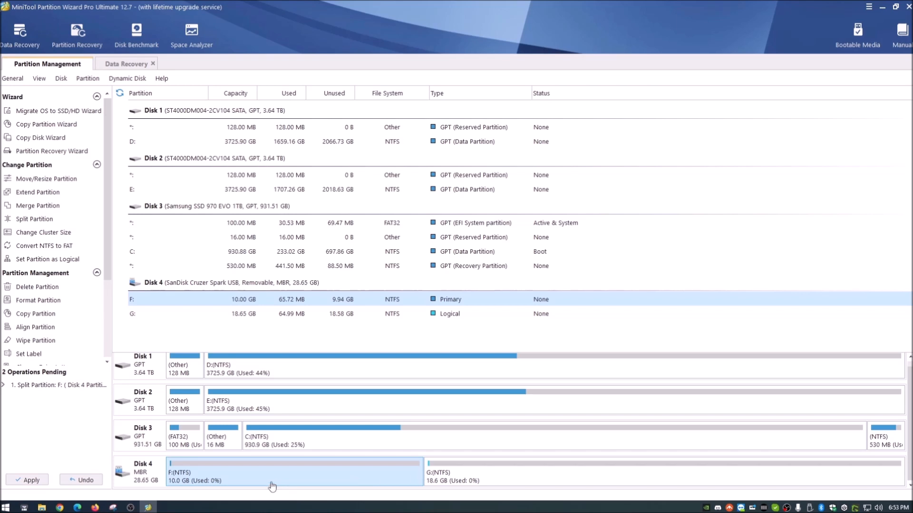
{"action": "mouse_move", "coordinate": [61, 492]}
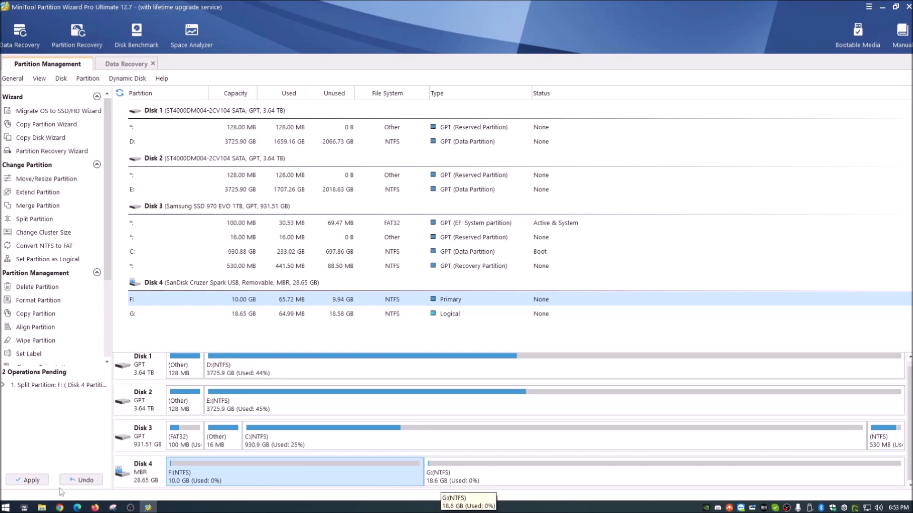
{"action": "left_click", "coordinate": [42, 507]}
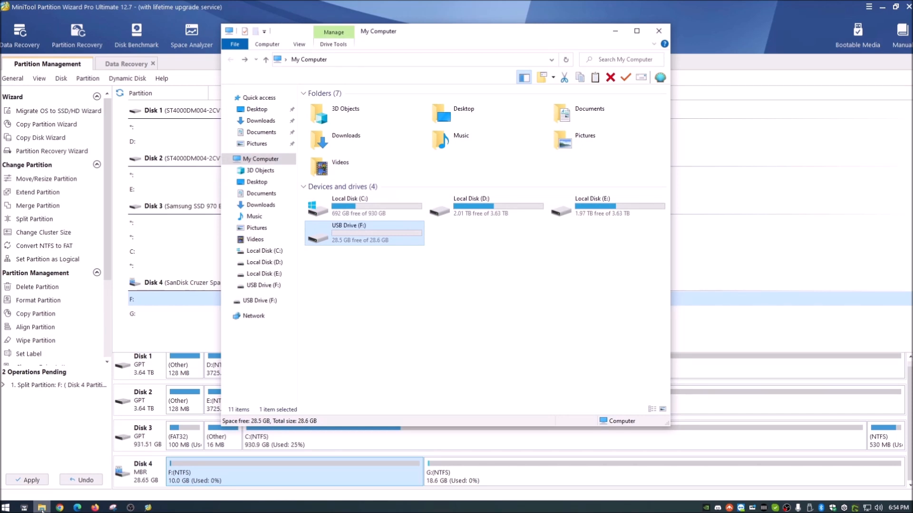
{"action": "left_click", "coordinate": [658, 31]}
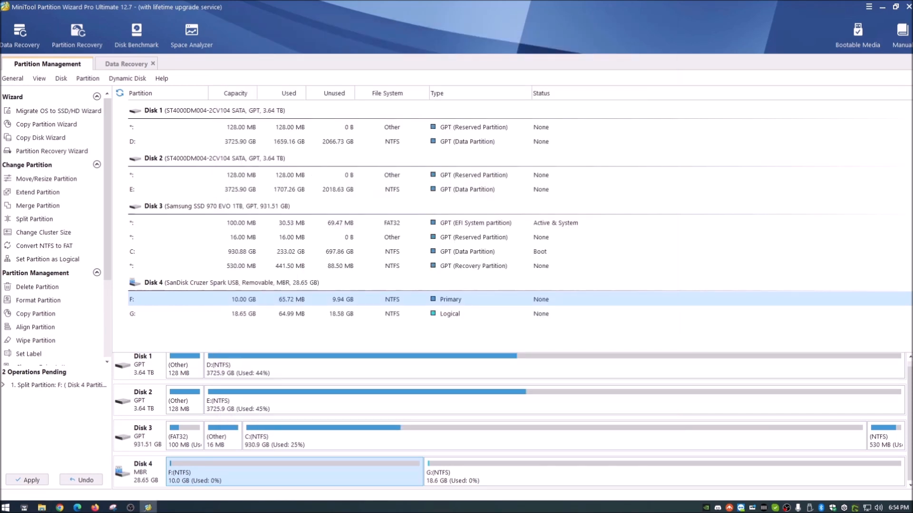
{"action": "left_click", "coordinate": [55, 384]}
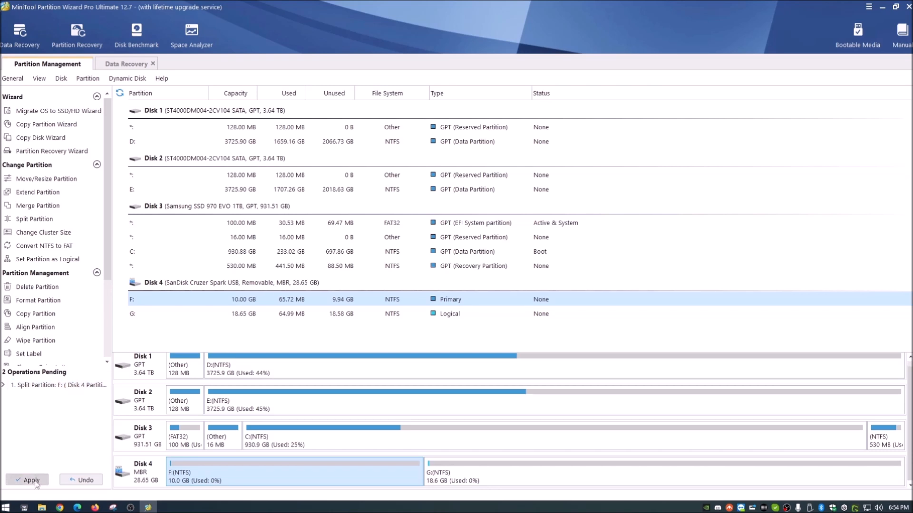
- Apply the split and dismiss the success message, leaving F: 10 GB and G: 18.65 GB
{"action": "left_click", "coordinate": [30, 480]}
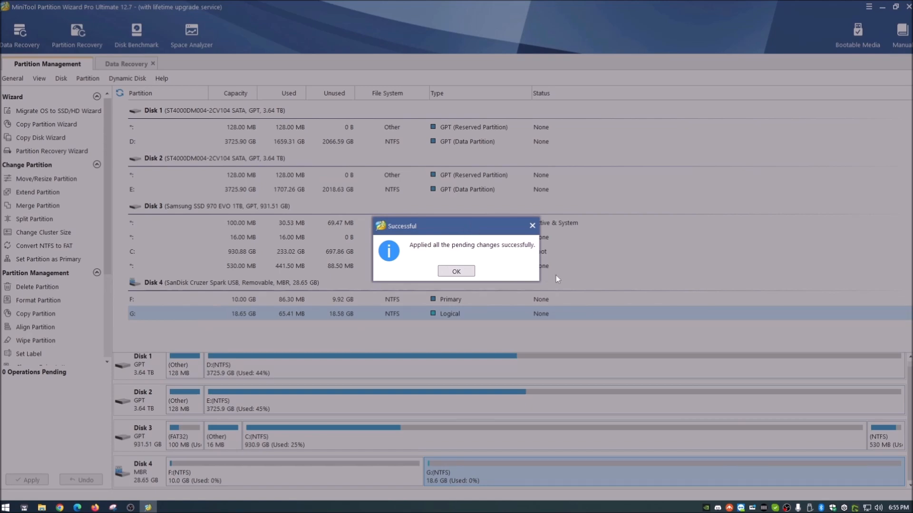
{"action": "left_click", "coordinate": [456, 271]}
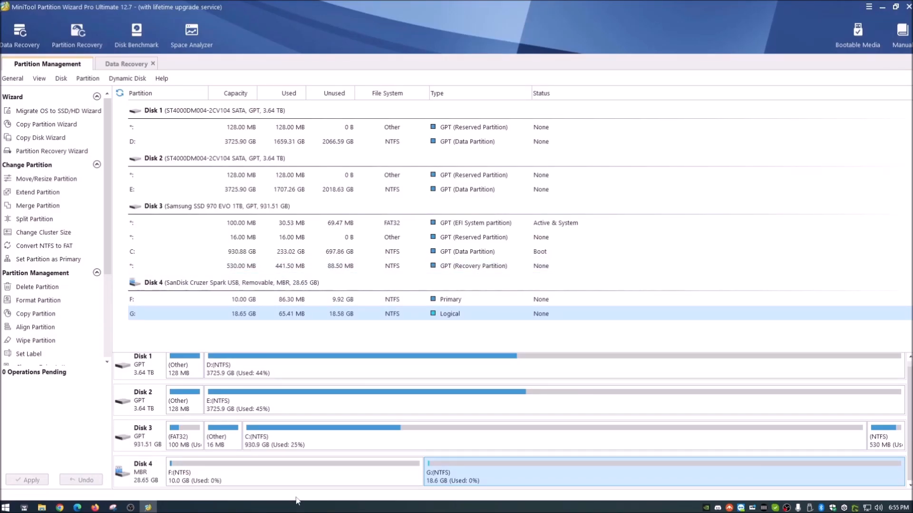
{"action": "mouse_move", "coordinate": [368, 374]}
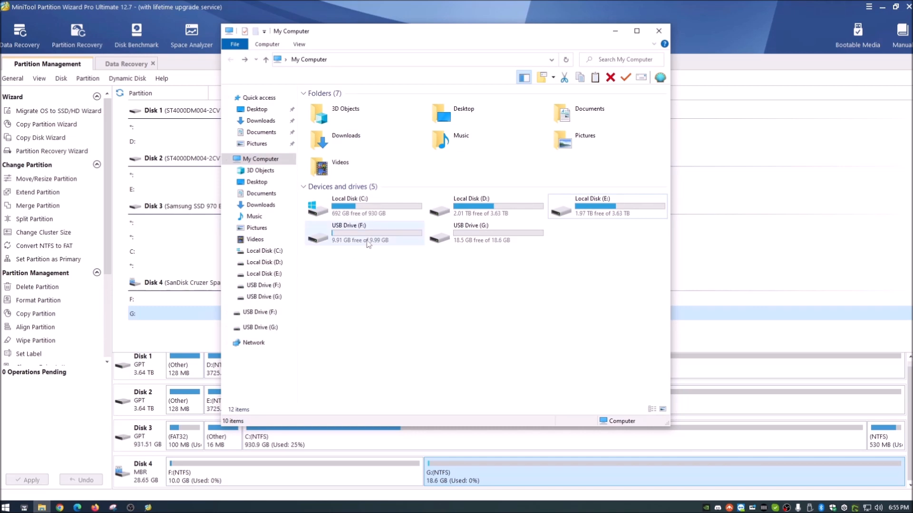
{"action": "mouse_move", "coordinate": [342, 235]}
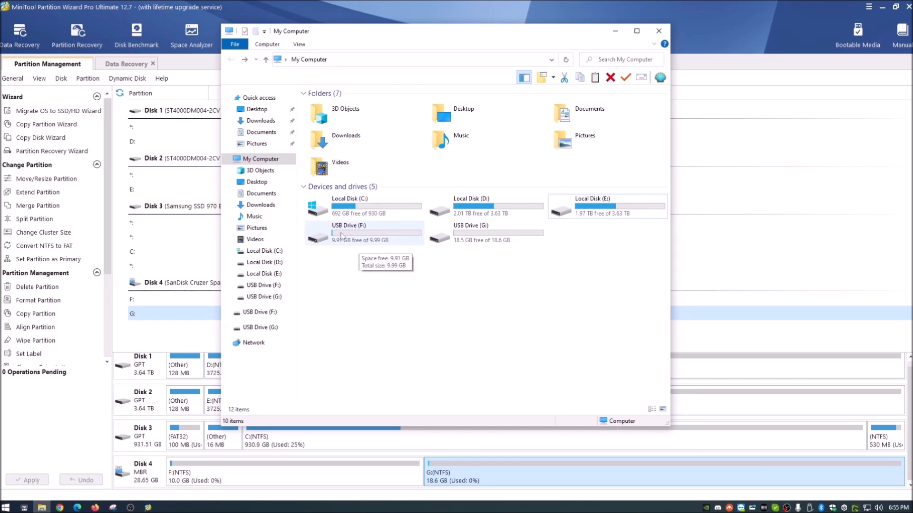
{"action": "mouse_move", "coordinate": [471, 233]}
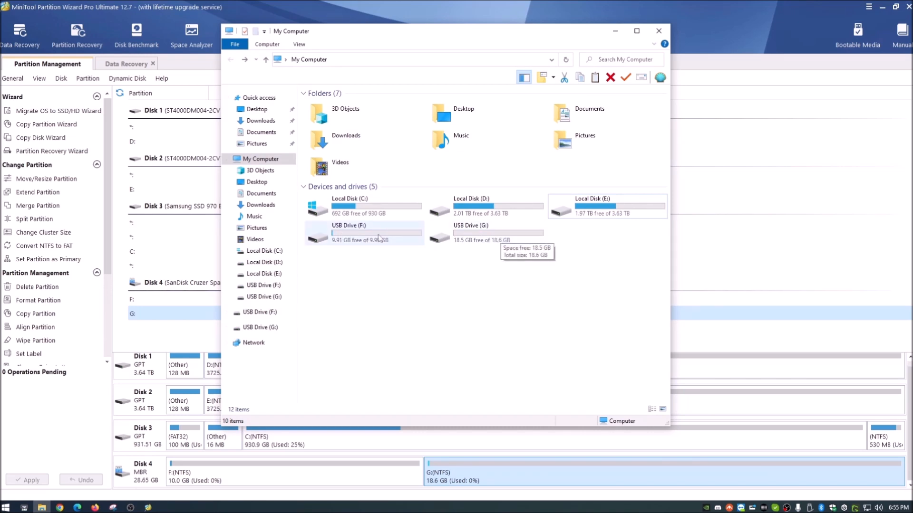
- Open the empty USB Drive F:, return to the drive list, and minimize Explorer
{"action": "double_click", "coordinate": [376, 233]}
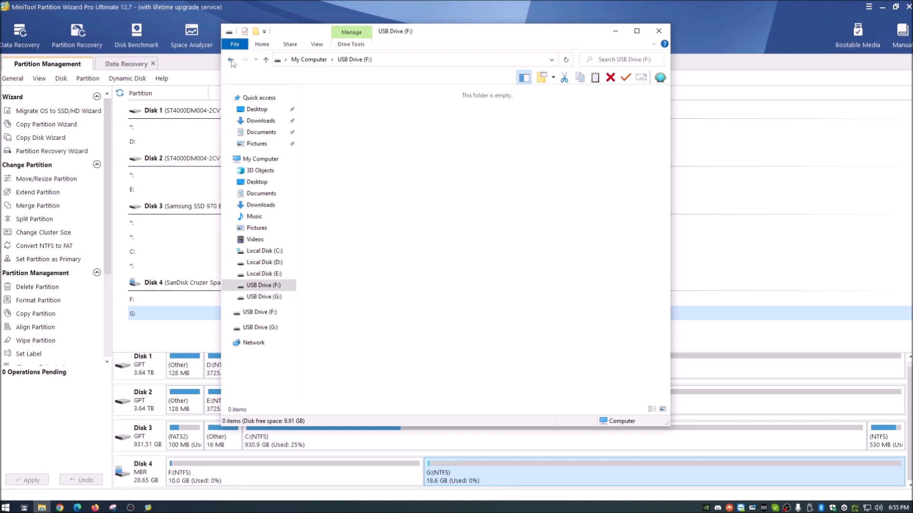
{"action": "left_click", "coordinate": [263, 297]}
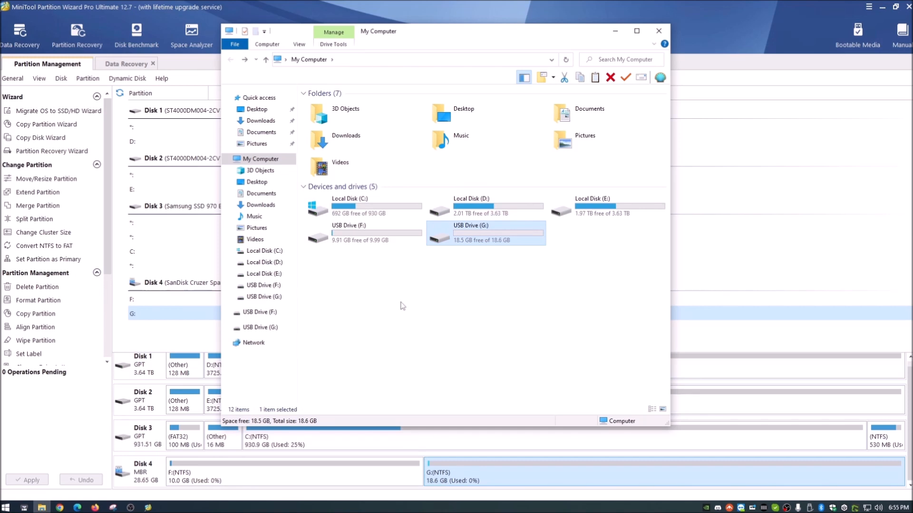
{"action": "mouse_move", "coordinate": [430, 85]}
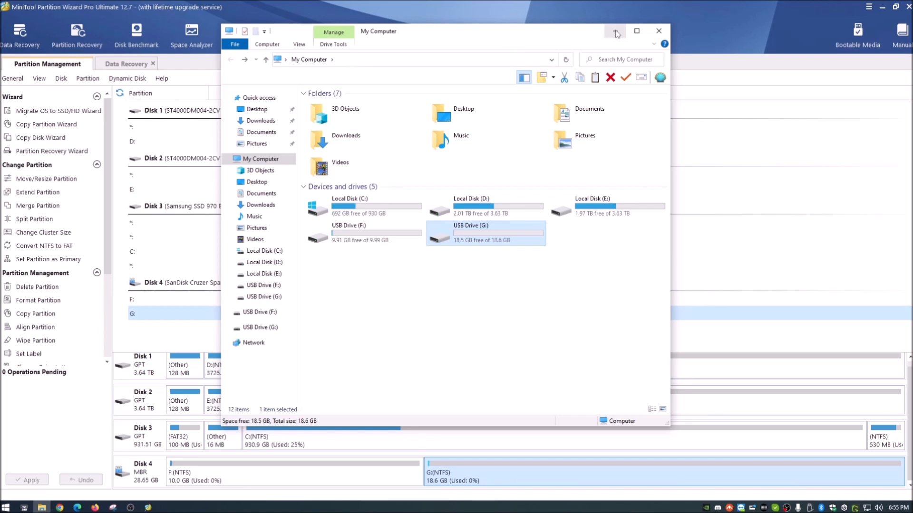
{"action": "left_click", "coordinate": [658, 31]}
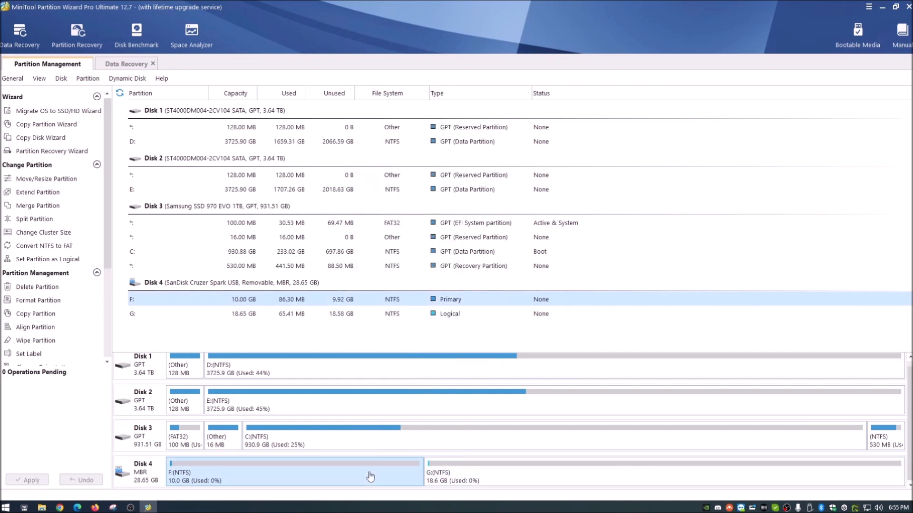
{"action": "mouse_move", "coordinate": [356, 478]}
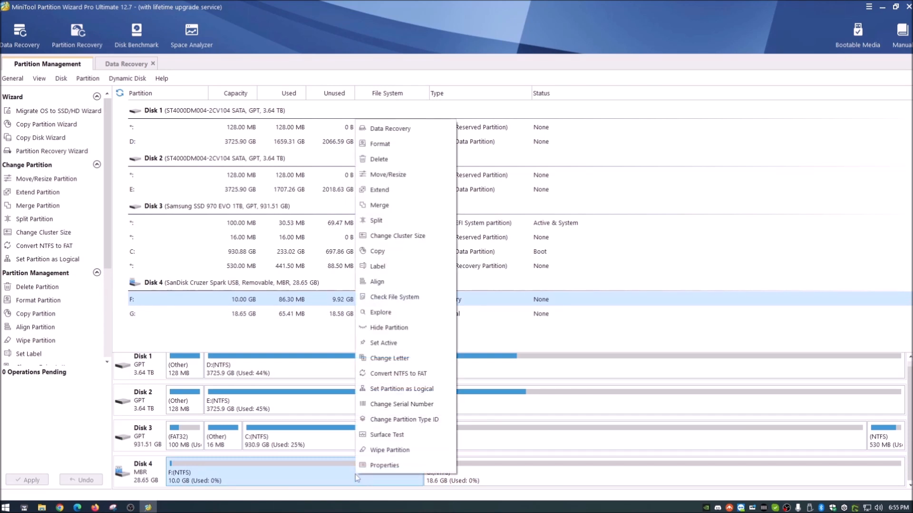
{"action": "mouse_move", "coordinate": [379, 205]}
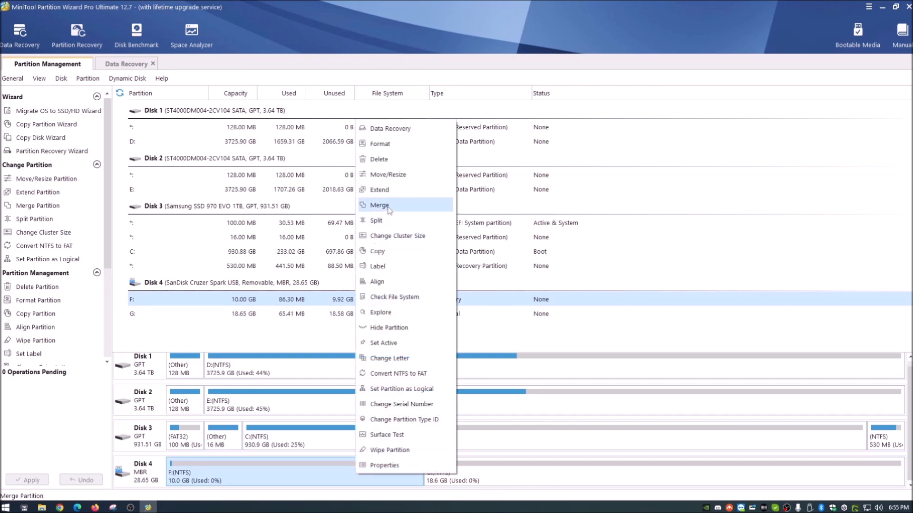
- Set up merging G: into F: on Disk 4 as one 28.65 GB partition
{"action": "left_click", "coordinate": [379, 205]}
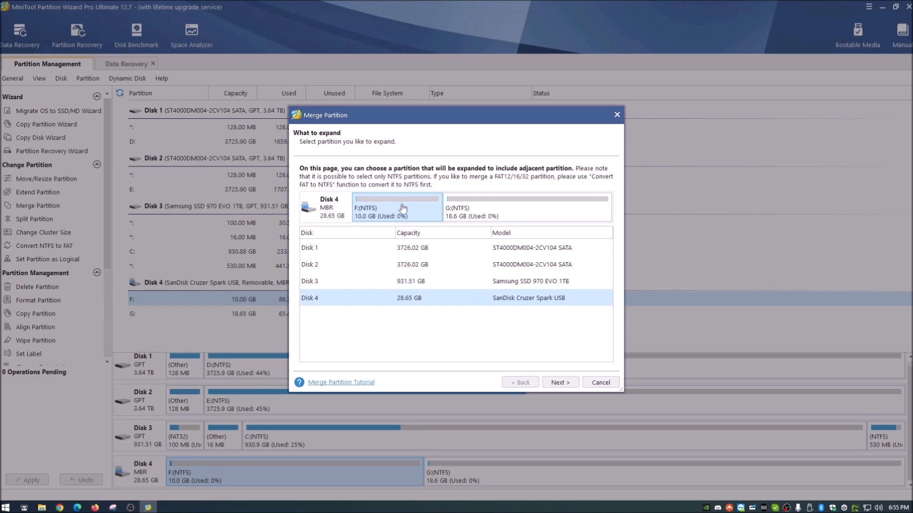
{"action": "left_click", "coordinate": [525, 207]}
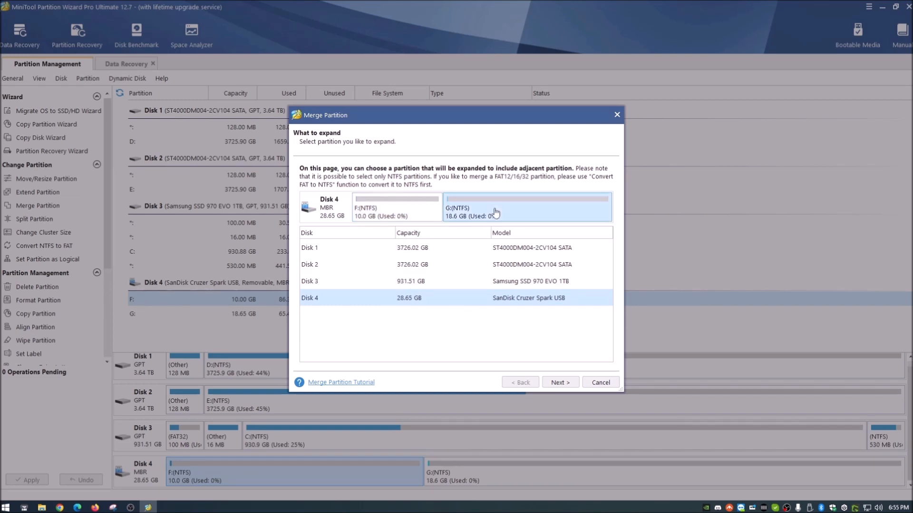
{"action": "left_click", "coordinate": [397, 208]}
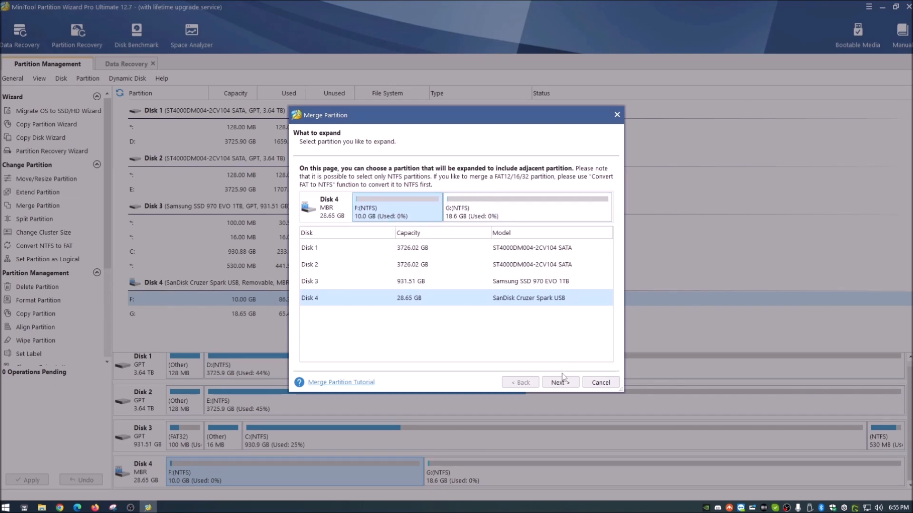
{"action": "mouse_move", "coordinate": [348, 311]}
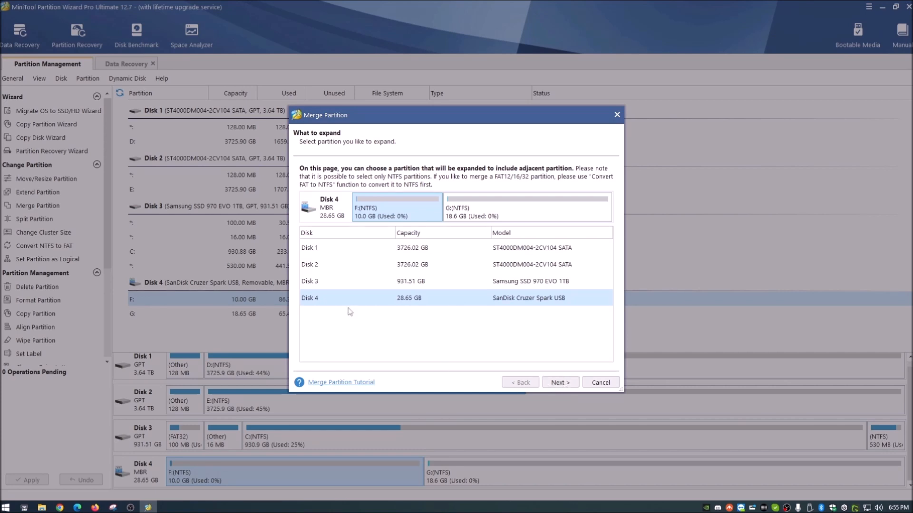
{"action": "mouse_move", "coordinate": [412, 306]}
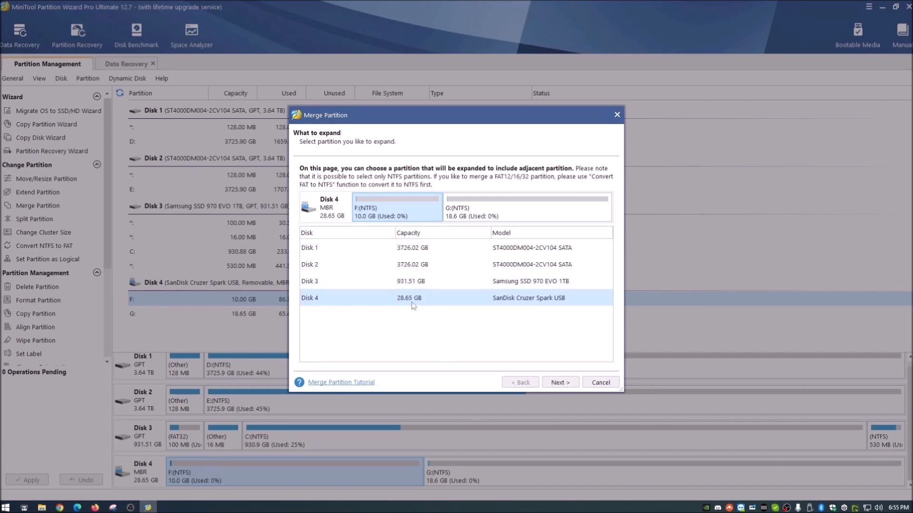
{"action": "left_click", "coordinate": [401, 247]}
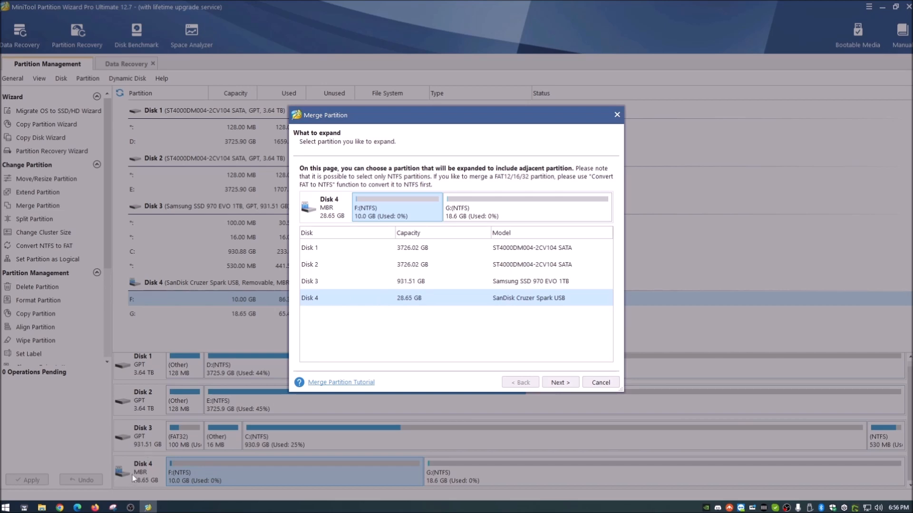
{"action": "mouse_move", "coordinate": [156, 468]}
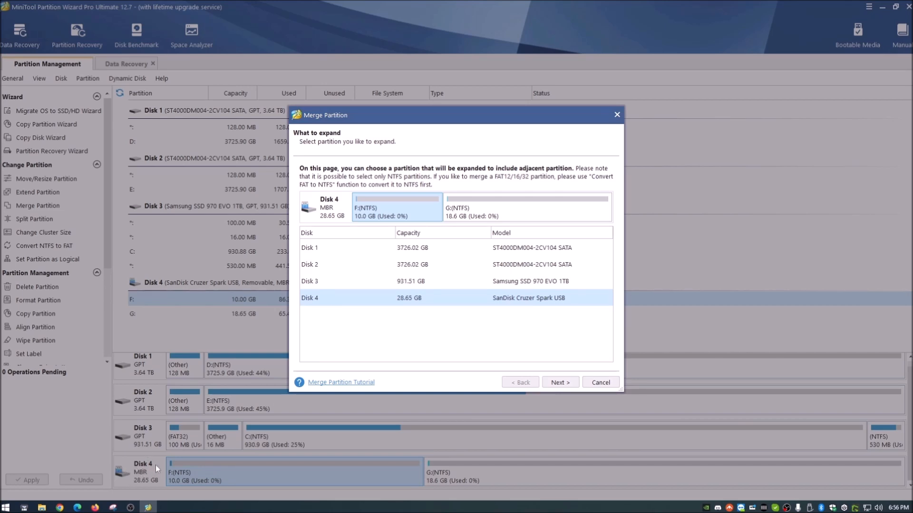
{"action": "mouse_move", "coordinate": [551, 301]}
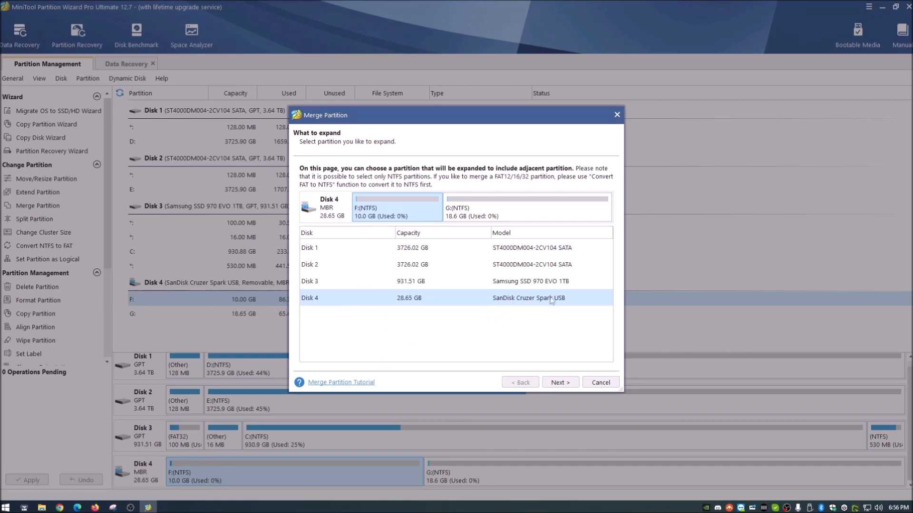
{"action": "mouse_move", "coordinate": [526, 301]}
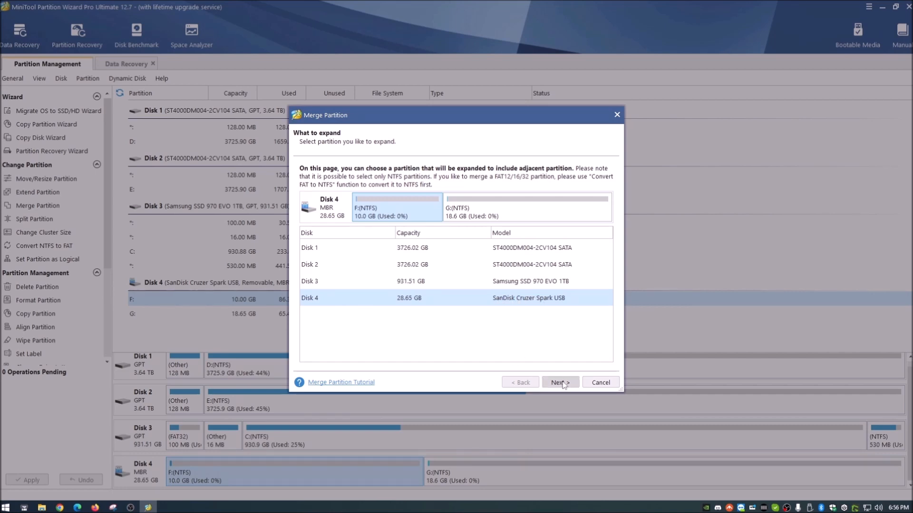
{"action": "left_click", "coordinate": [559, 382]}
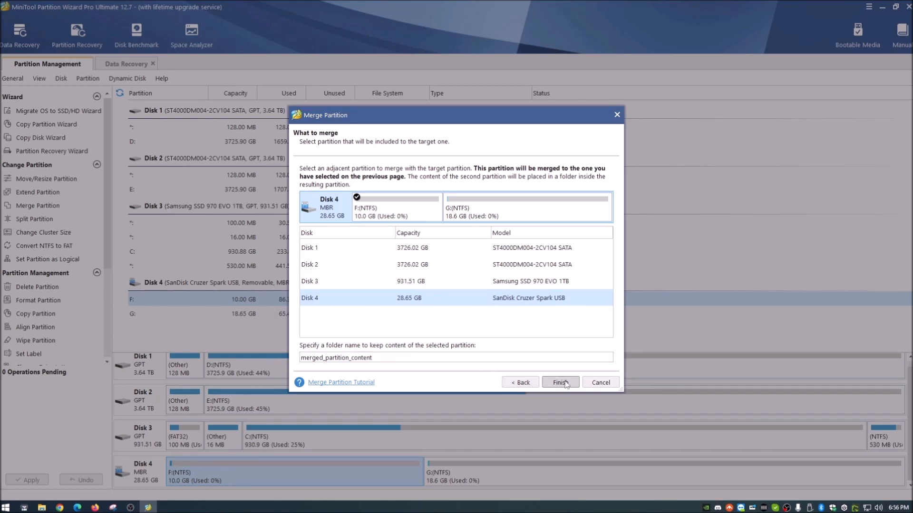
{"action": "left_click", "coordinate": [560, 382]}
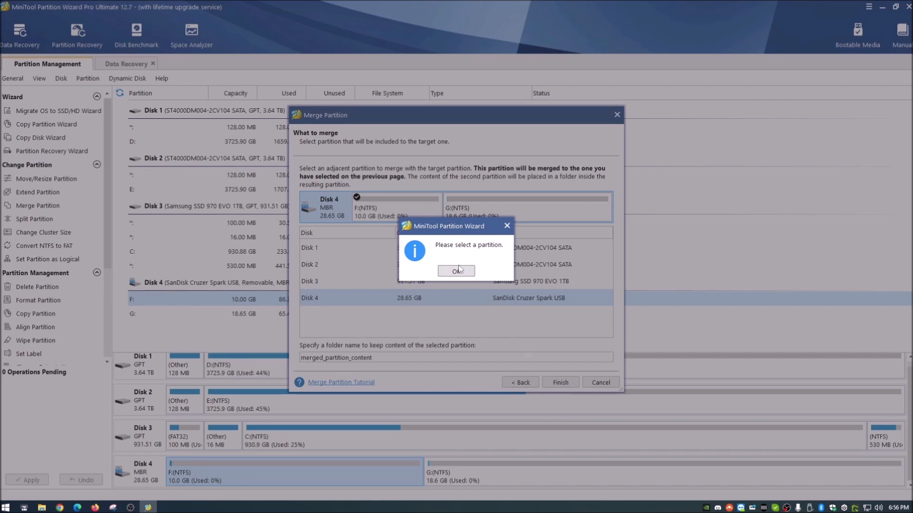
{"action": "left_click", "coordinate": [456, 270]}
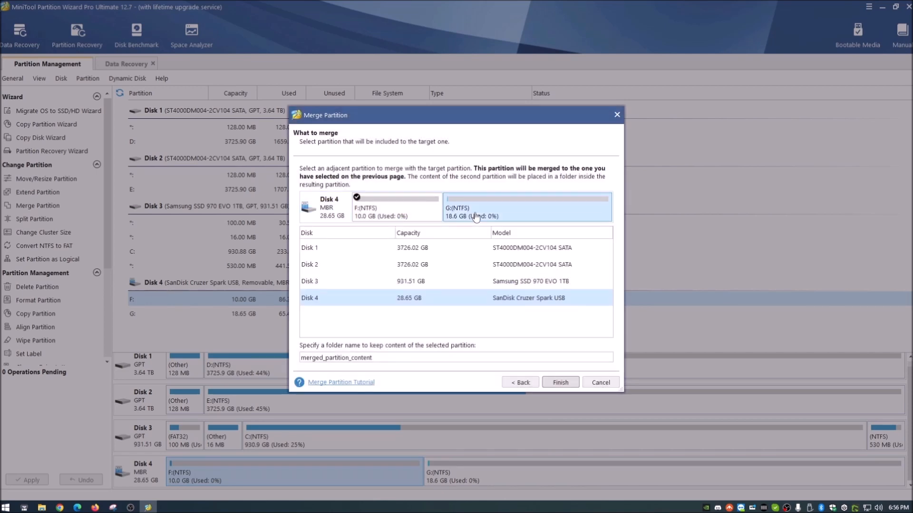
{"action": "left_click", "coordinate": [559, 382]}
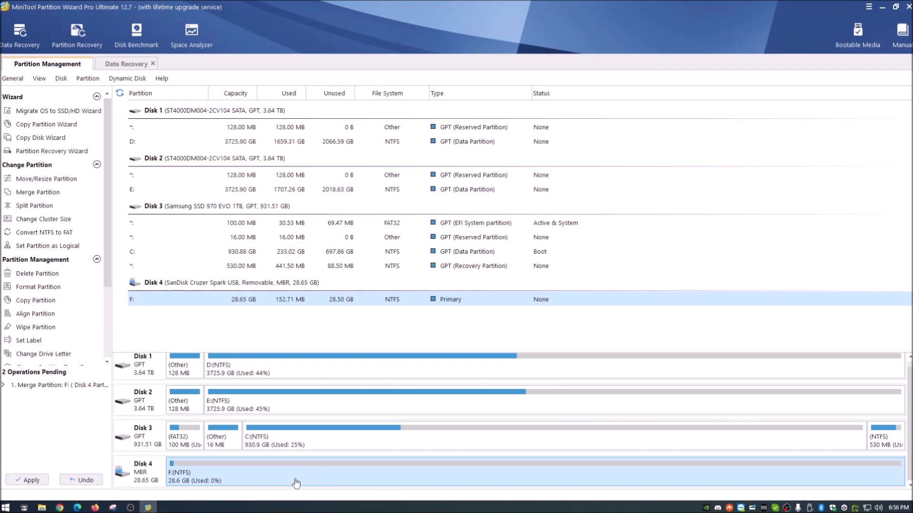
{"action": "mouse_move", "coordinate": [294, 485]}
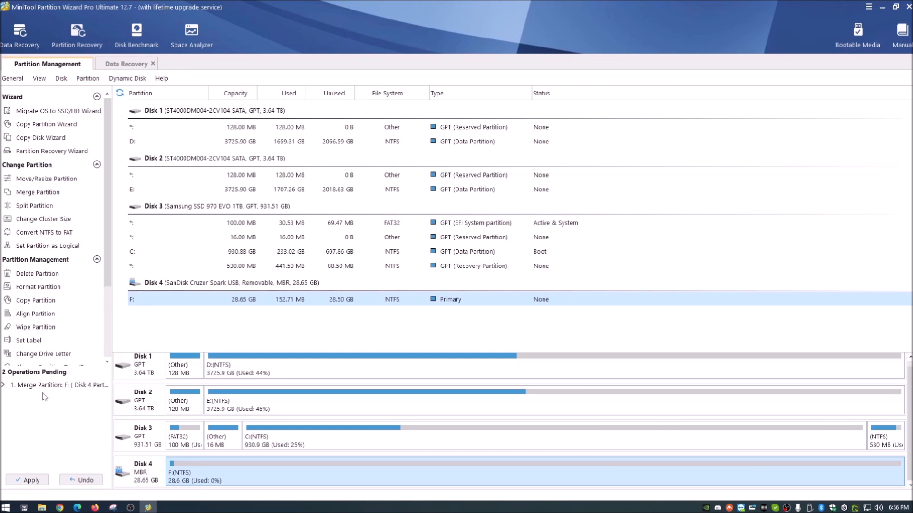
- Briefly reopen File Explorer, then apply the merge and dismiss the success message
{"action": "left_click", "coordinate": [41, 507]}
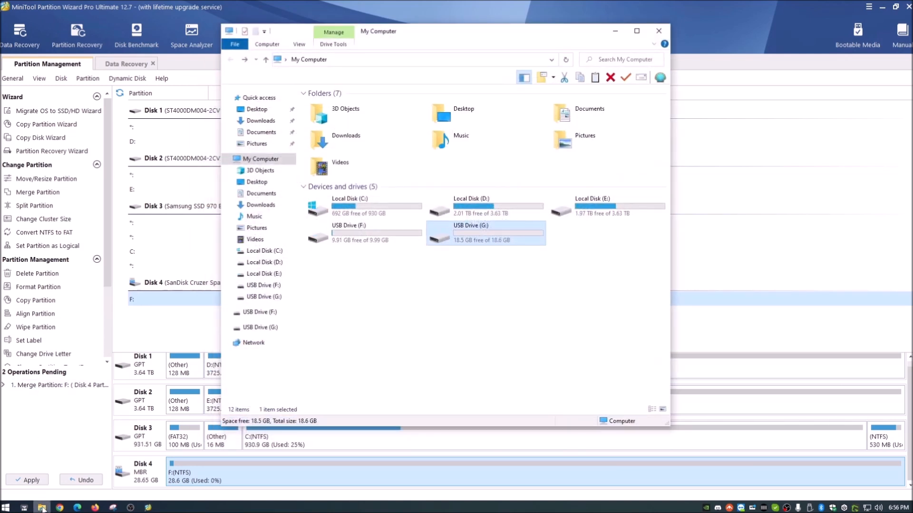
{"action": "left_click", "coordinate": [658, 31]}
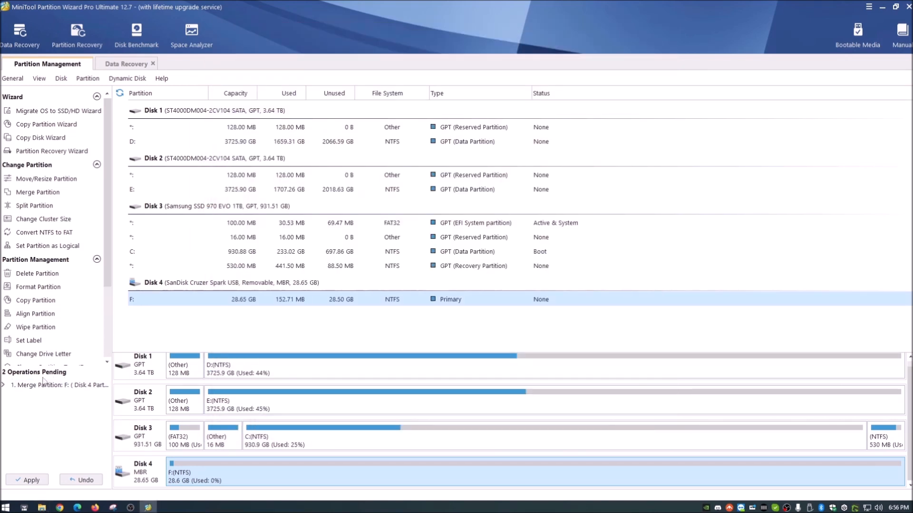
{"action": "left_click", "coordinate": [27, 479]}
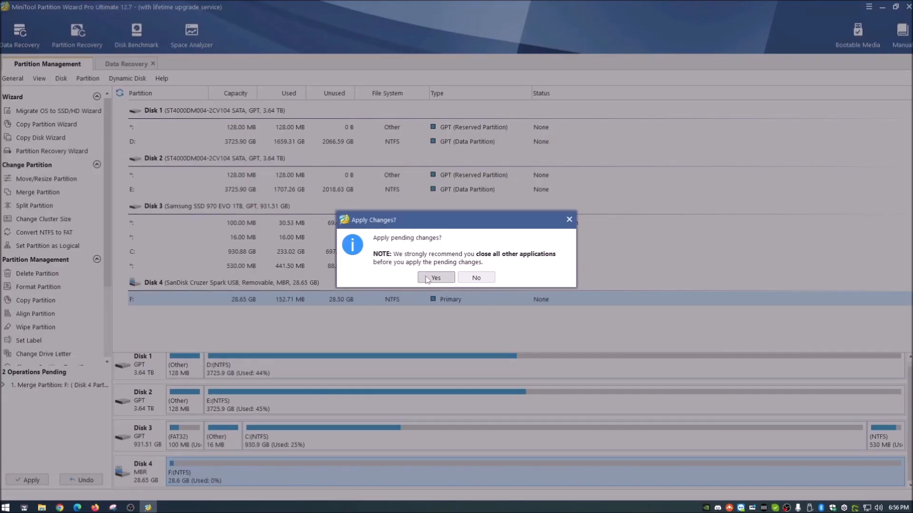
{"action": "left_click", "coordinate": [435, 278]}
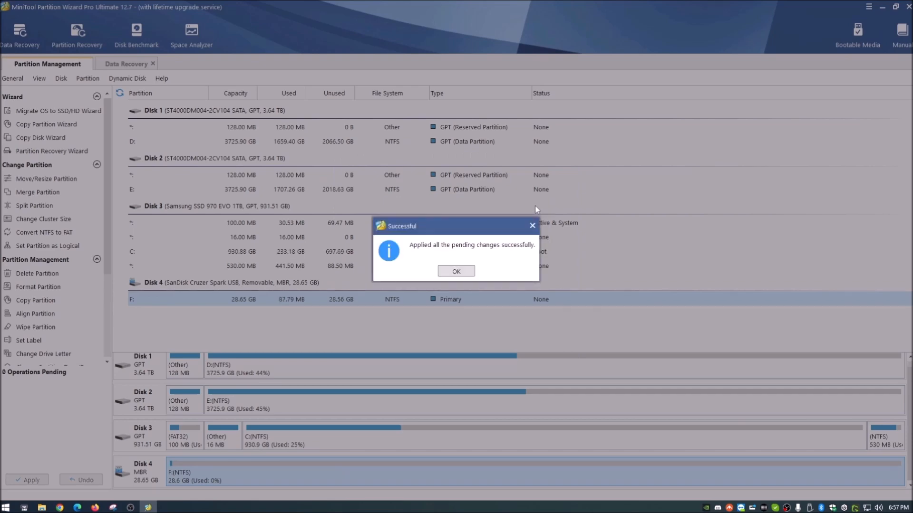
{"action": "left_click", "coordinate": [456, 272]}
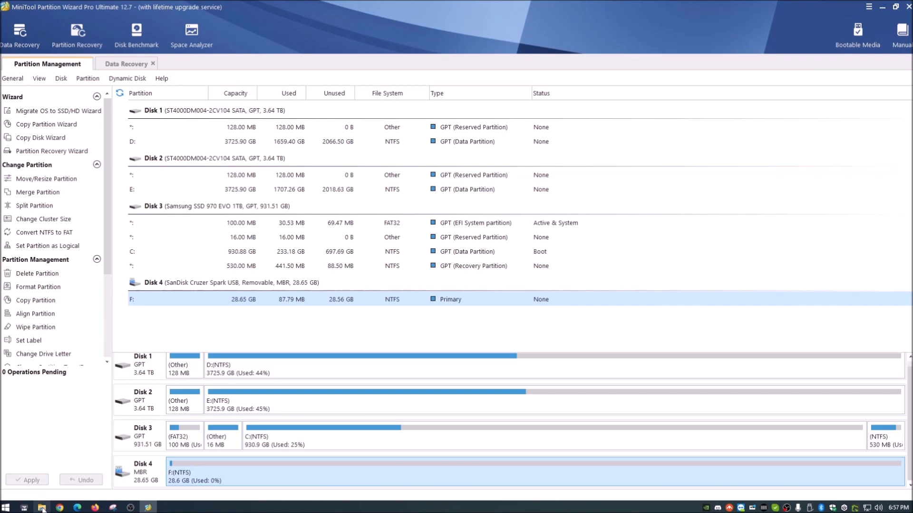
- Open USB Drive F: to confirm merged_partition_content is there, then close File Explorer
{"action": "left_click", "coordinate": [41, 508]}
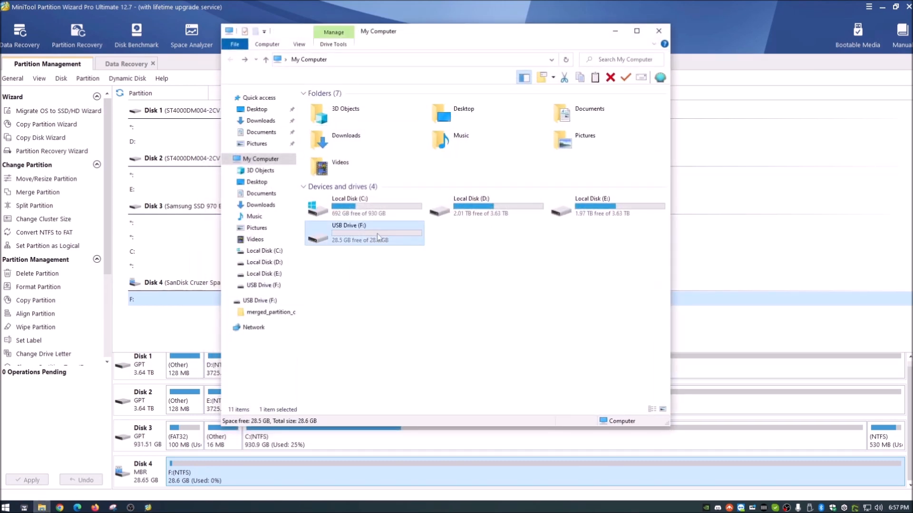
{"action": "double_click", "coordinate": [376, 233]}
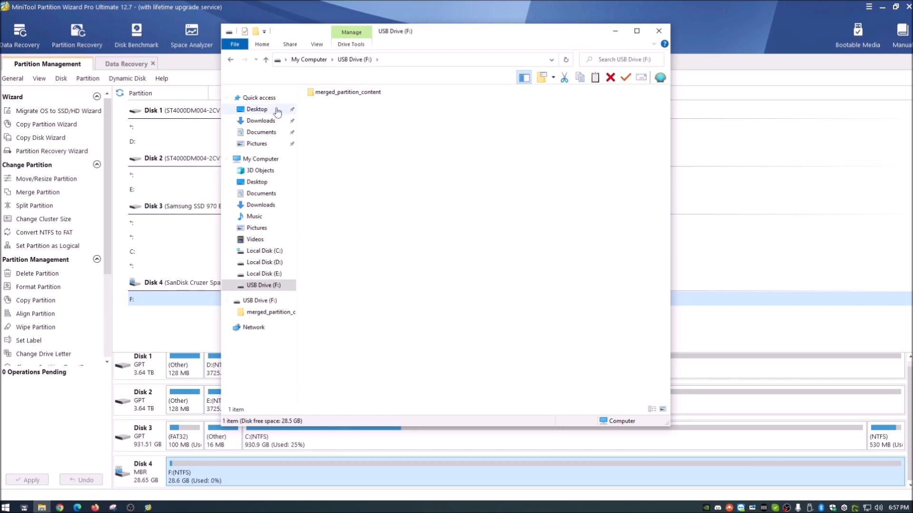
{"action": "left_click", "coordinate": [261, 158]}
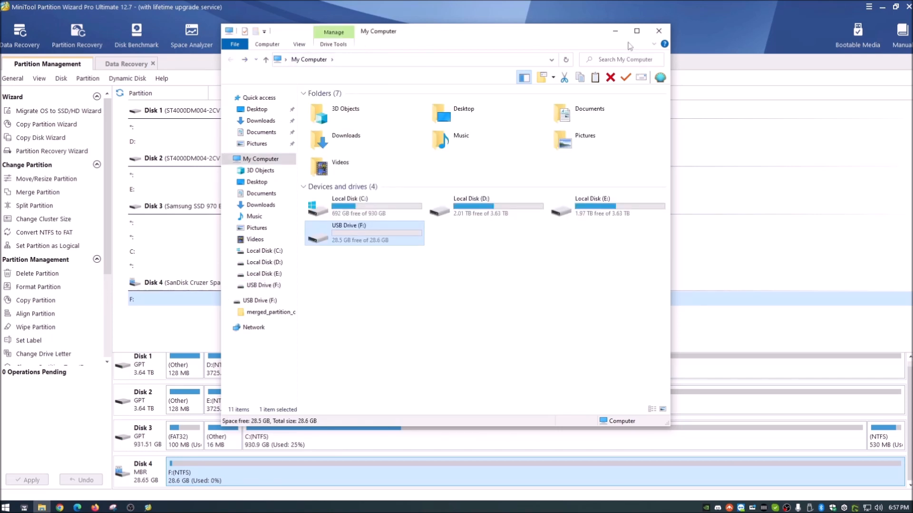
{"action": "left_click", "coordinate": [659, 31]}
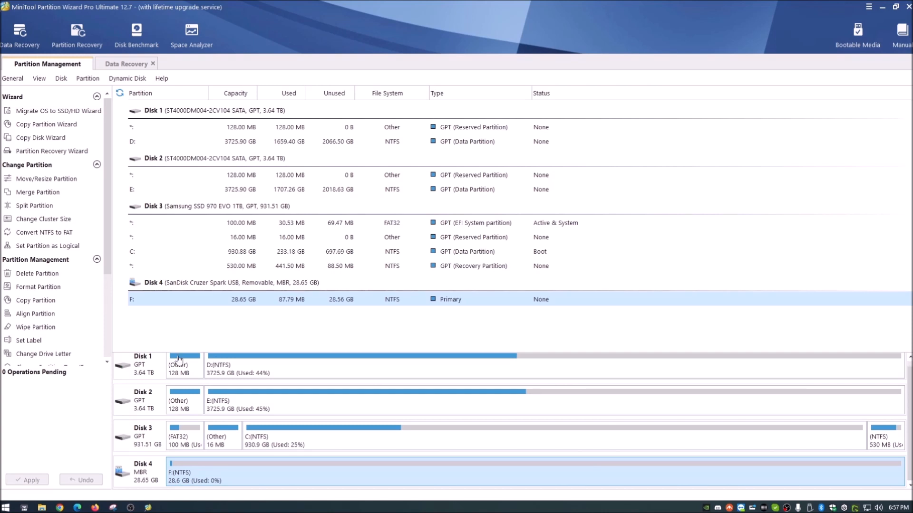
{"action": "mouse_move", "coordinate": [29, 340]}
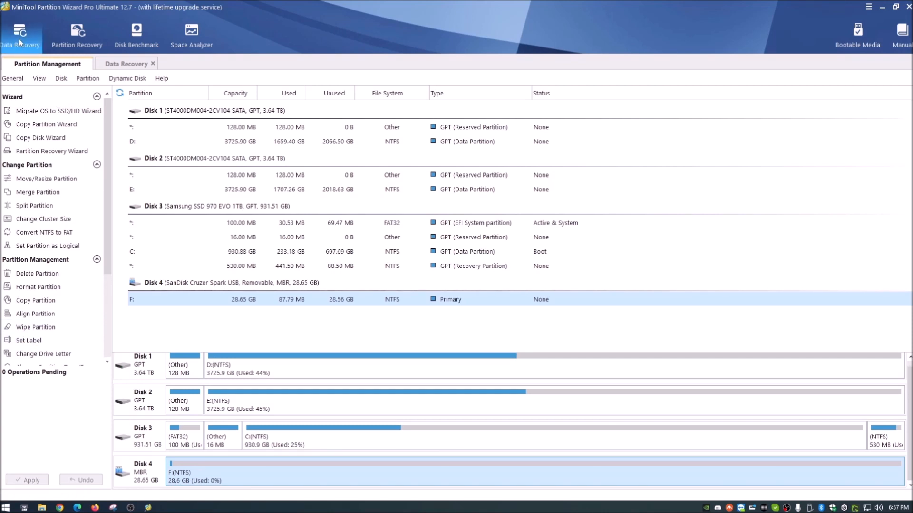
{"action": "left_click", "coordinate": [127, 63]}
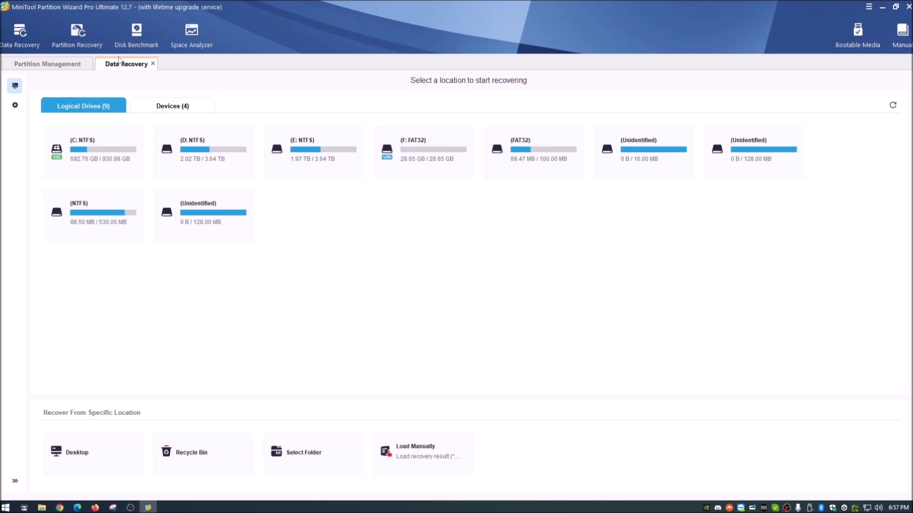
{"action": "mouse_move", "coordinate": [244, 190]}
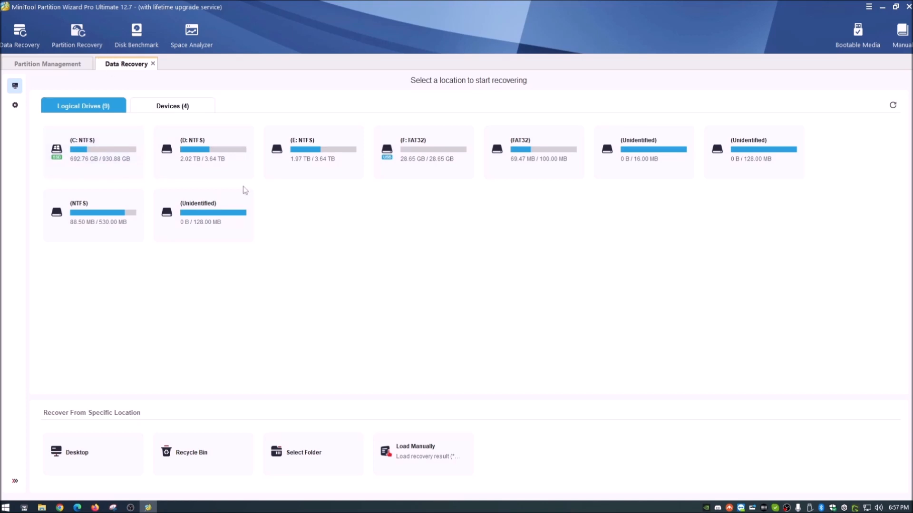
{"action": "mouse_move", "coordinate": [385, 218]}
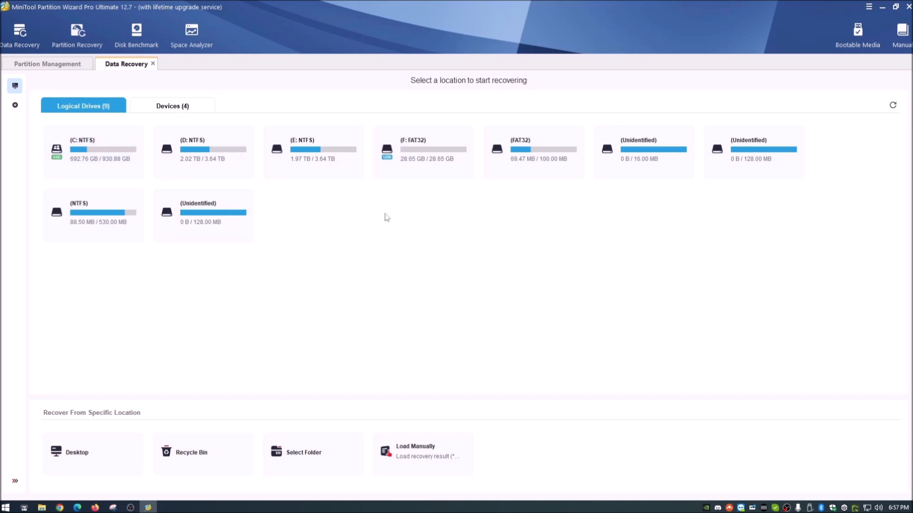
{"action": "mouse_move", "coordinate": [230, 272]}
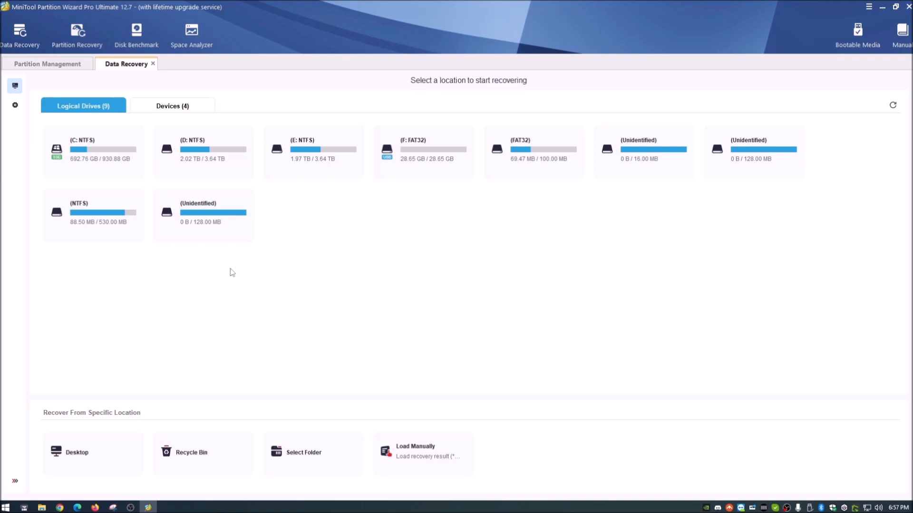
{"action": "mouse_move", "coordinate": [197, 308]}
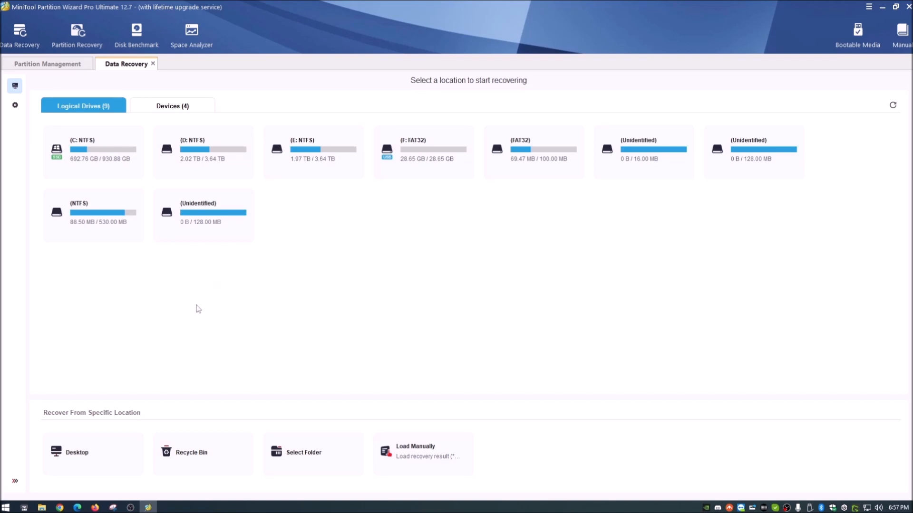
{"action": "left_click", "coordinate": [48, 63]}
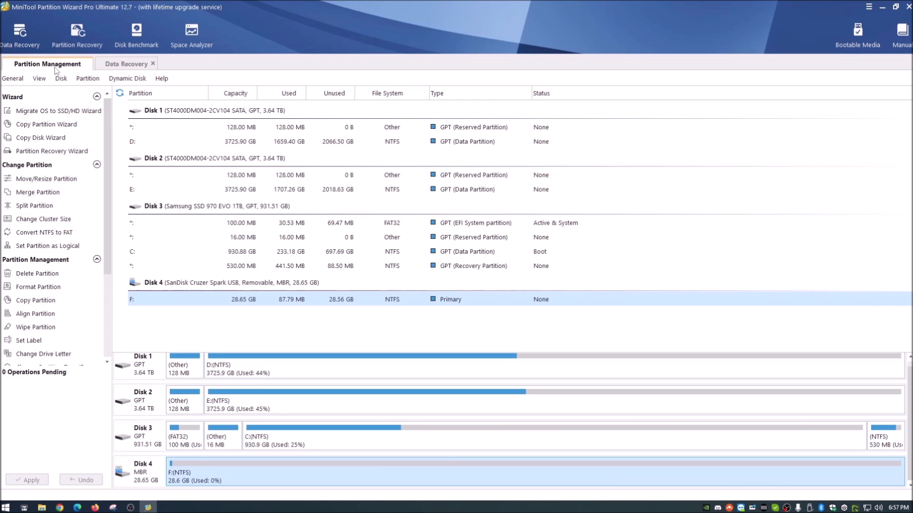
{"action": "mouse_move", "coordinate": [44, 111]}
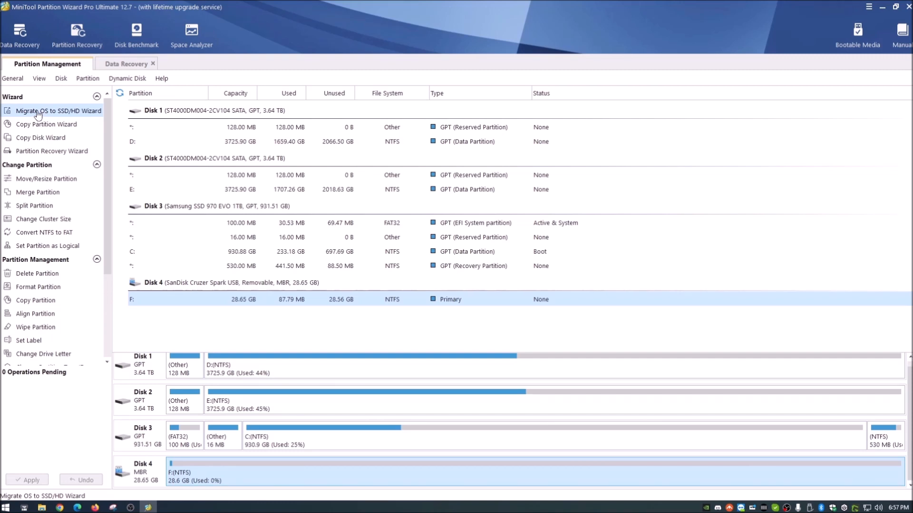
{"action": "left_click", "coordinate": [45, 111]}
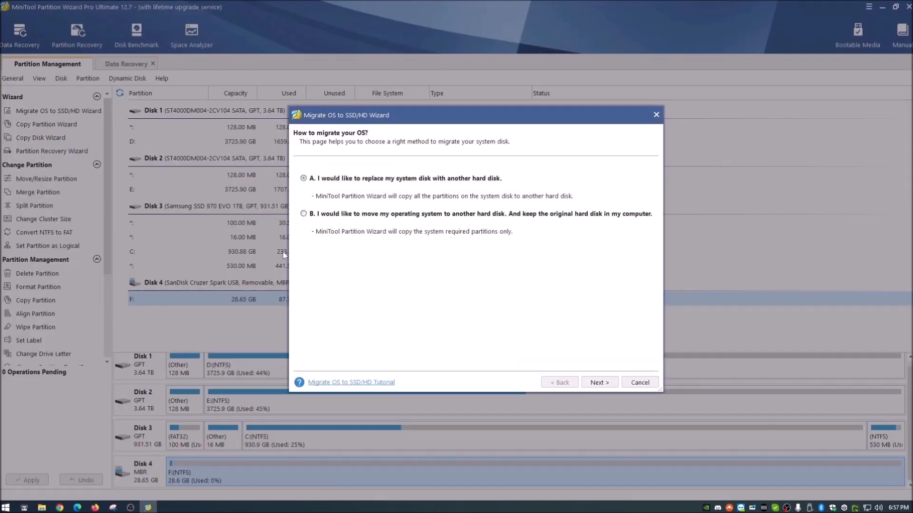
{"action": "mouse_move", "coordinate": [378, 271]}
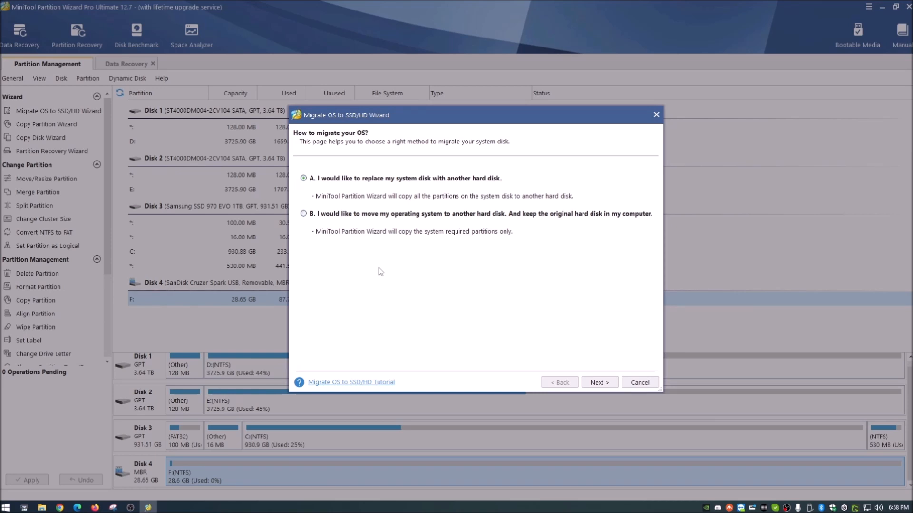
{"action": "mouse_move", "coordinate": [407, 211]}
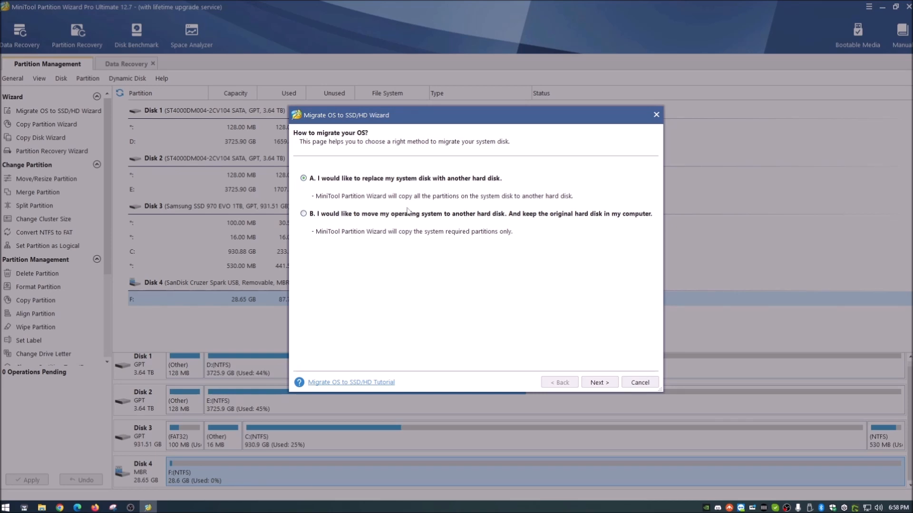
{"action": "mouse_move", "coordinate": [402, 243]}
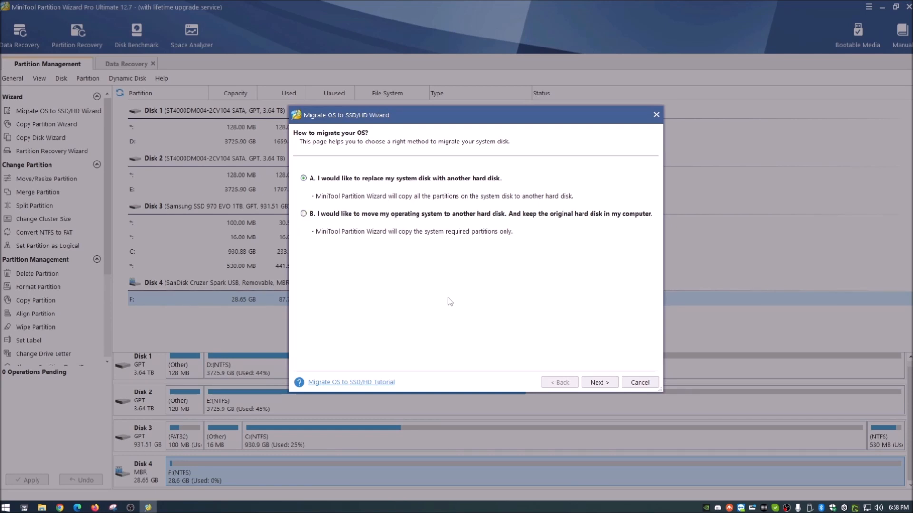
{"action": "left_click", "coordinate": [639, 382]}
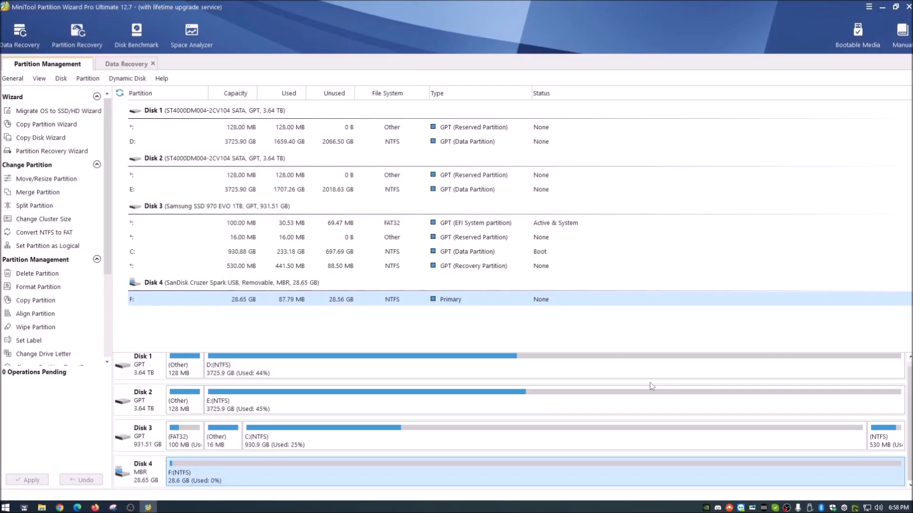
{"action": "mouse_move", "coordinate": [46, 124]}
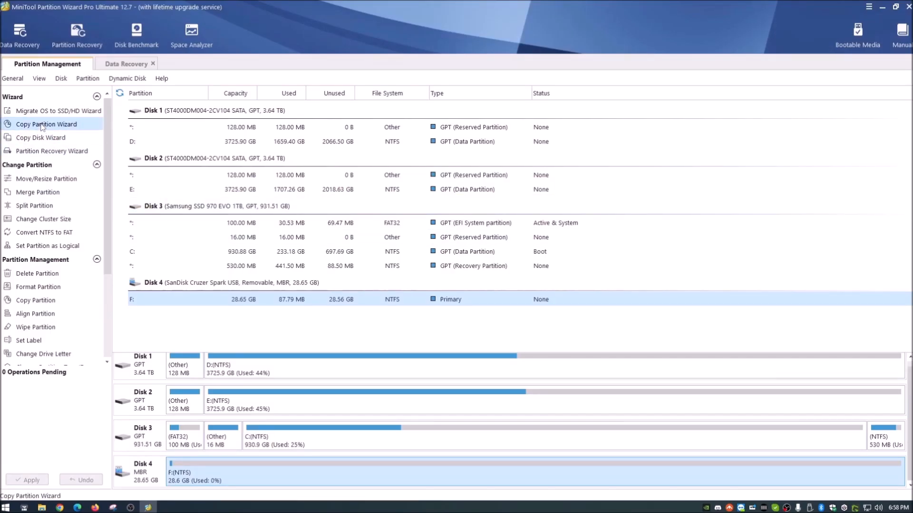
{"action": "left_click", "coordinate": [47, 124]}
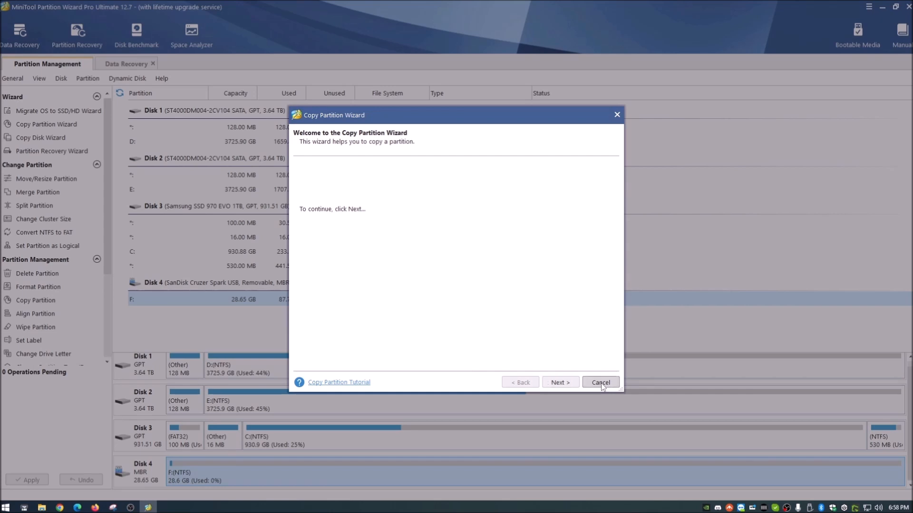
{"action": "left_click", "coordinate": [600, 382]}
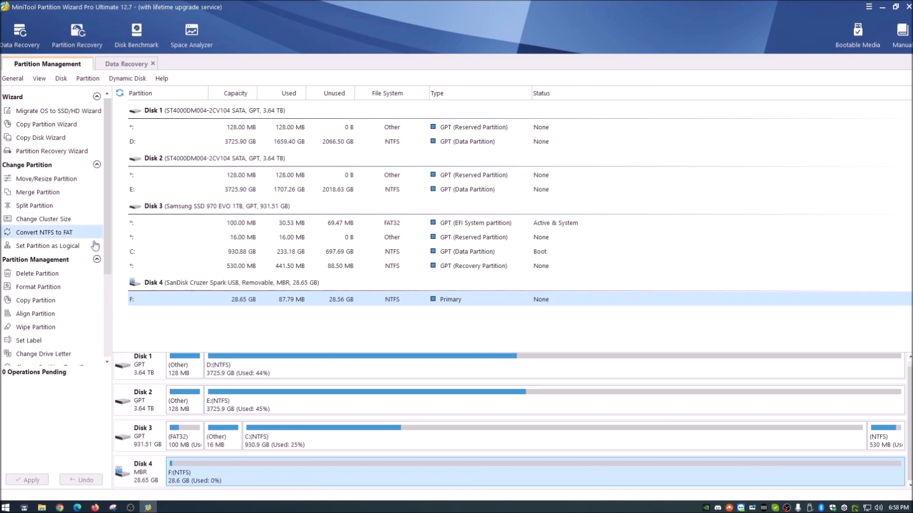
{"action": "mouse_move", "coordinate": [87, 179]}
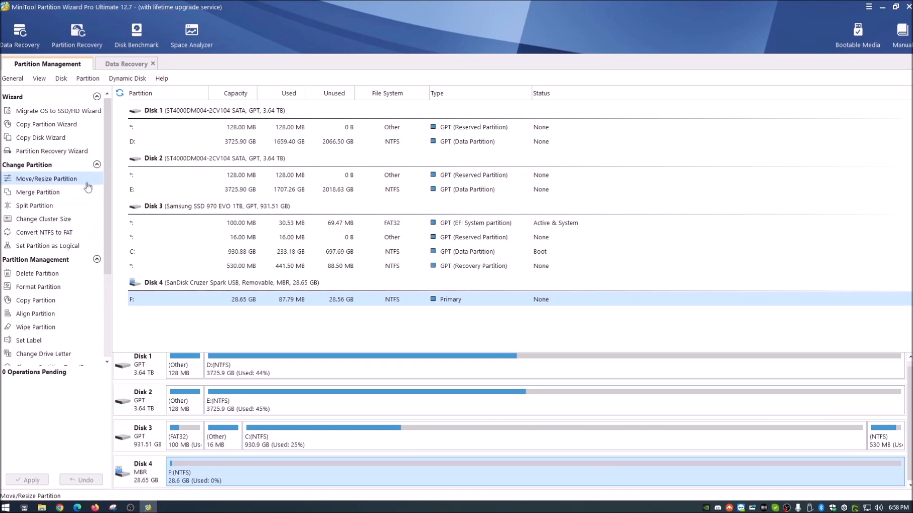
{"action": "mouse_move", "coordinate": [36, 299]}
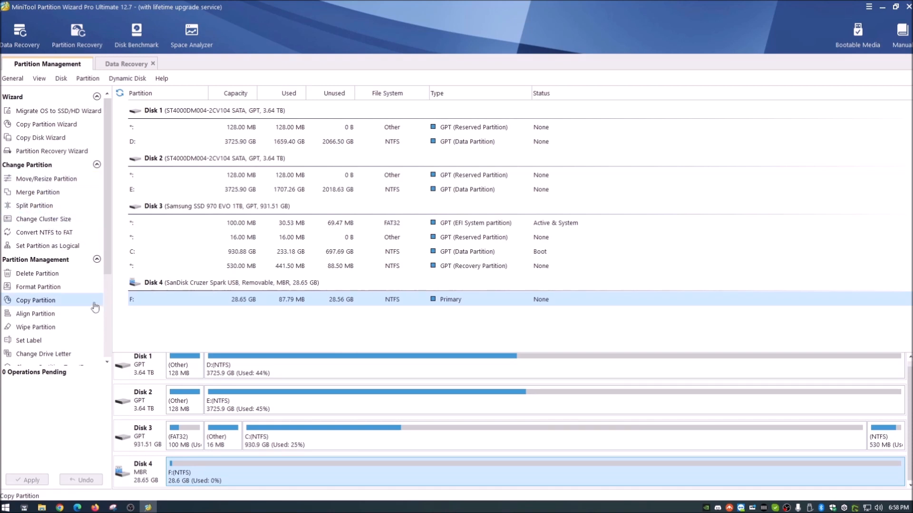
{"action": "mouse_move", "coordinate": [35, 313]}
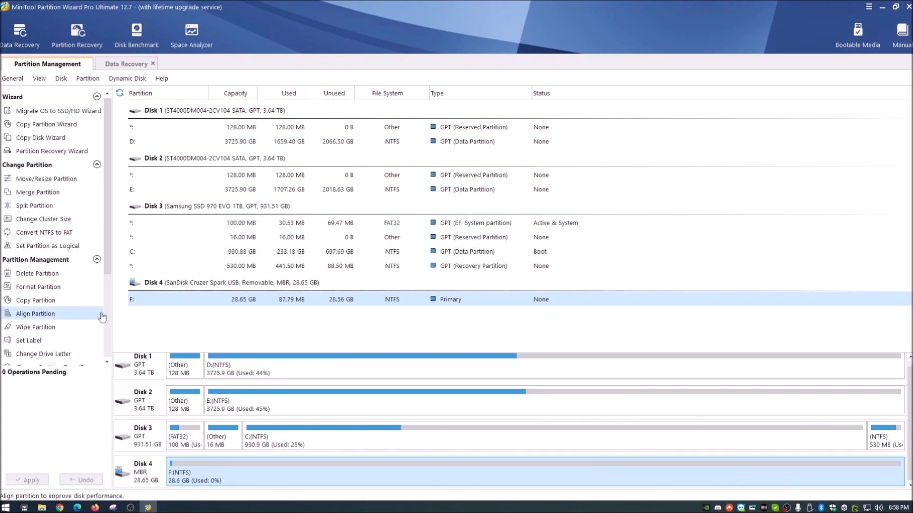
{"action": "mouse_move", "coordinate": [297, 408]}
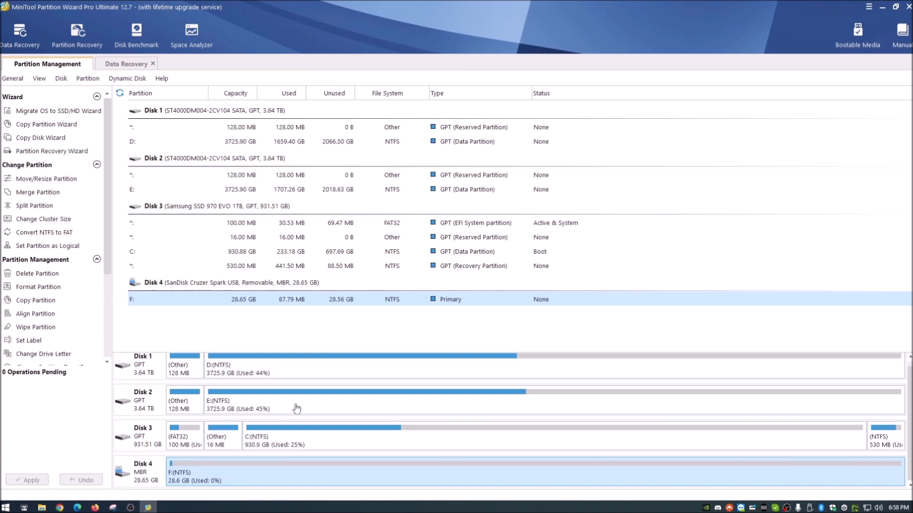
{"action": "mouse_move", "coordinate": [37, 274]}
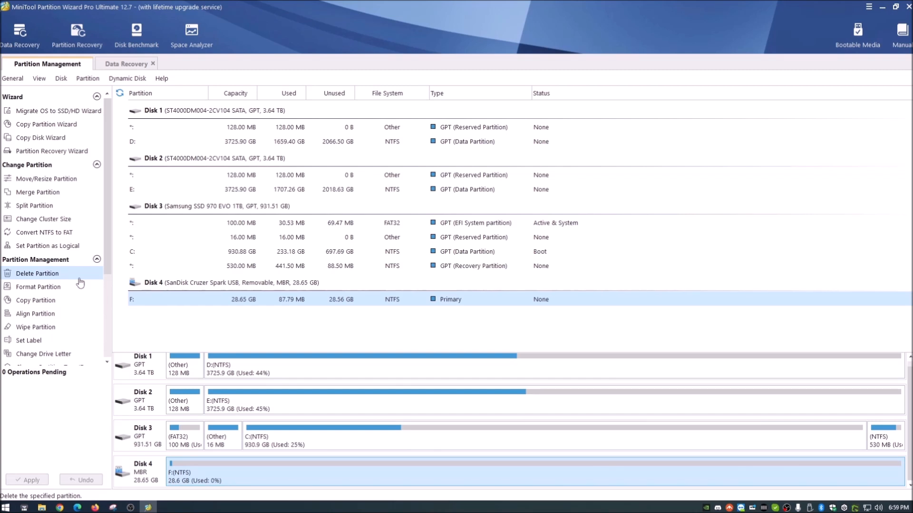
{"action": "left_click", "coordinate": [460, 175]}
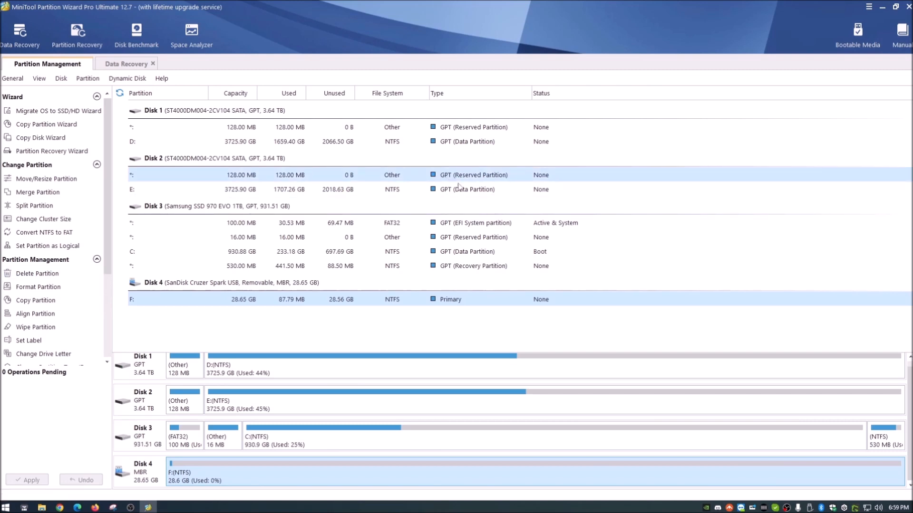